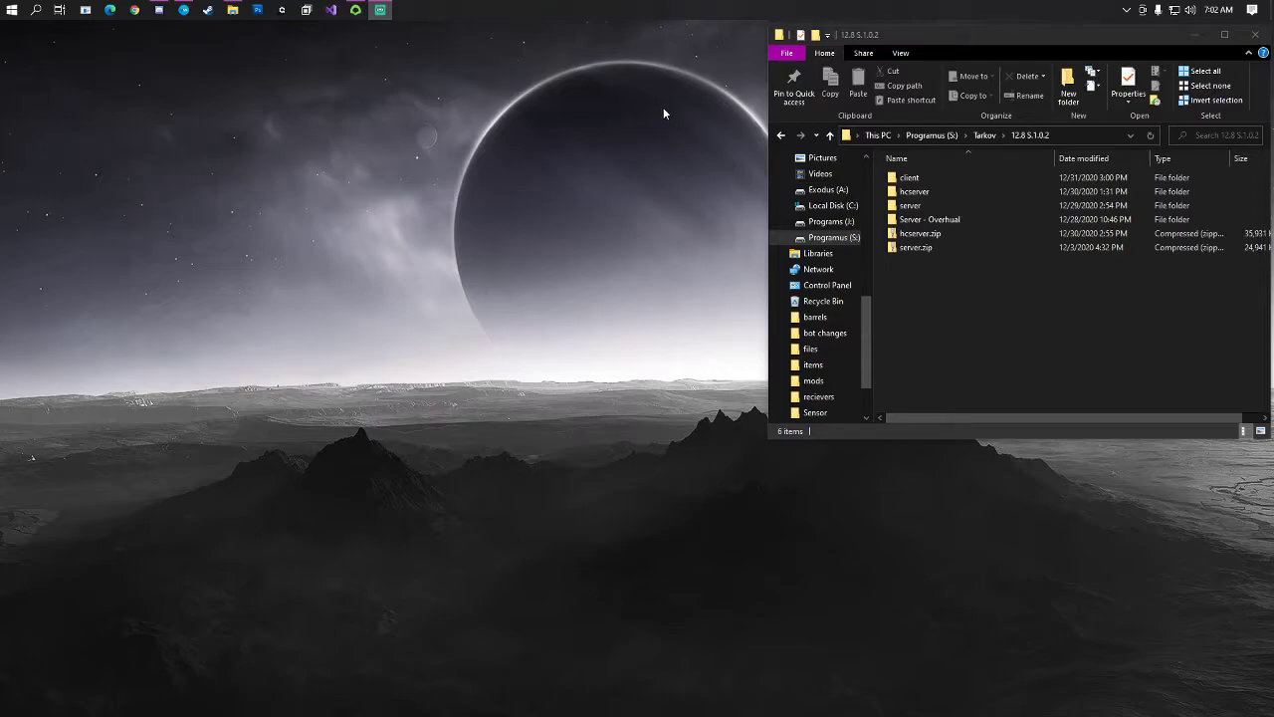
mouse_move(533, 64)
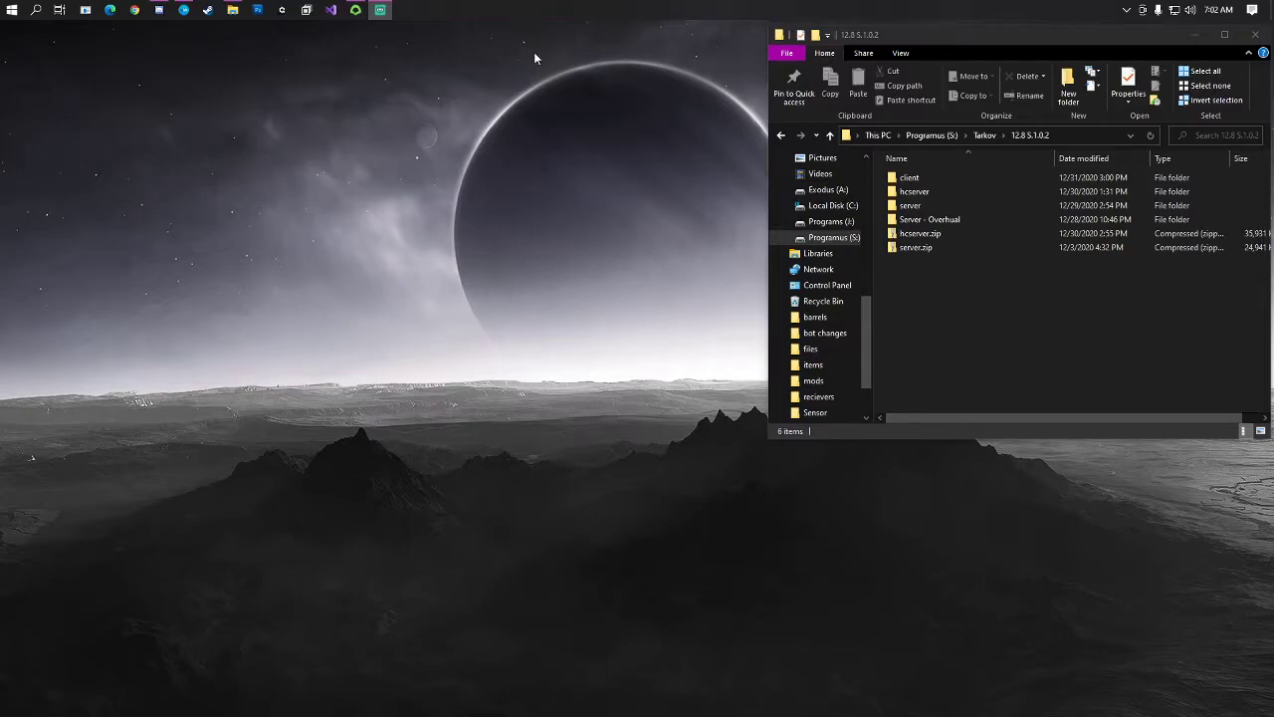
mouse_move(442, 44)
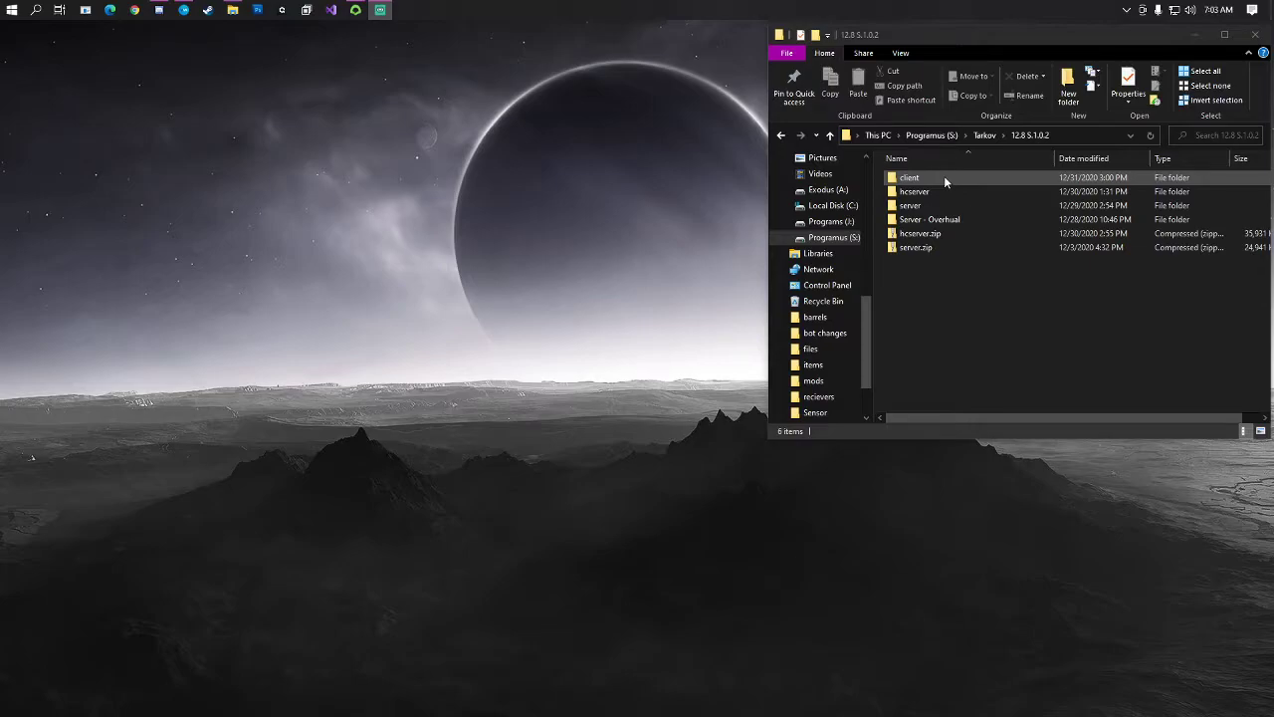
mouse_move(956, 179)
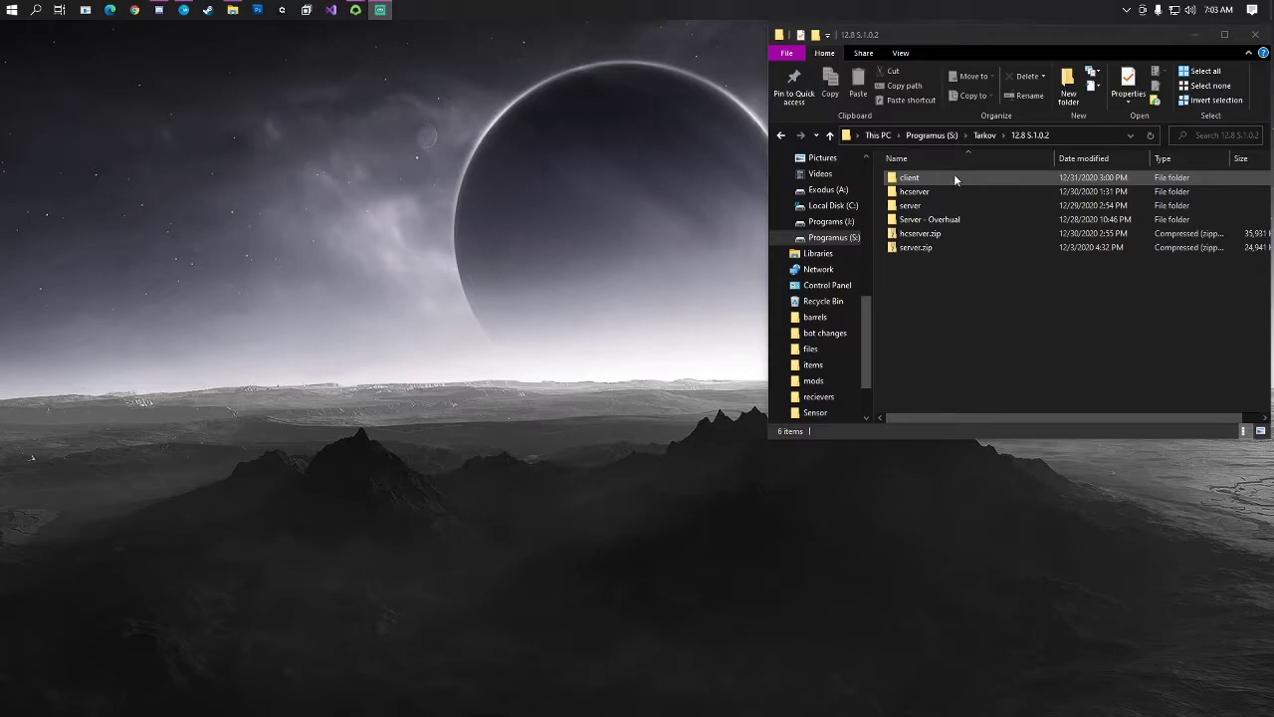
- Enter the client folder and bring up the Open with options for launcher.config.json
left_click(908, 177)
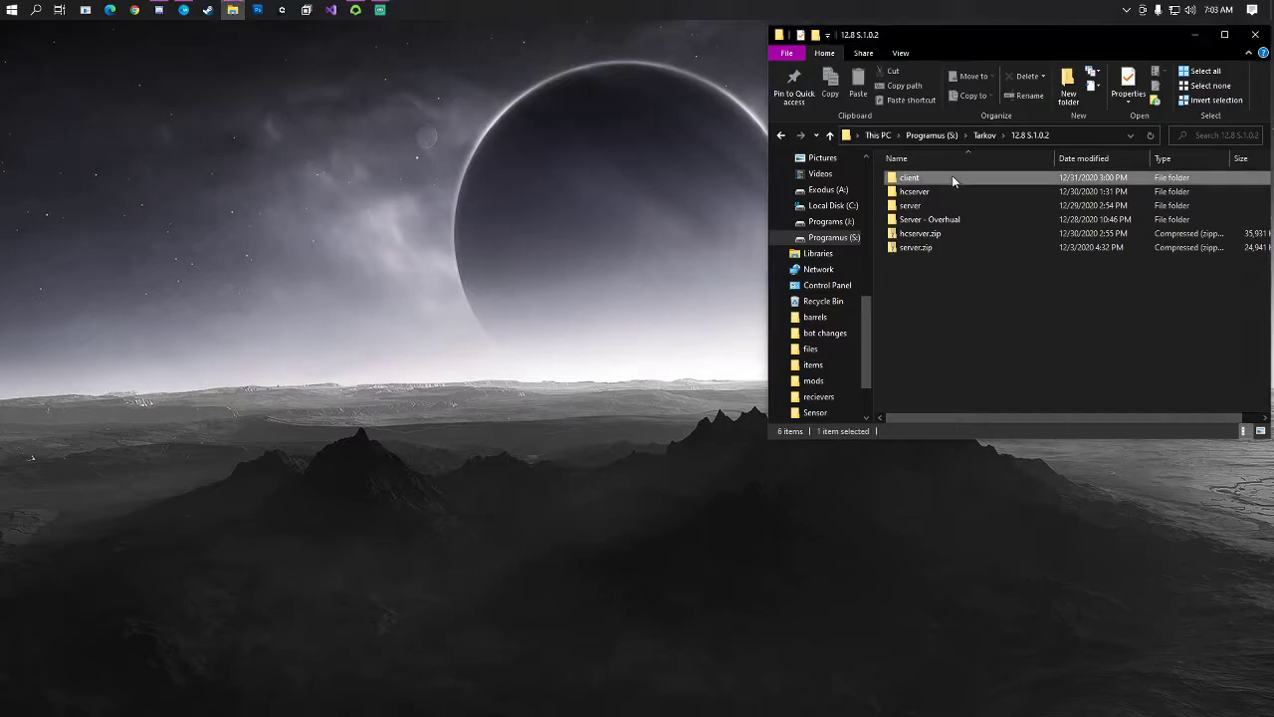
double_click(908, 178)
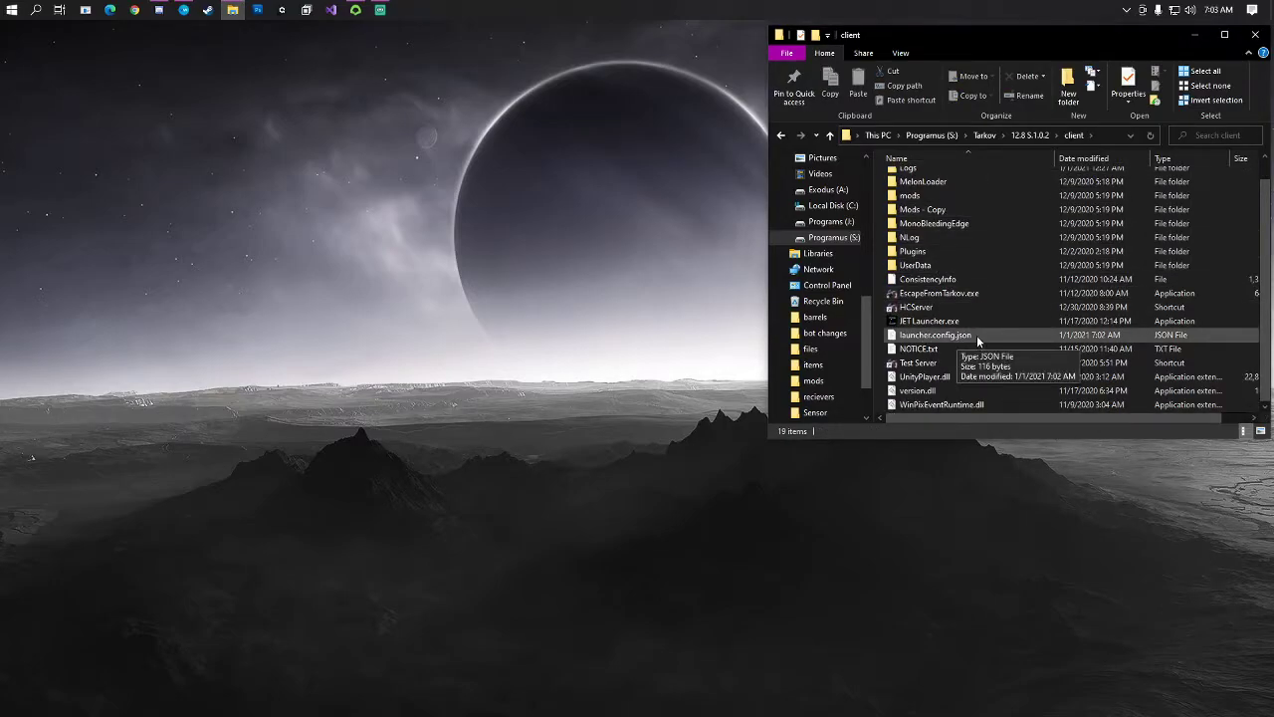
left_click(934, 334)
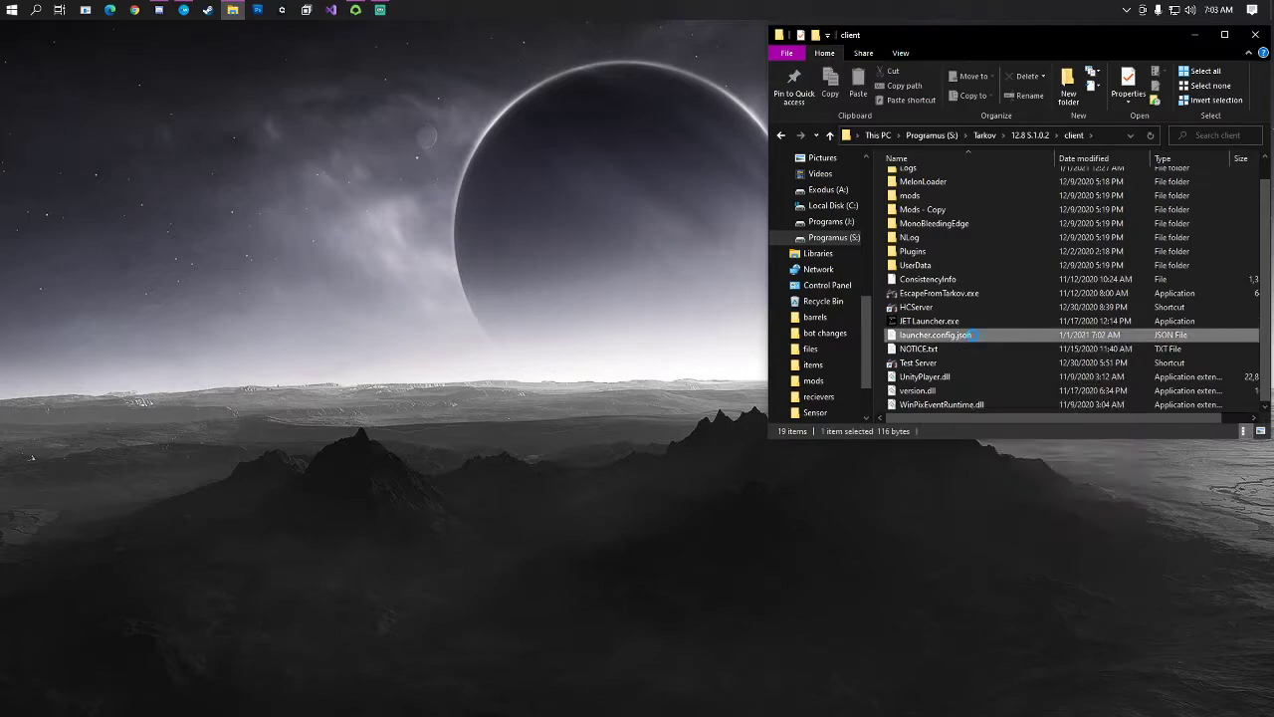
right_click(934, 335)
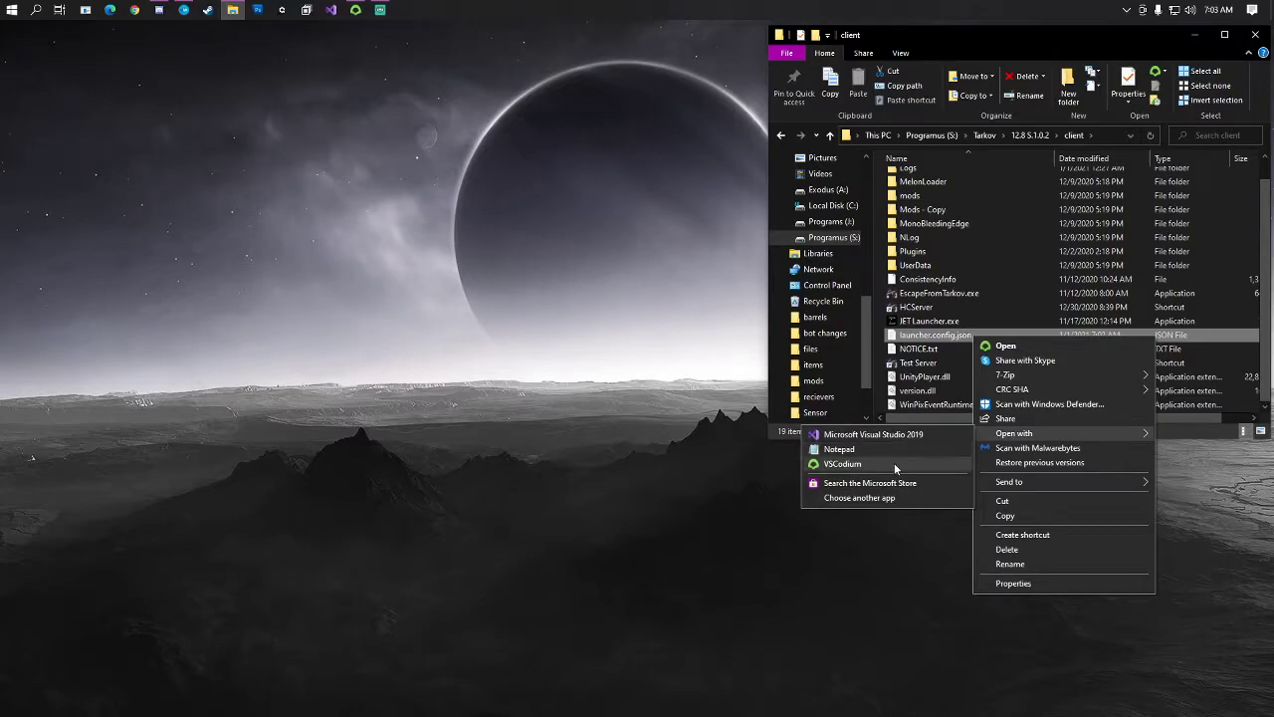
mouse_move(895, 456)
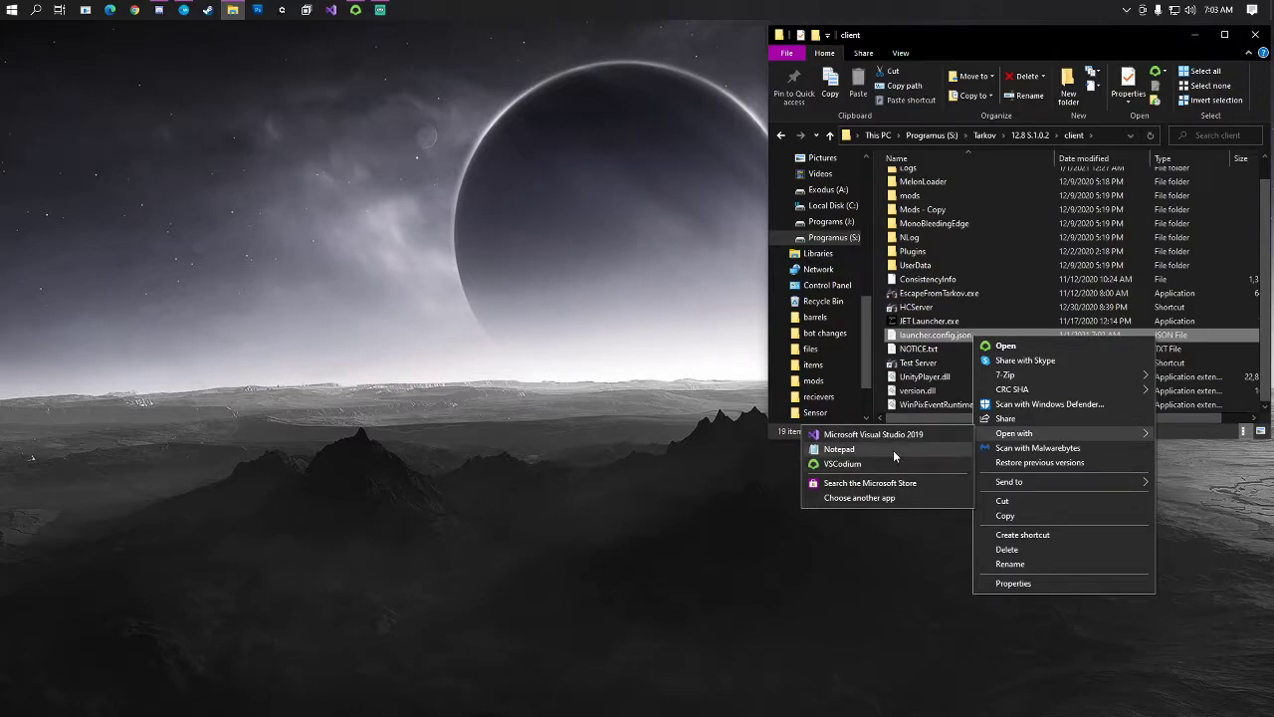
- Replace the 127.0.0.1 server address in launcher.config.json with the pasted public address in Notepad
left_click(839, 450)
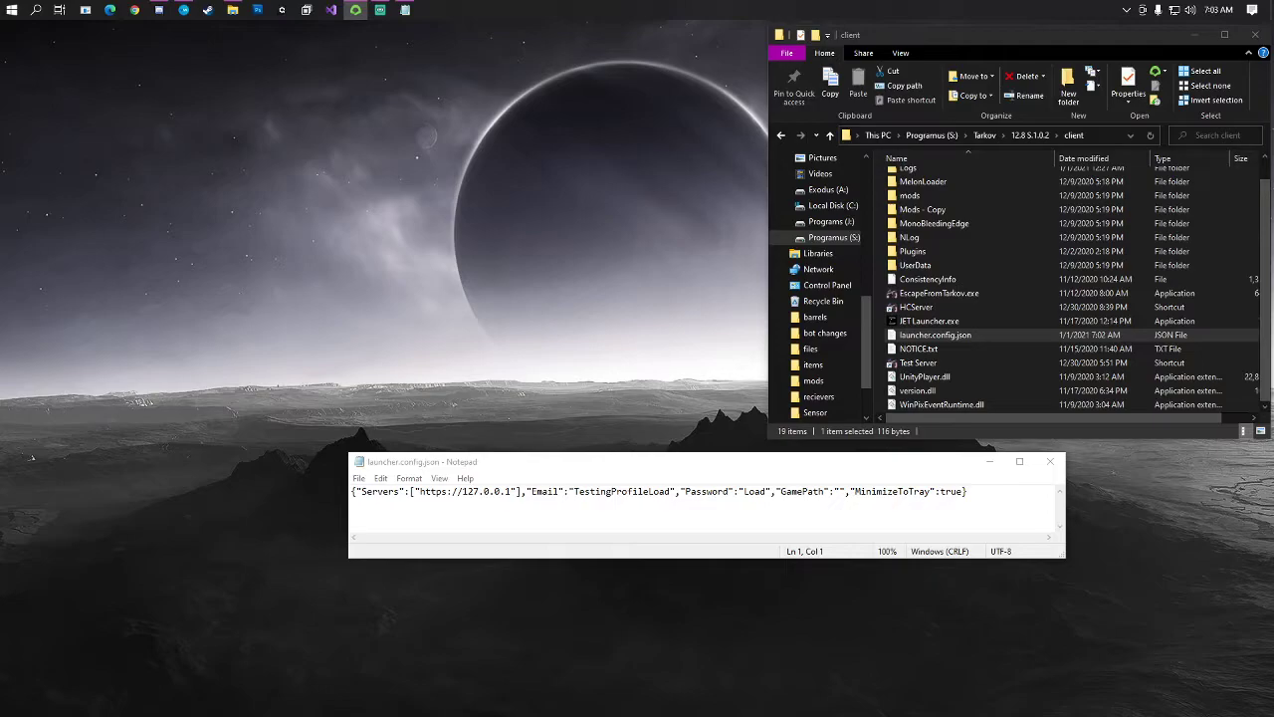
left_click(463, 490)
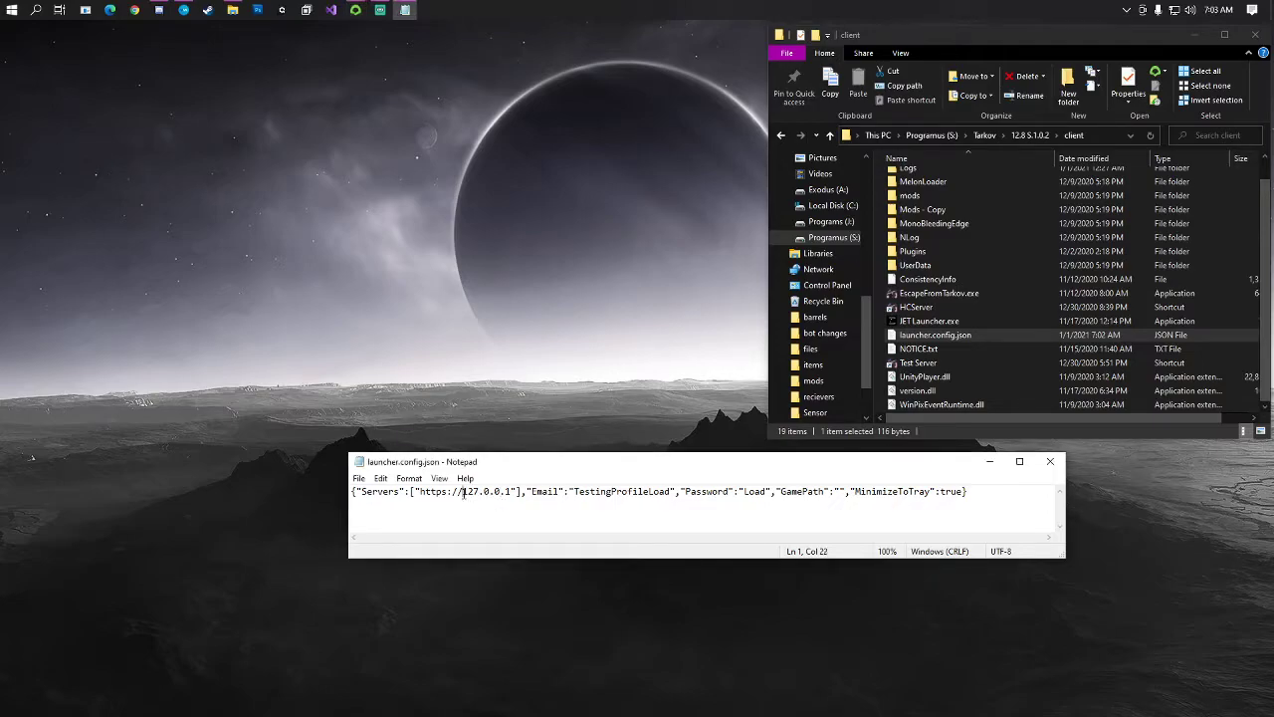
right_click(486, 490)
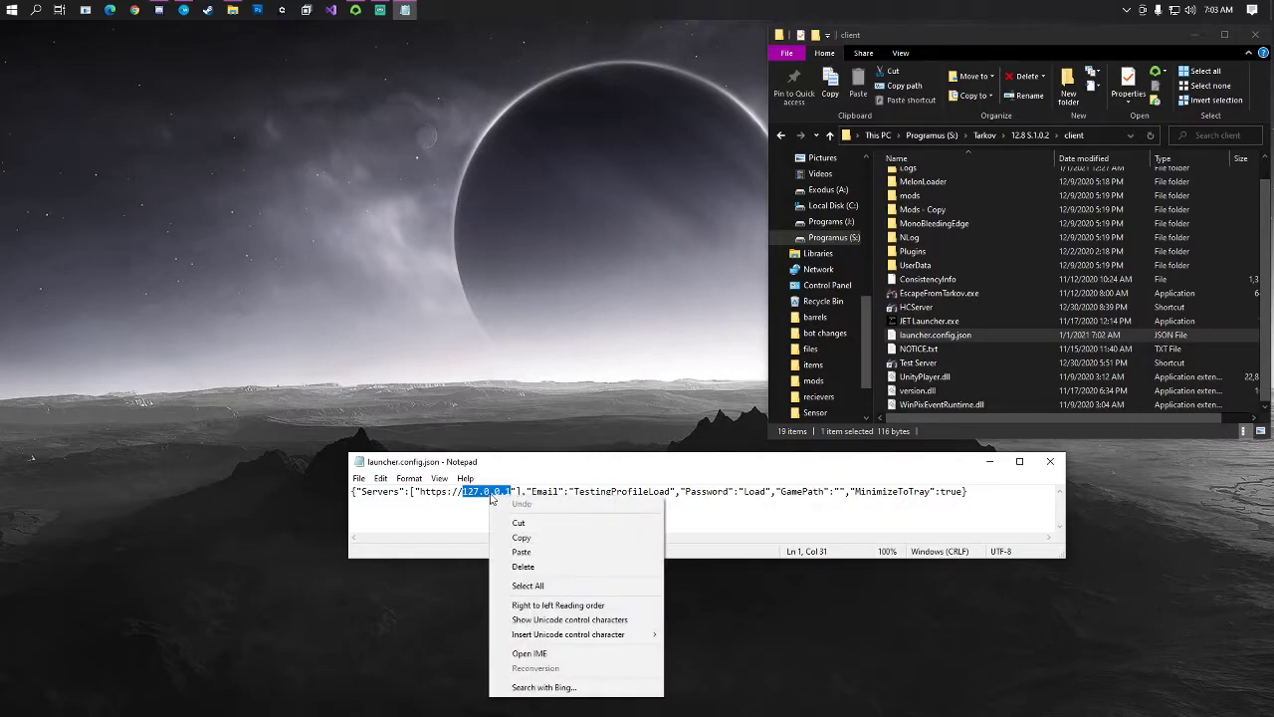
left_click(522, 551)
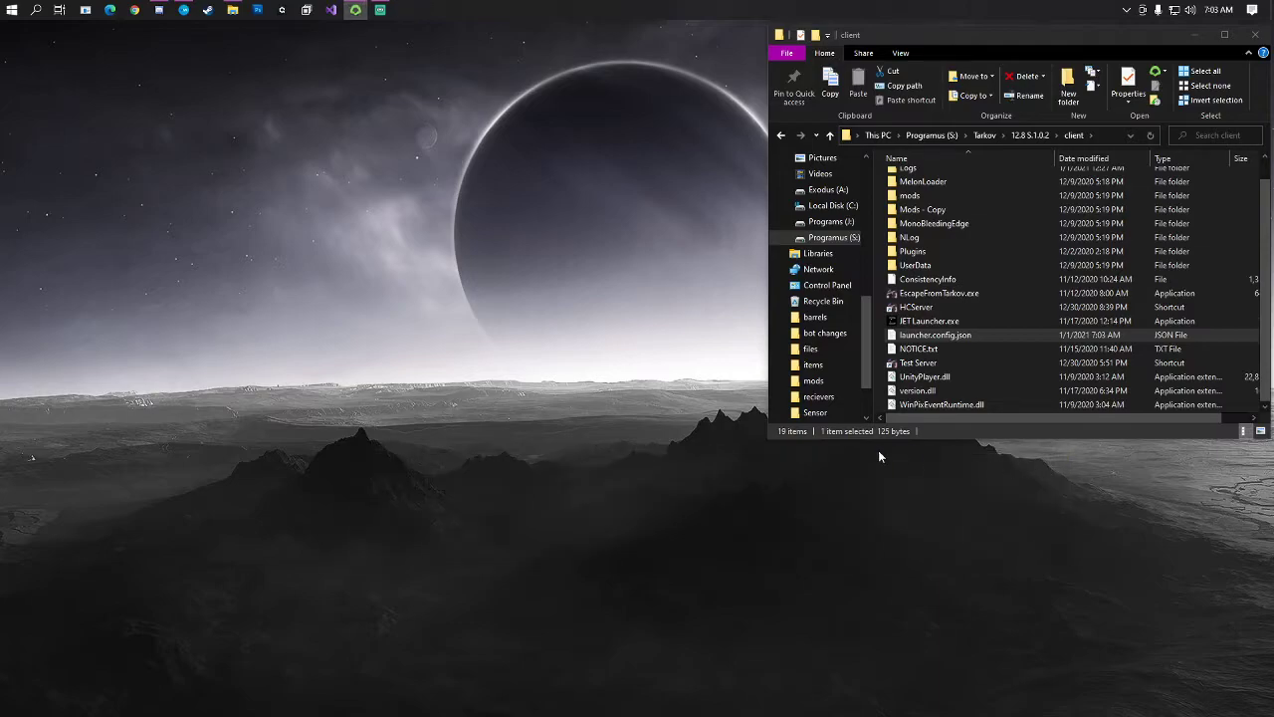
- Start JETLauncher.exe from the client folder and connect to the JustEmuTarkov server
left_click(936, 335)
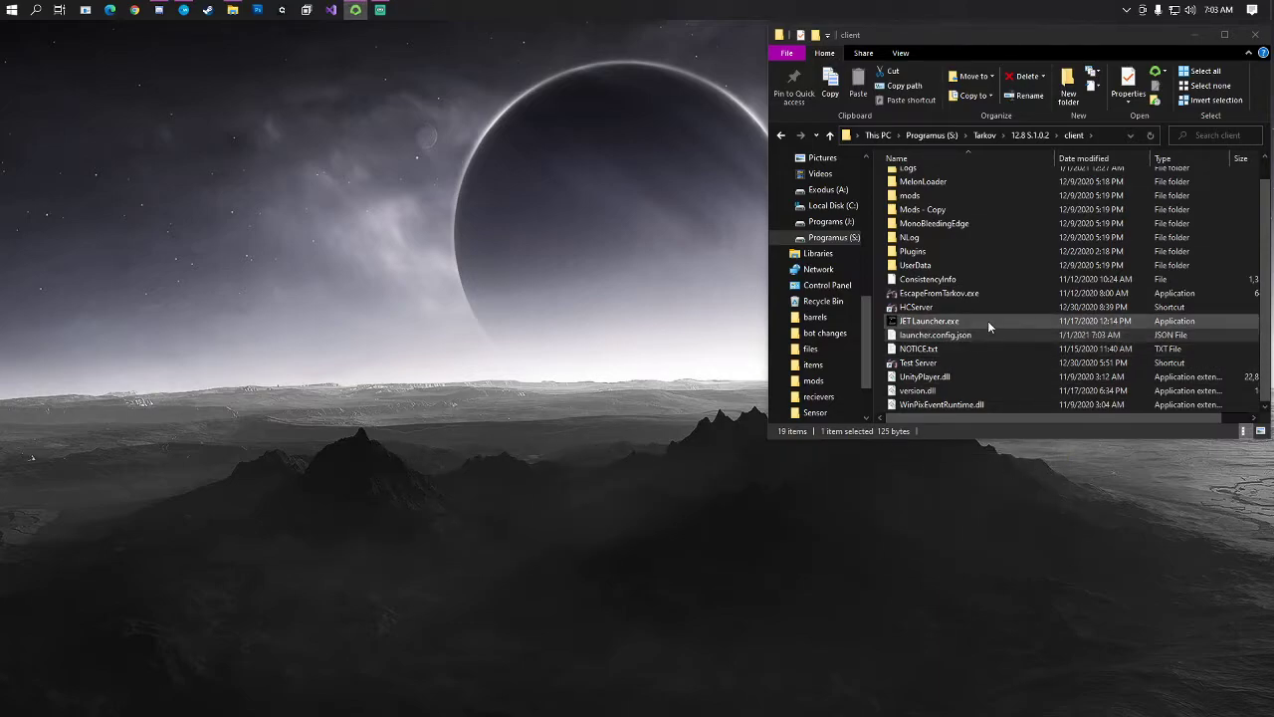
left_click(928, 321)
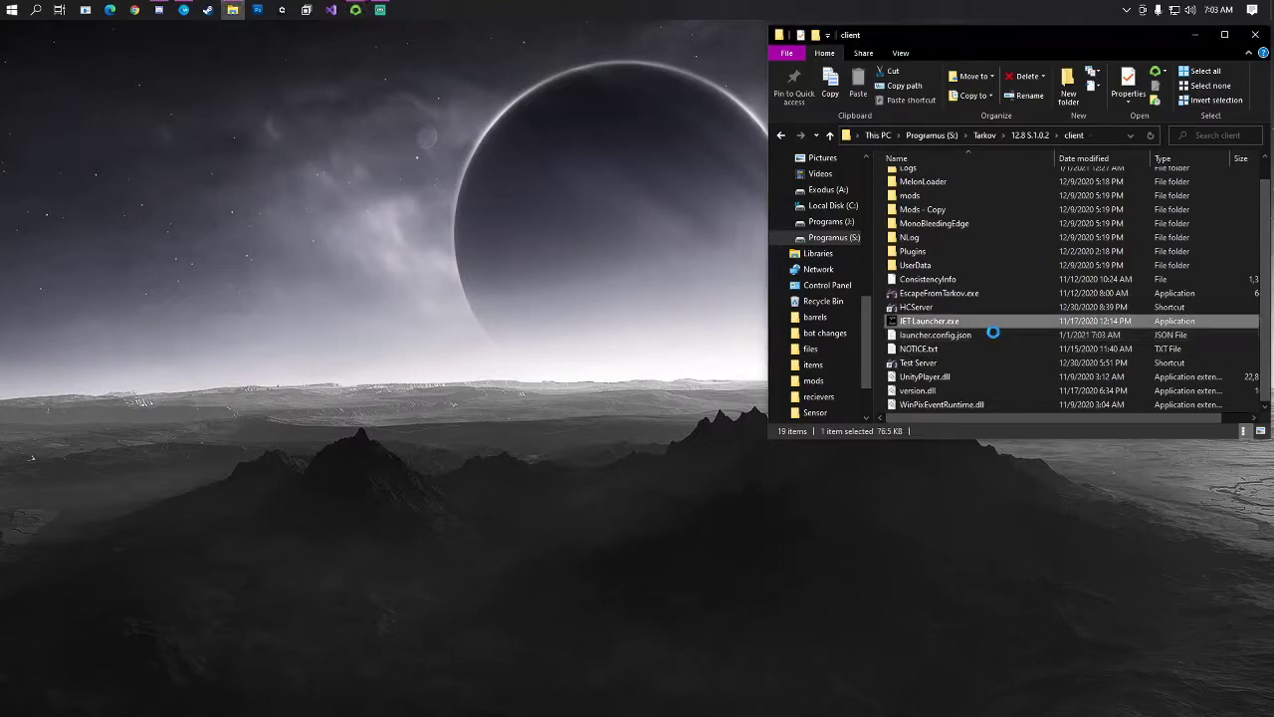
double_click(928, 320)
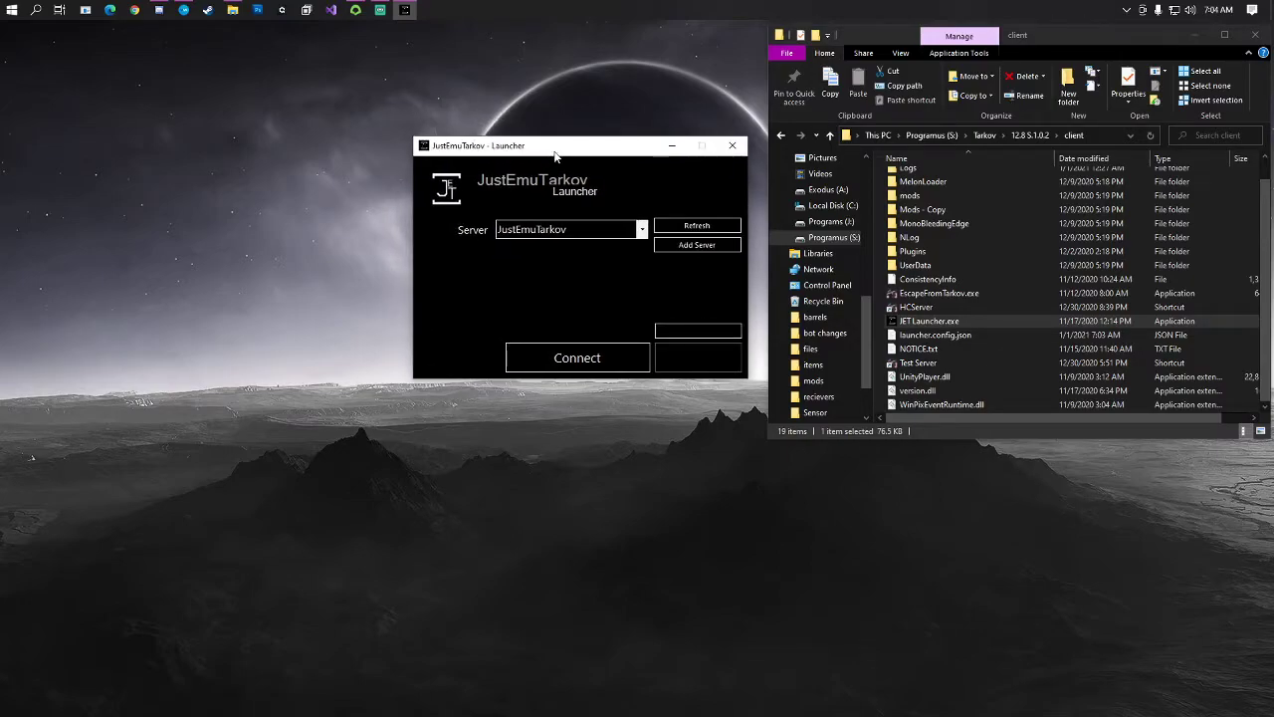
mouse_move(697, 247)
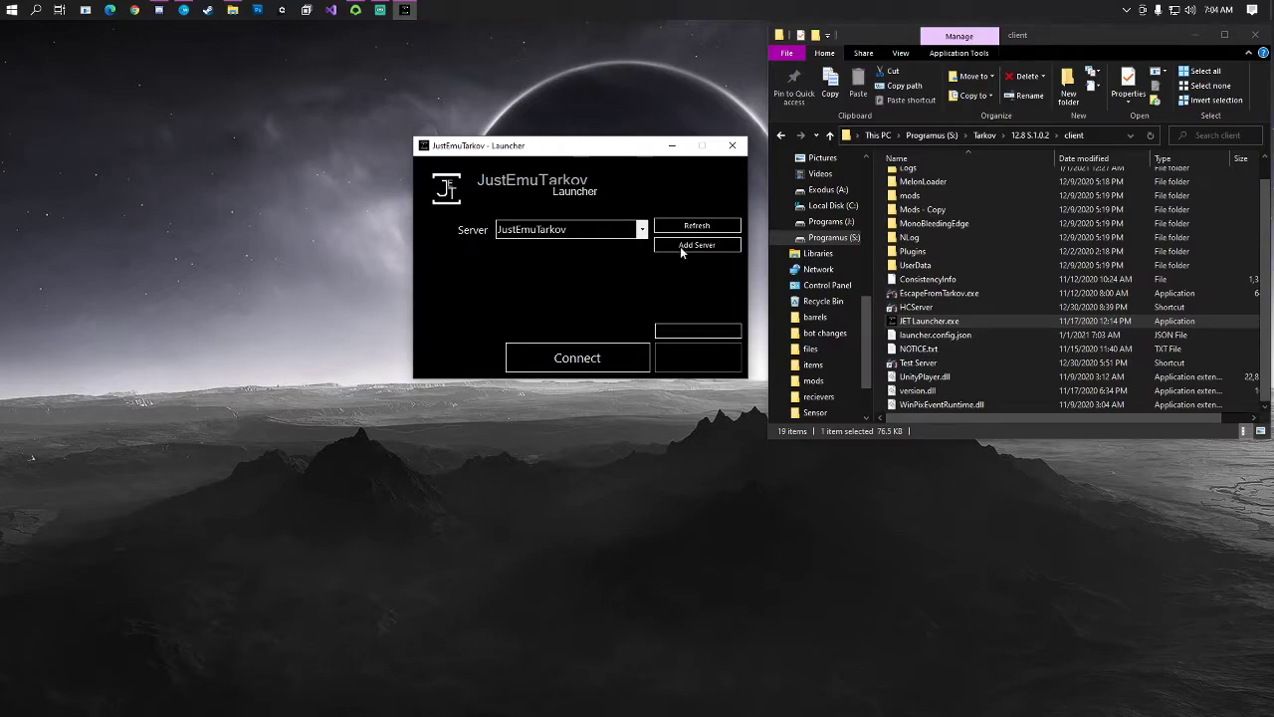
mouse_move(577, 359)
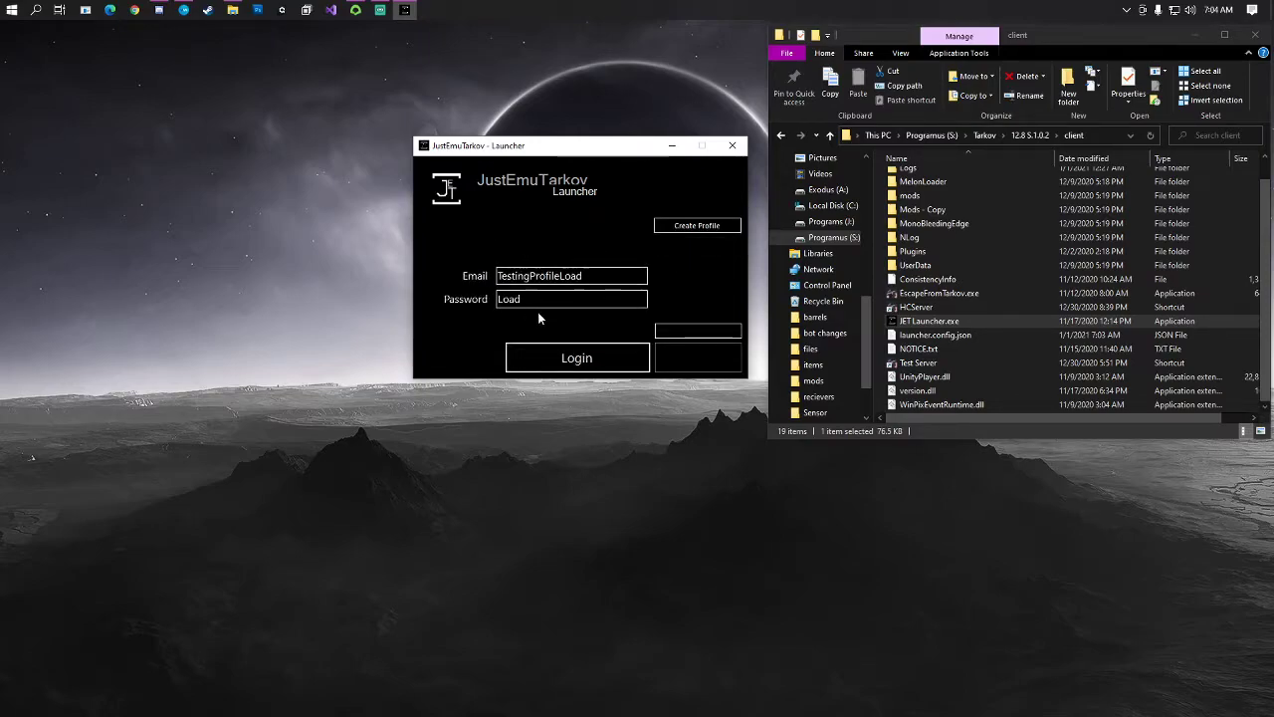
mouse_move(649, 235)
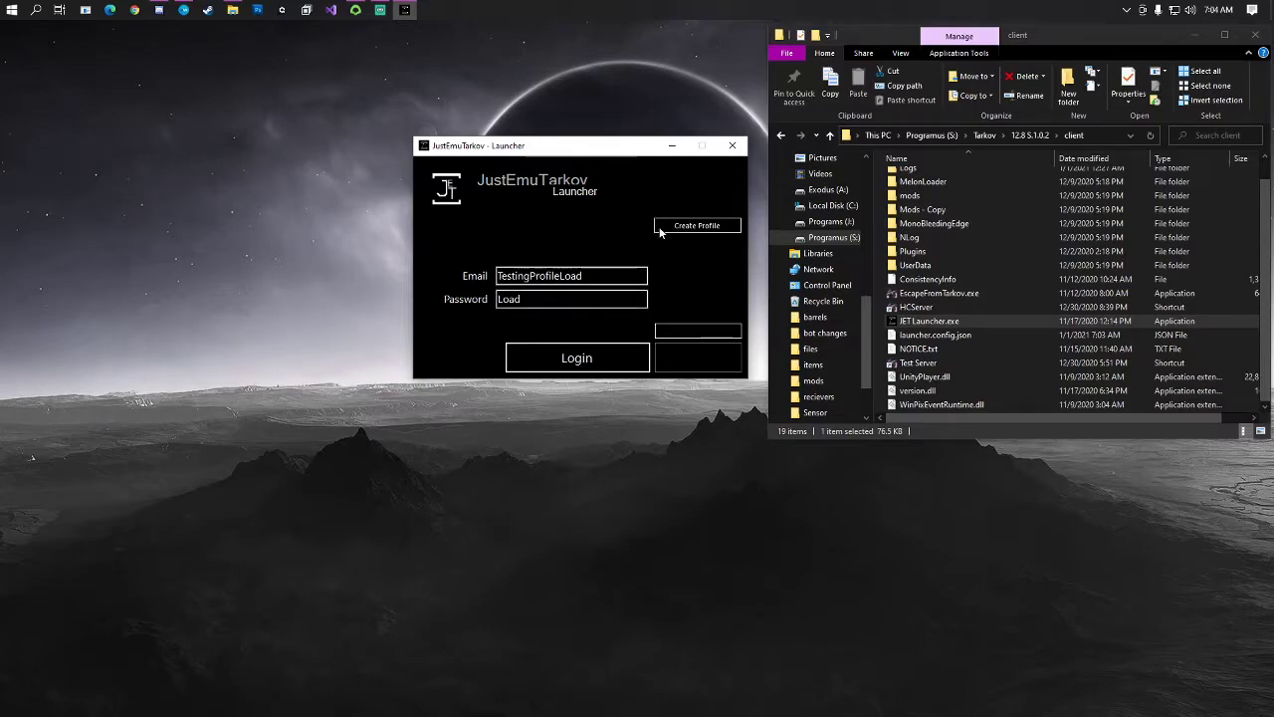
mouse_move(639, 234)
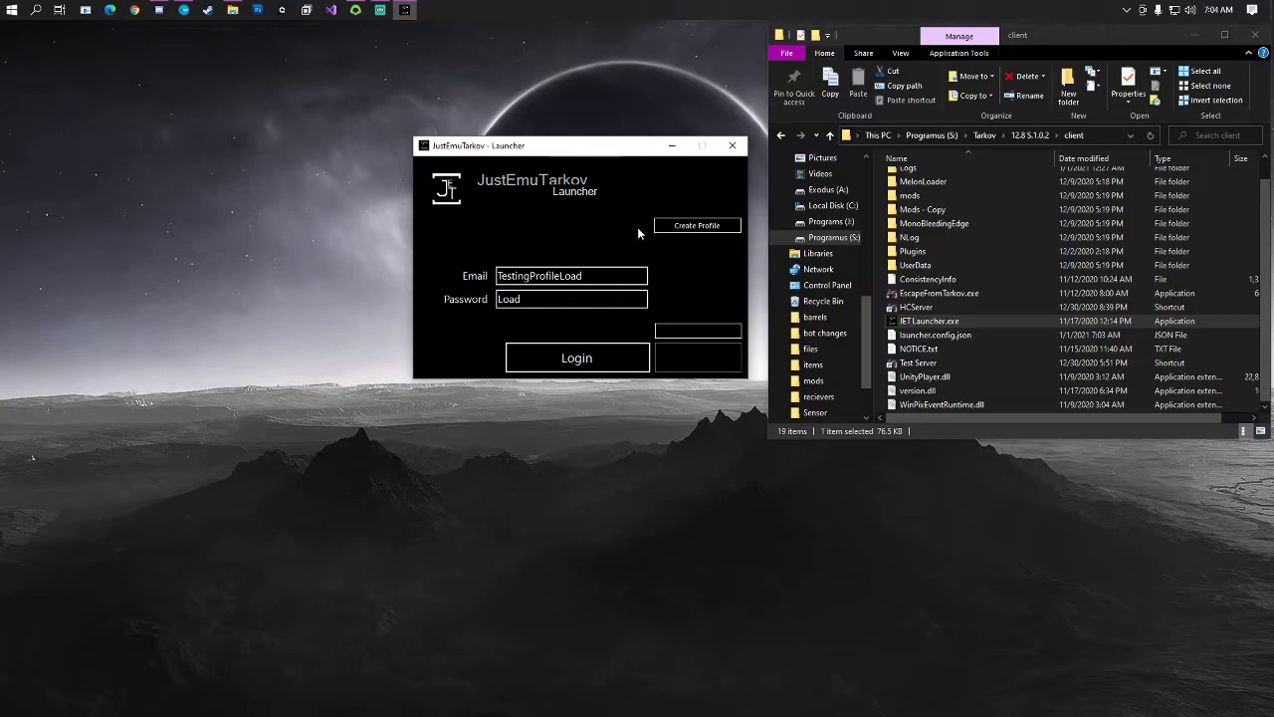
- Fill the Create Profile form with Standard edition and Tutorial as both email and password
left_click(697, 225)
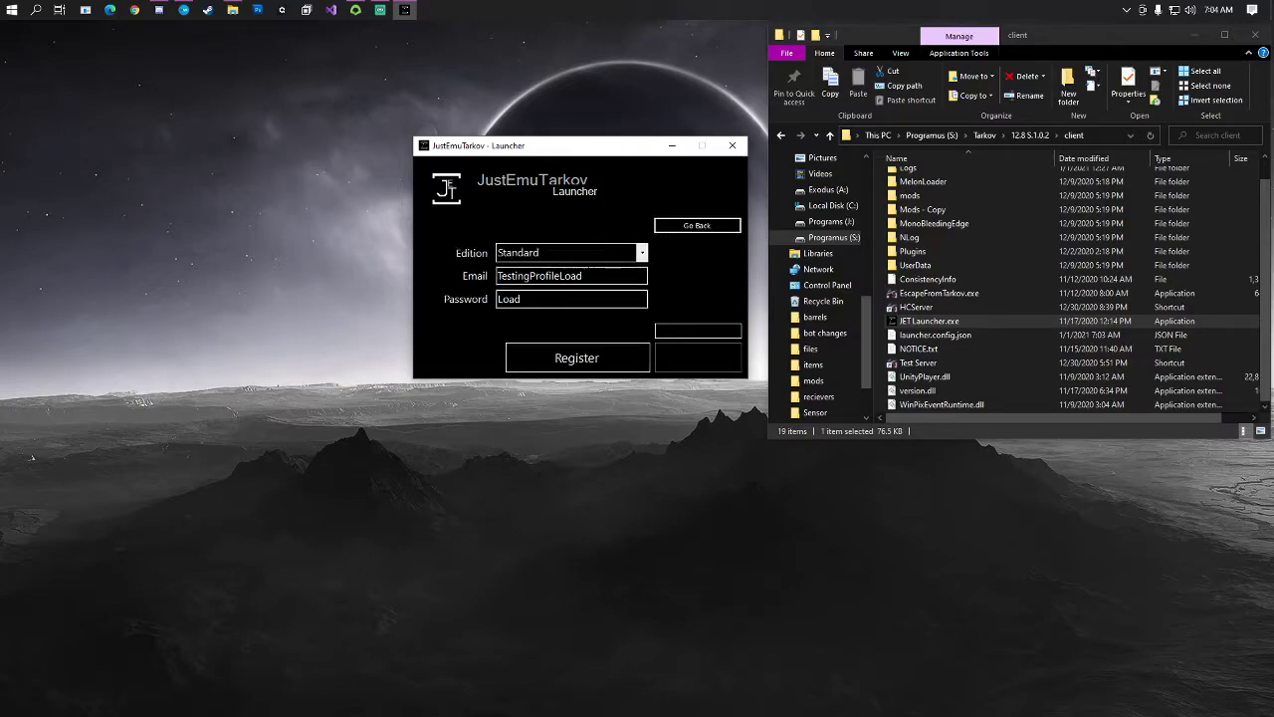
left_click(641, 251)
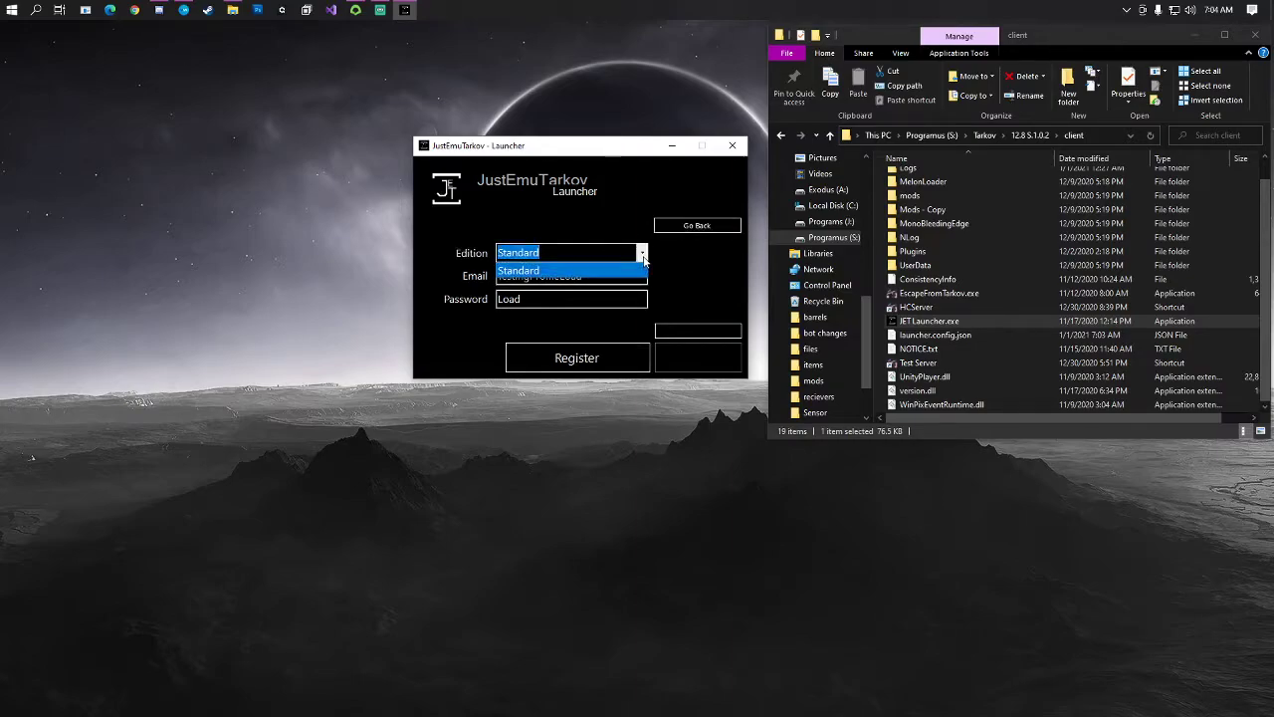
mouse_move(641, 257)
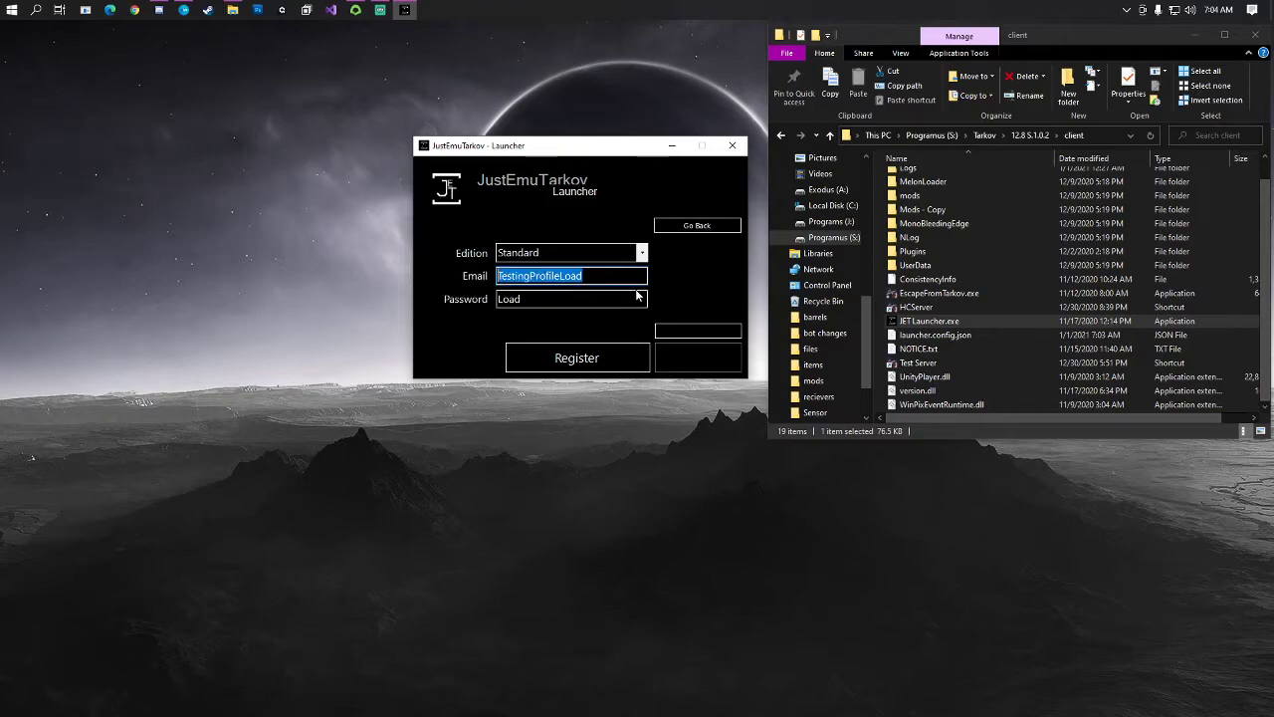
left_click(569, 299)
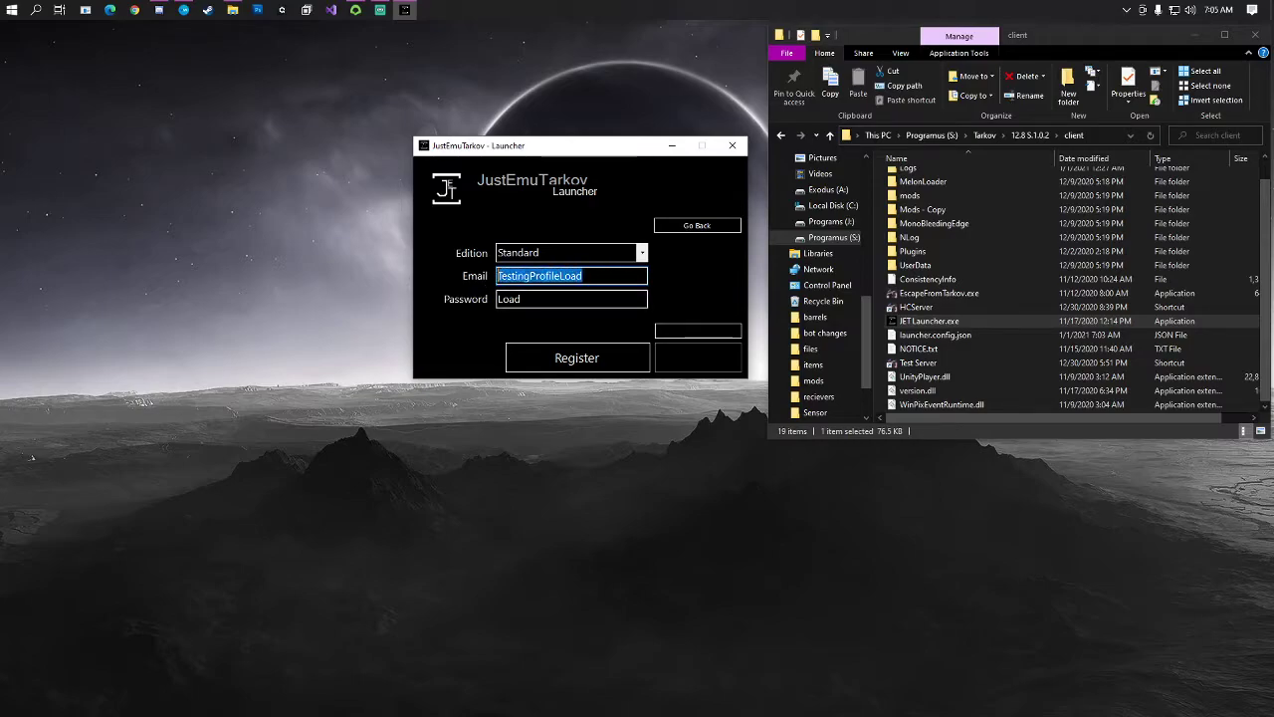
type("Tu")
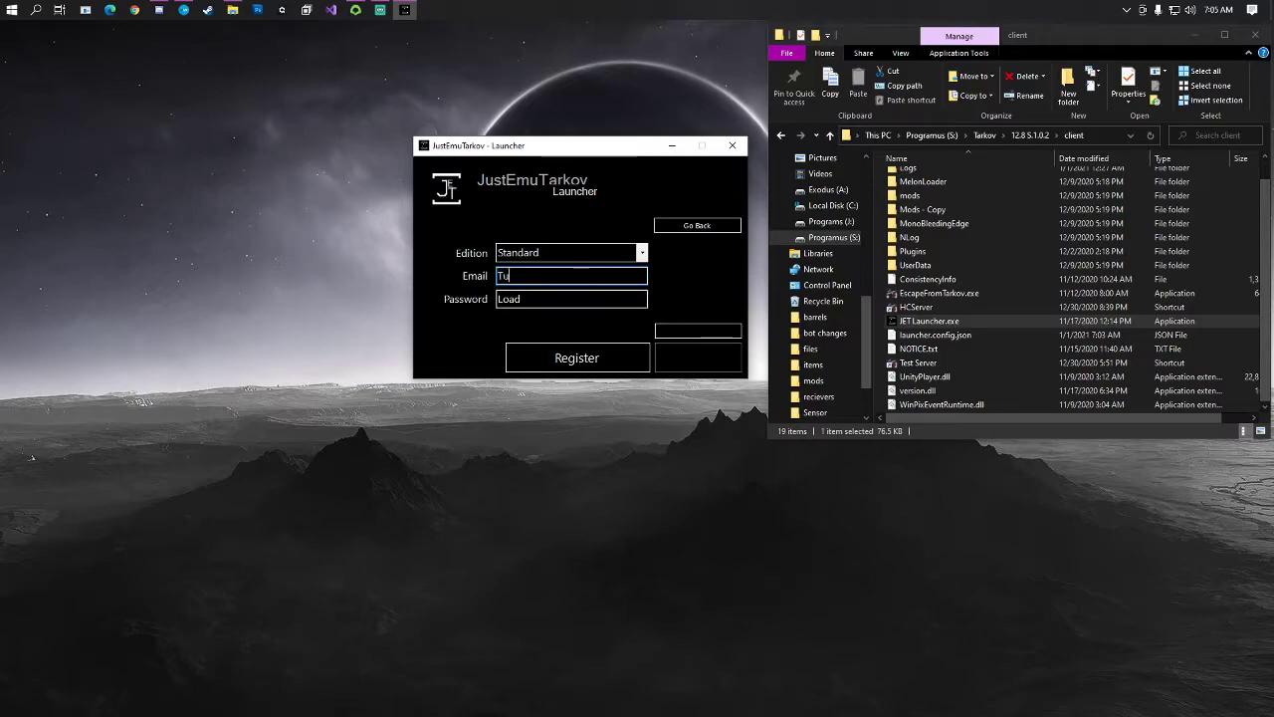
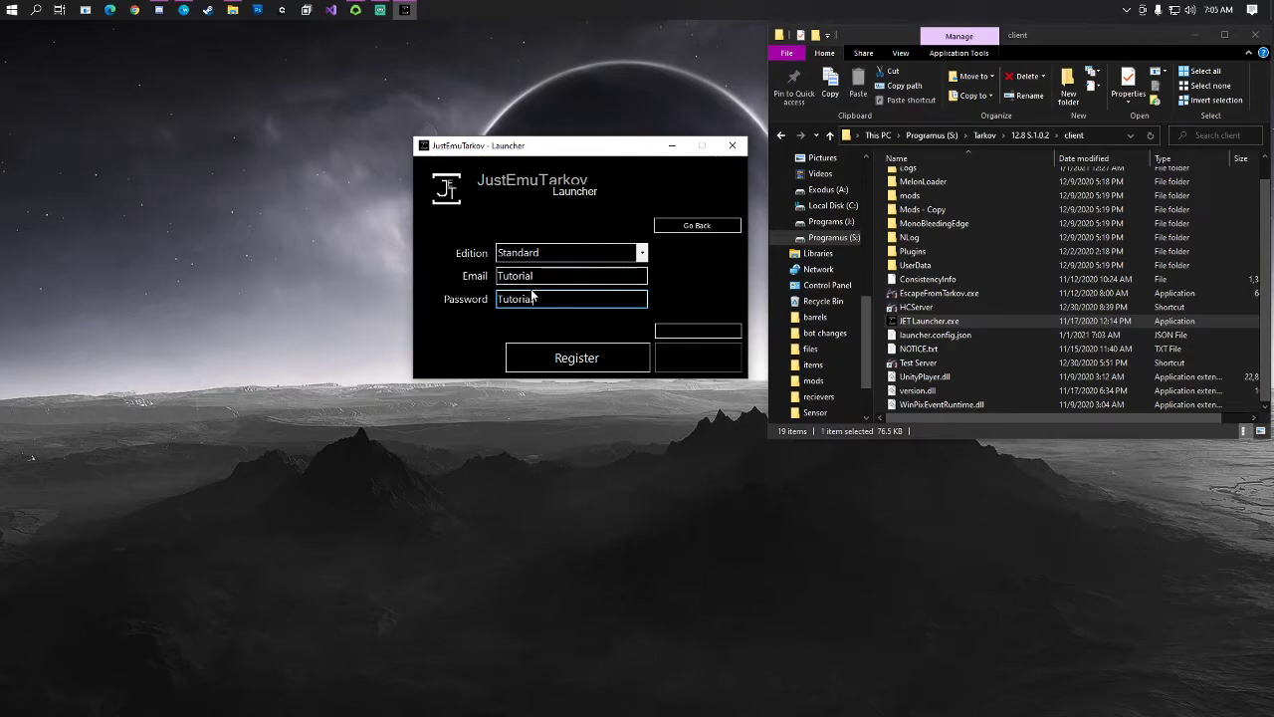
left_click(577, 359)
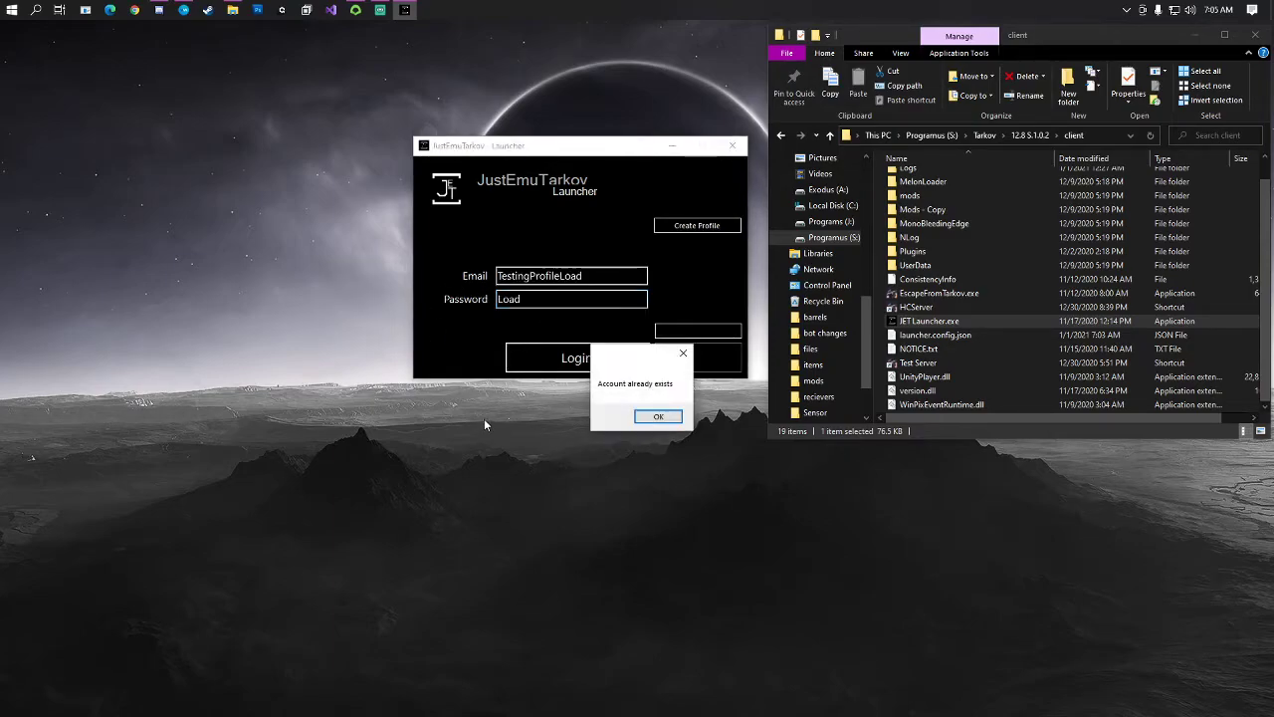
left_click(657, 416)
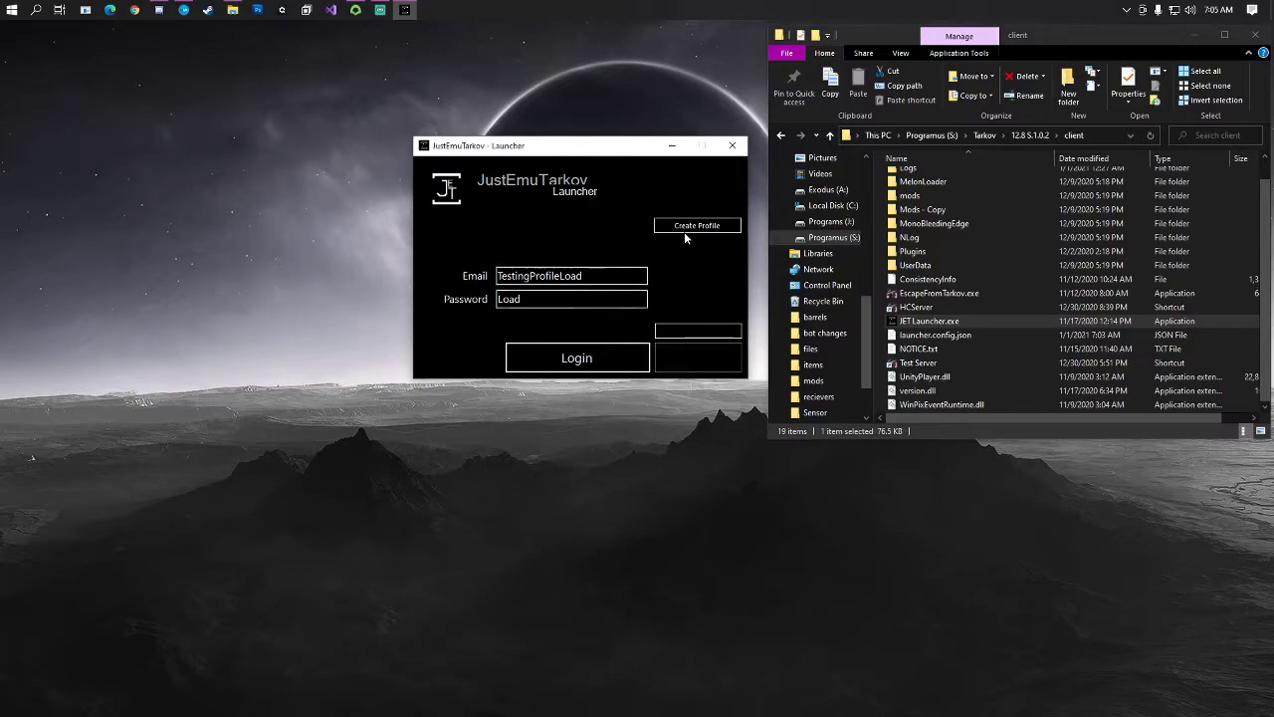
left_click(697, 225)
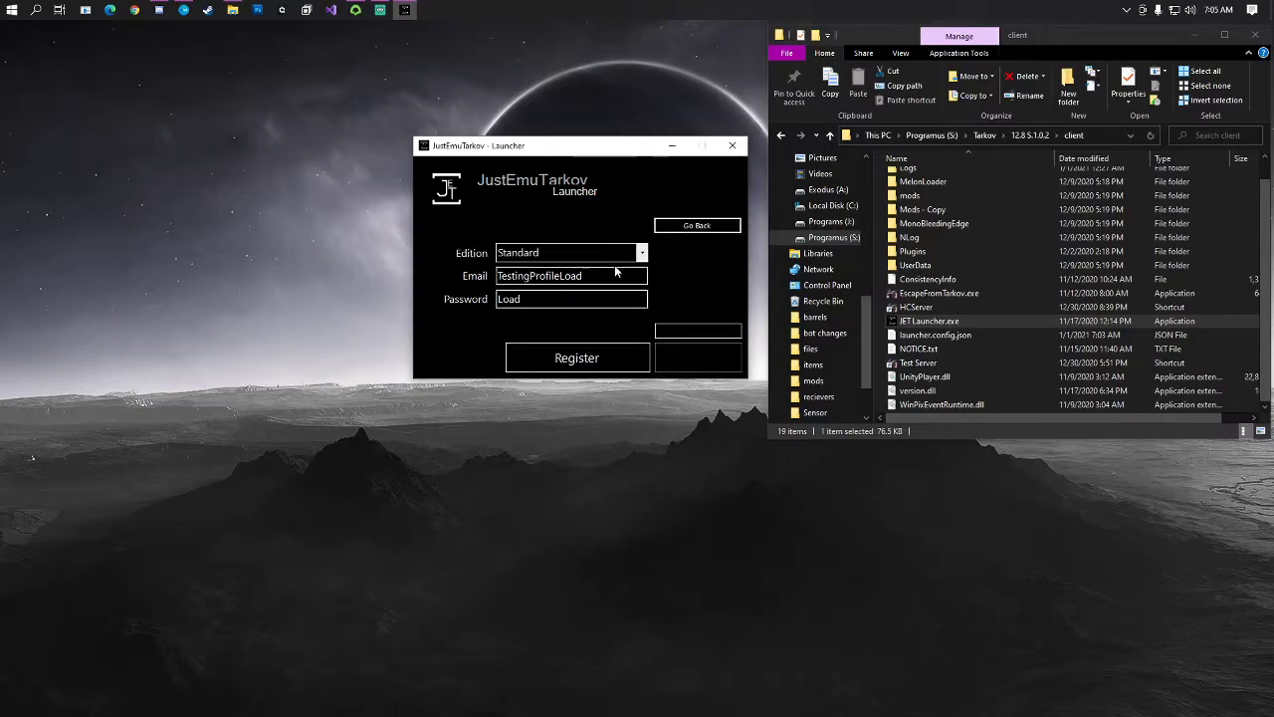
double_click(537, 275)
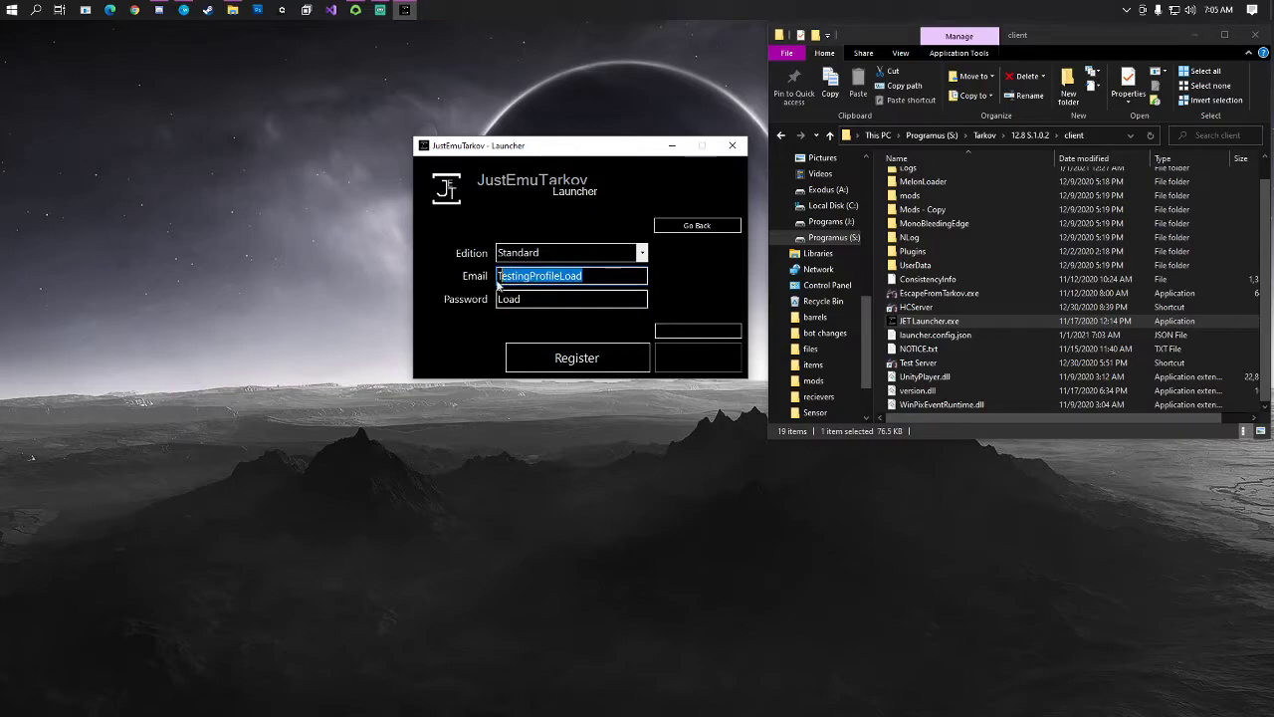
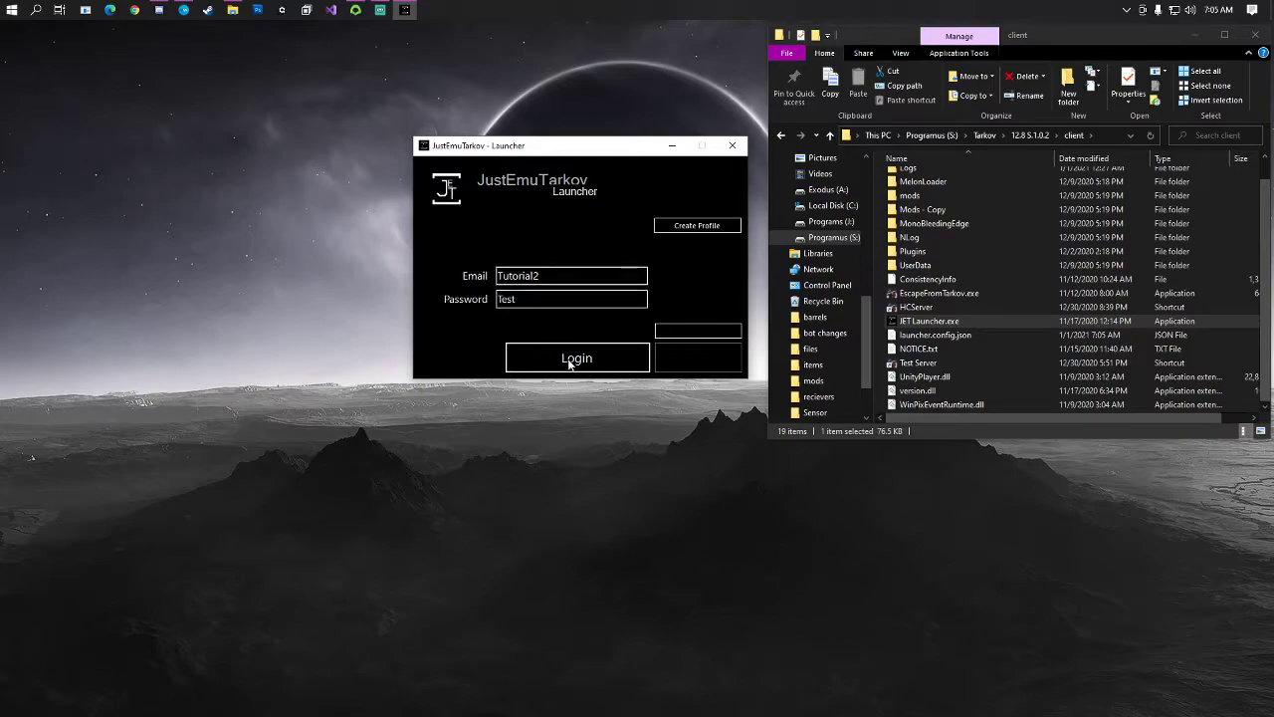
- Log in as Tutorial2 and generate the launch arguments for that account
left_click(577, 358)
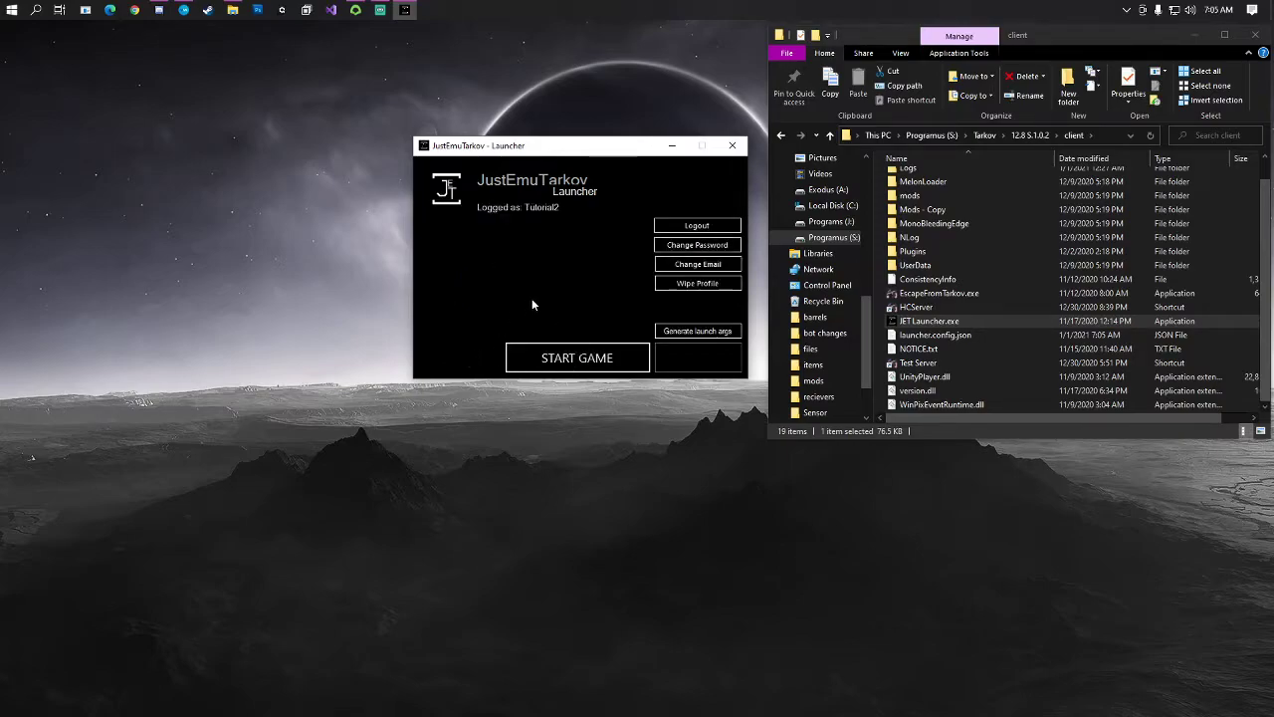
mouse_move(602, 327)
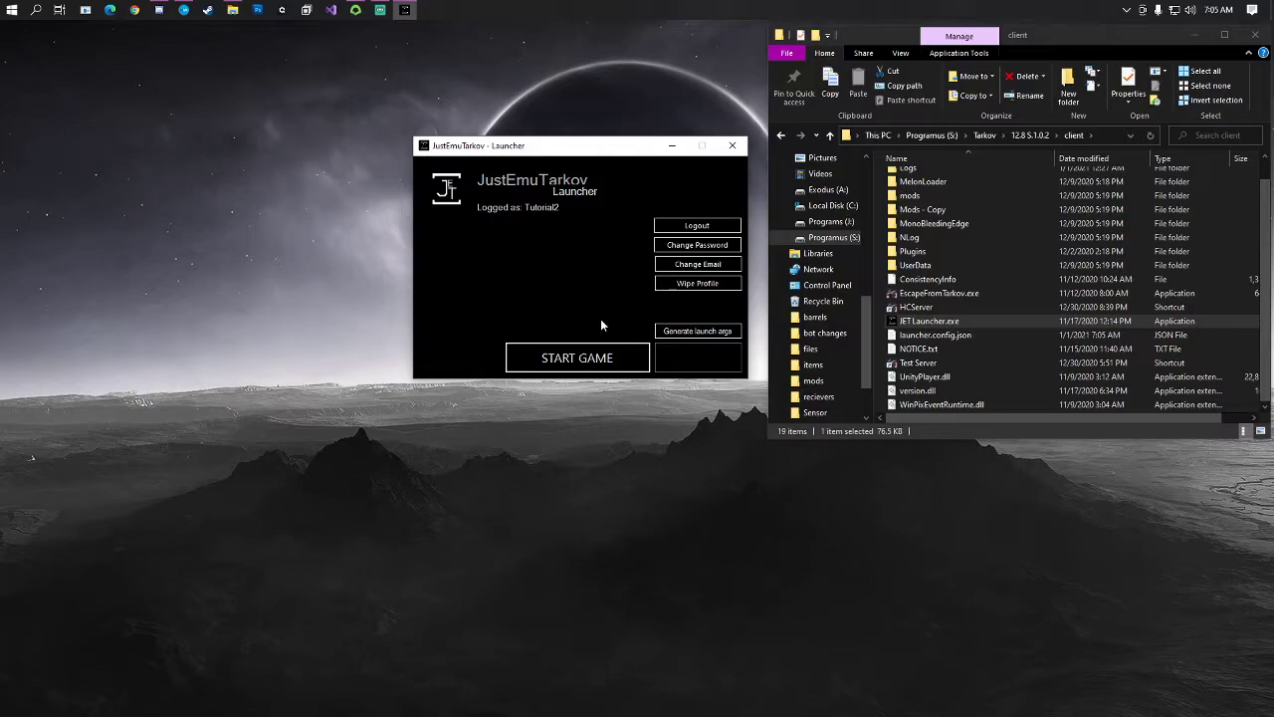
mouse_move(637, 334)
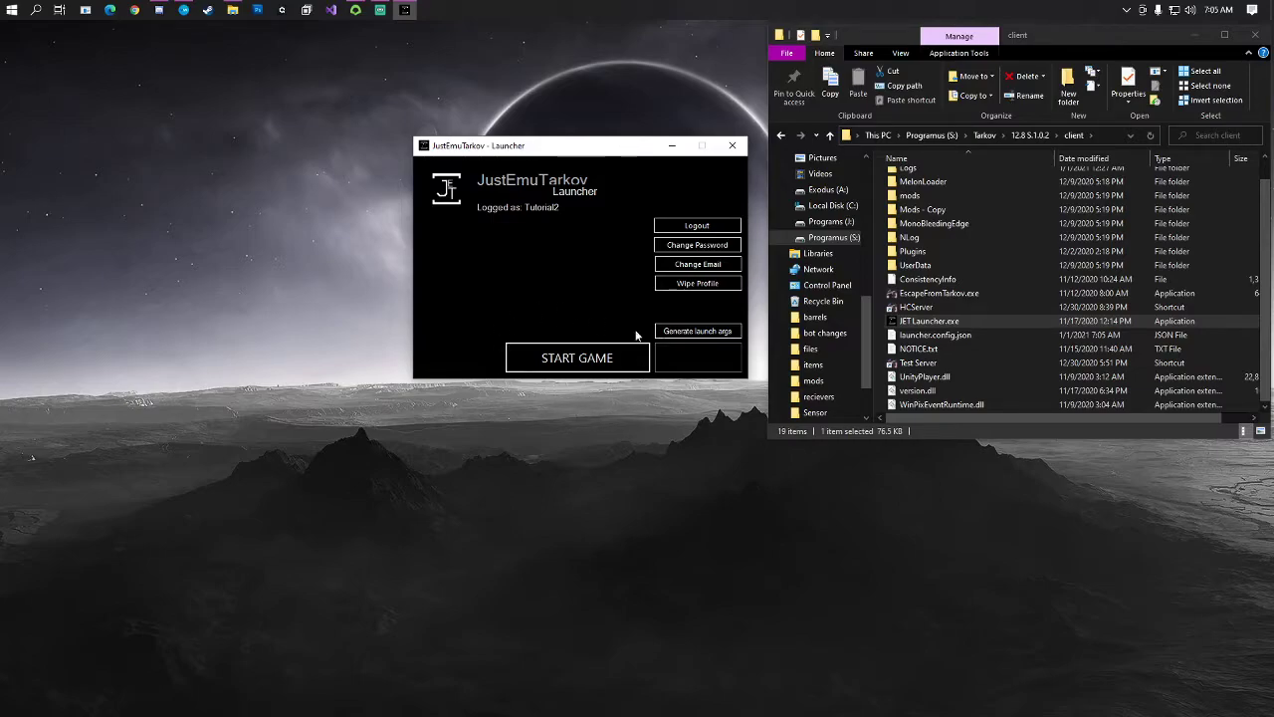
mouse_move(591, 384)
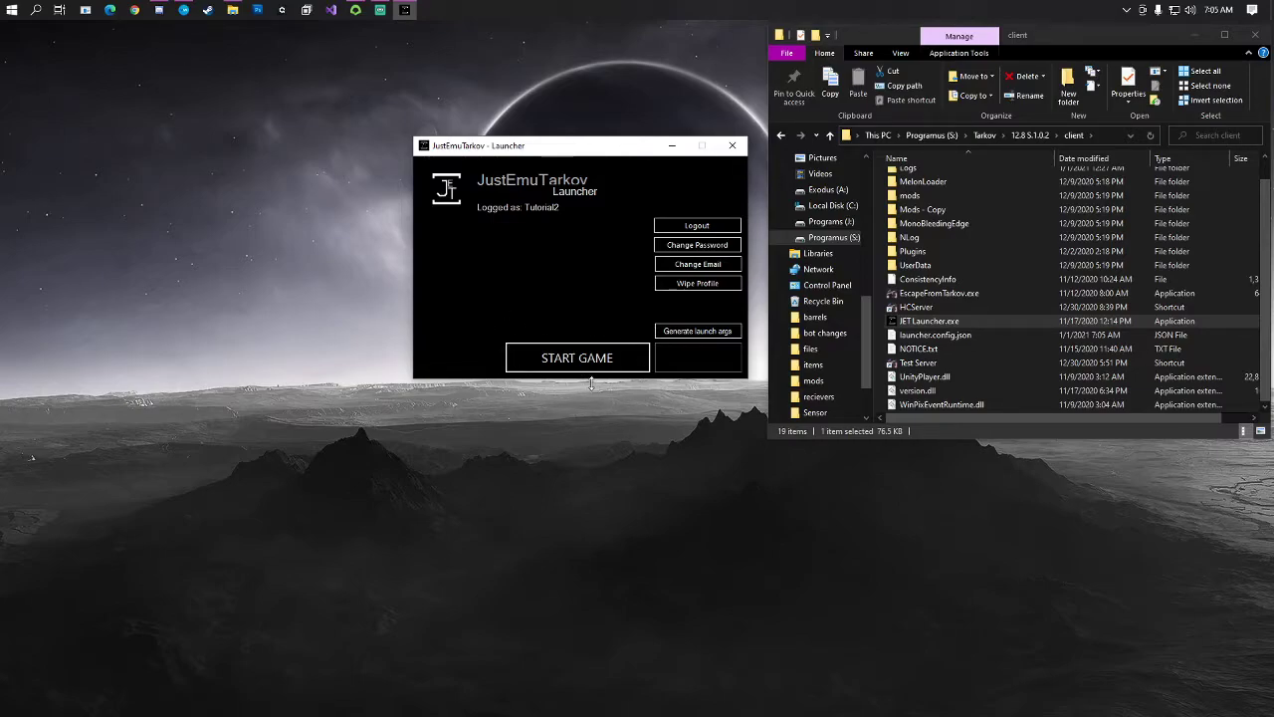
left_click_drag(581, 145, 593, 140)
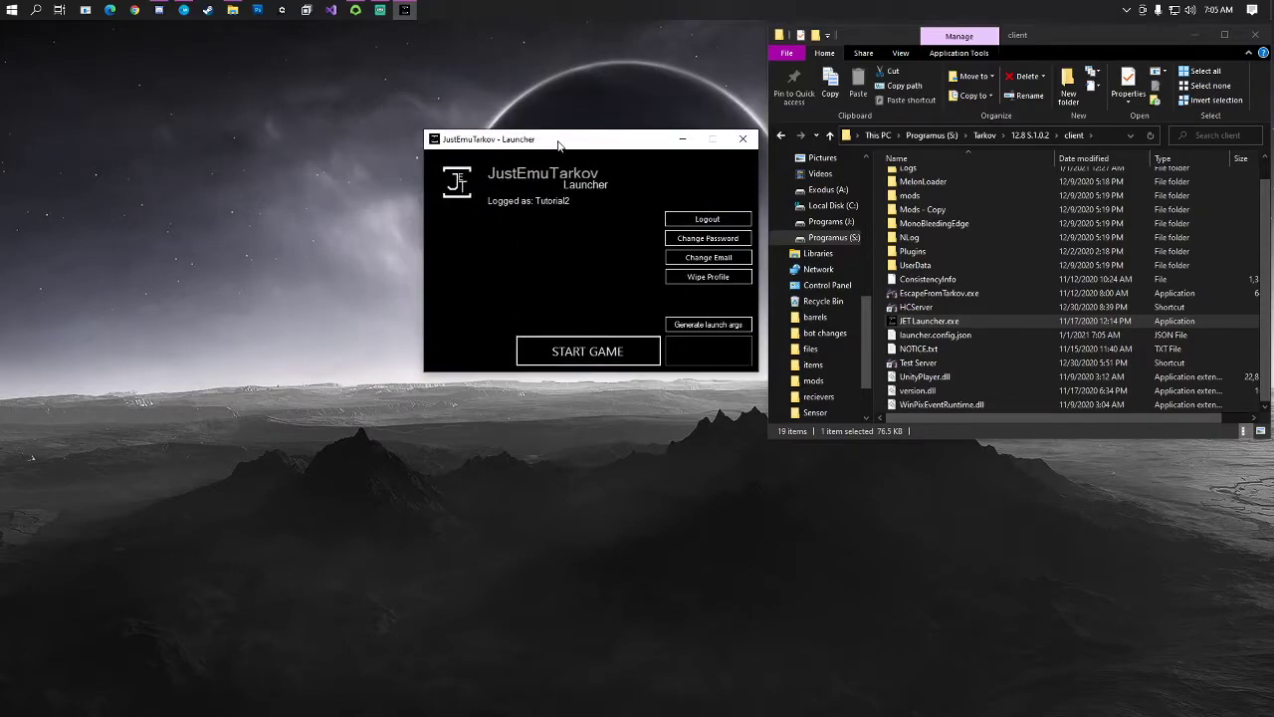
mouse_move(735, 374)
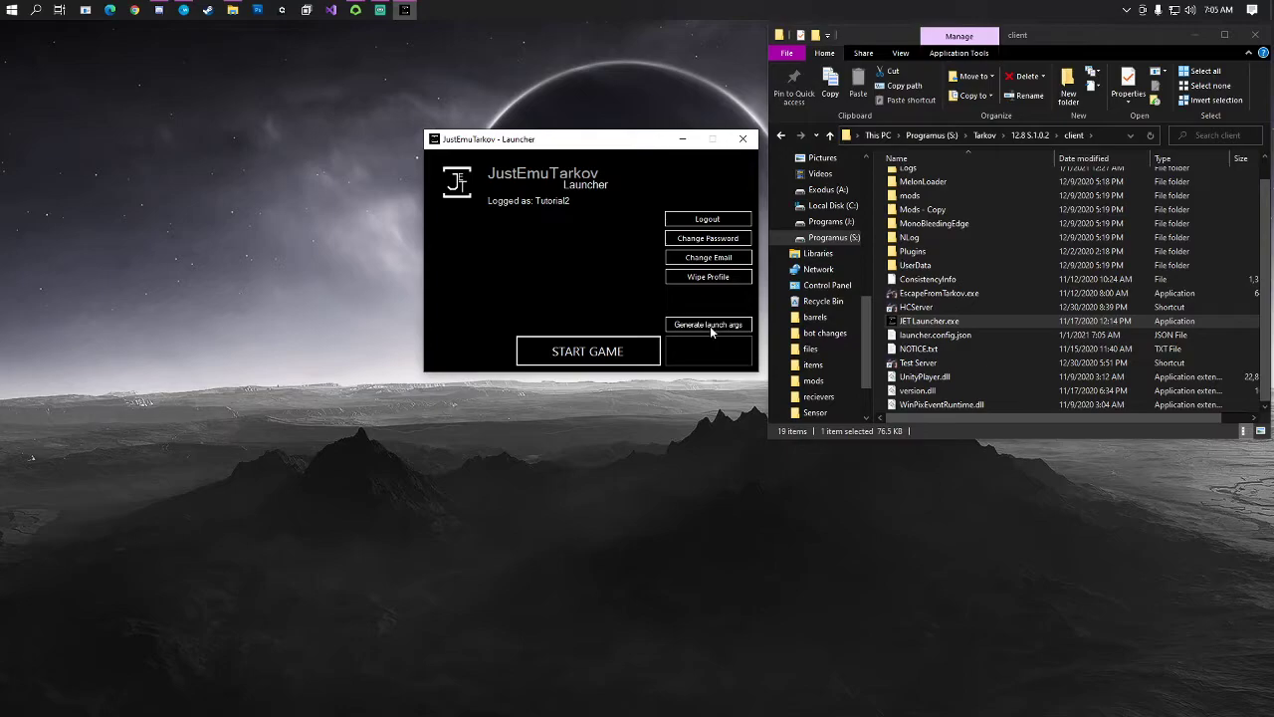
left_click(707, 325)
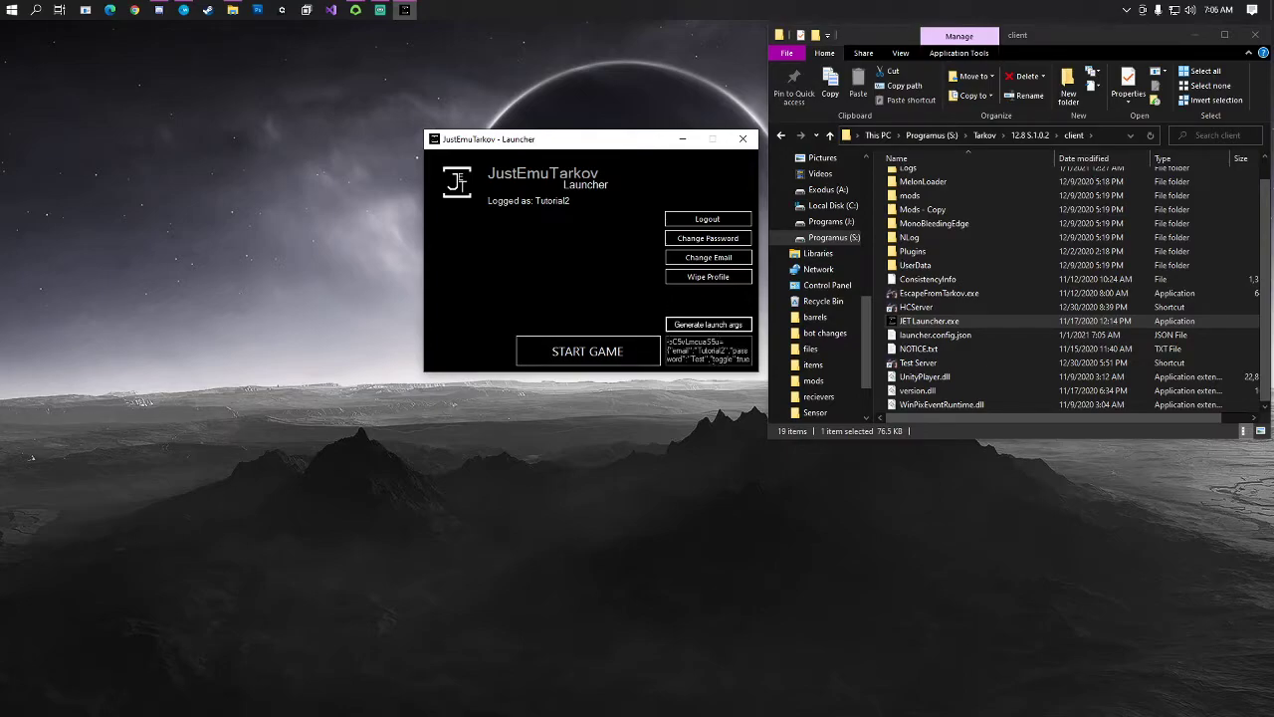
- Copy the launch args and create a shortcut to EscapeFromTarkov.exe named Tutorial HCServer
left_click(709, 324)
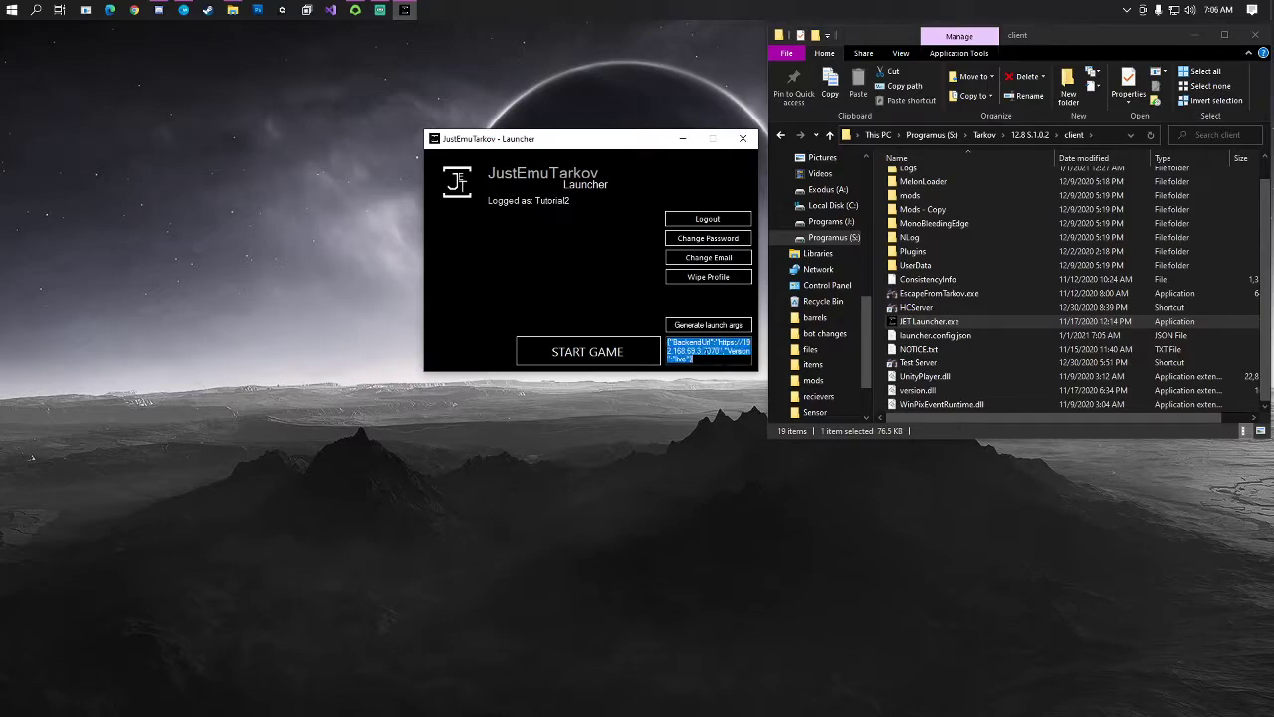
mouse_move(725, 410)
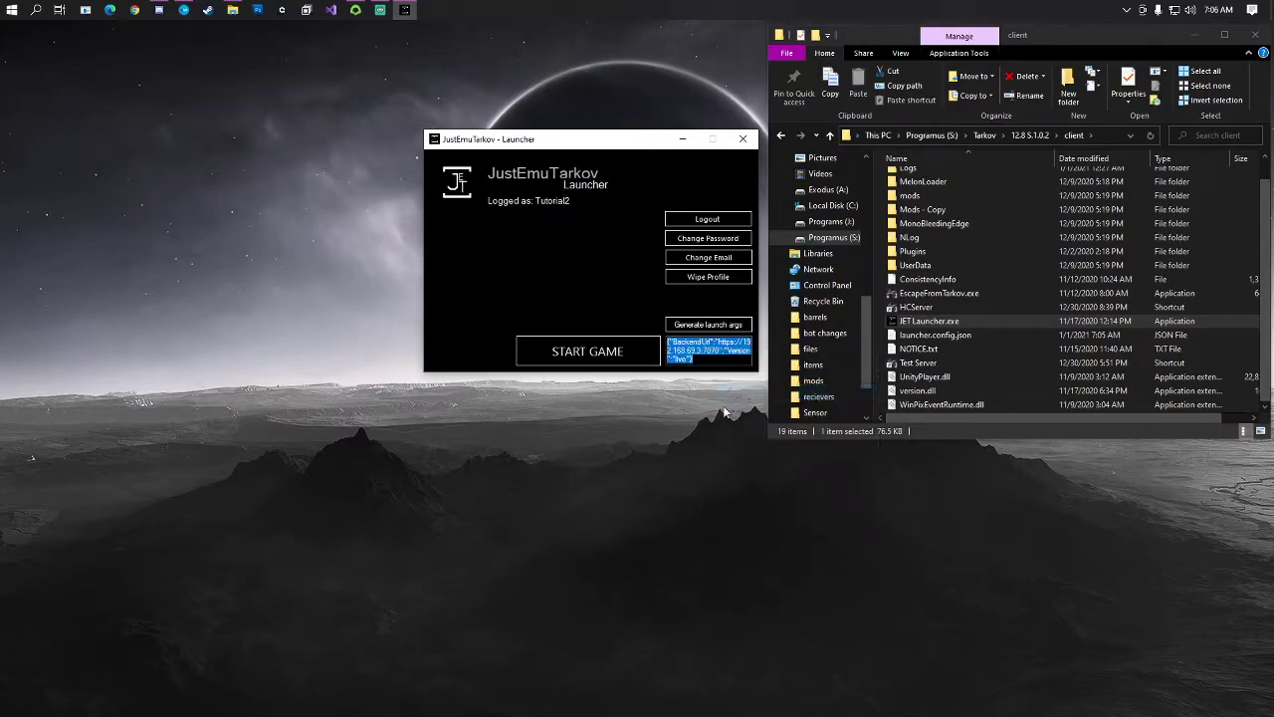
mouse_move(442, 223)
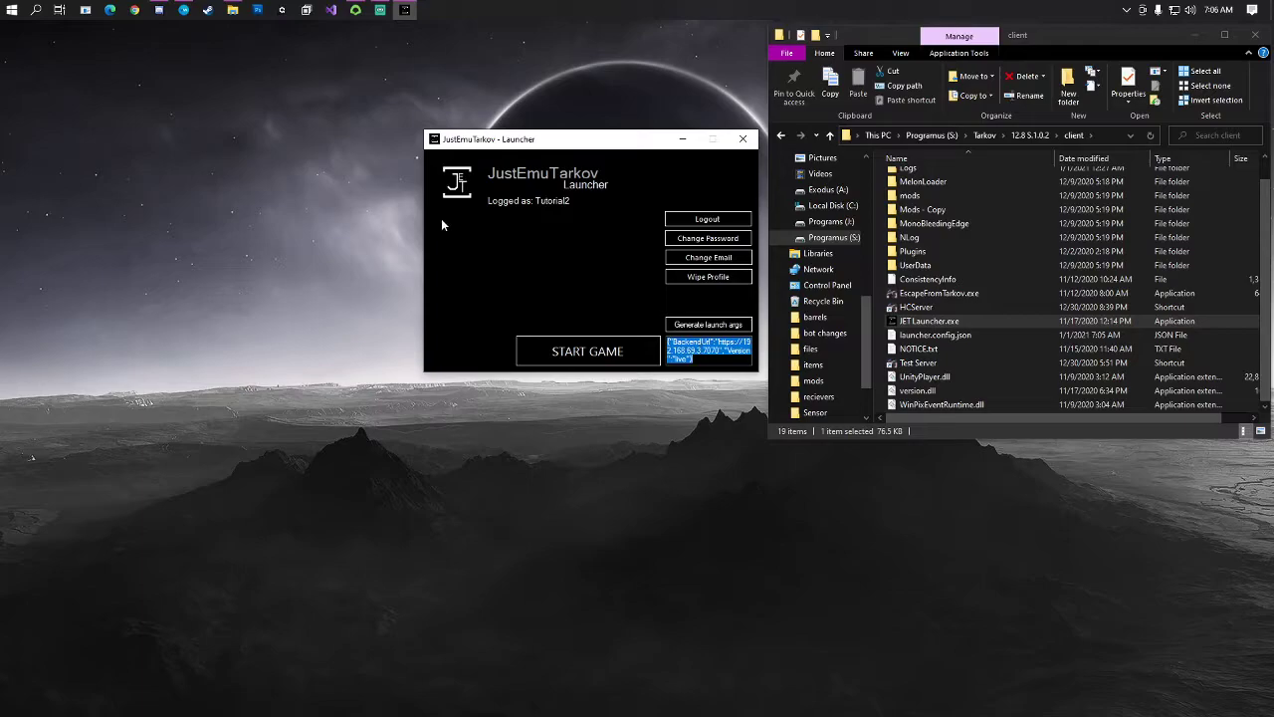
left_click(928, 321)
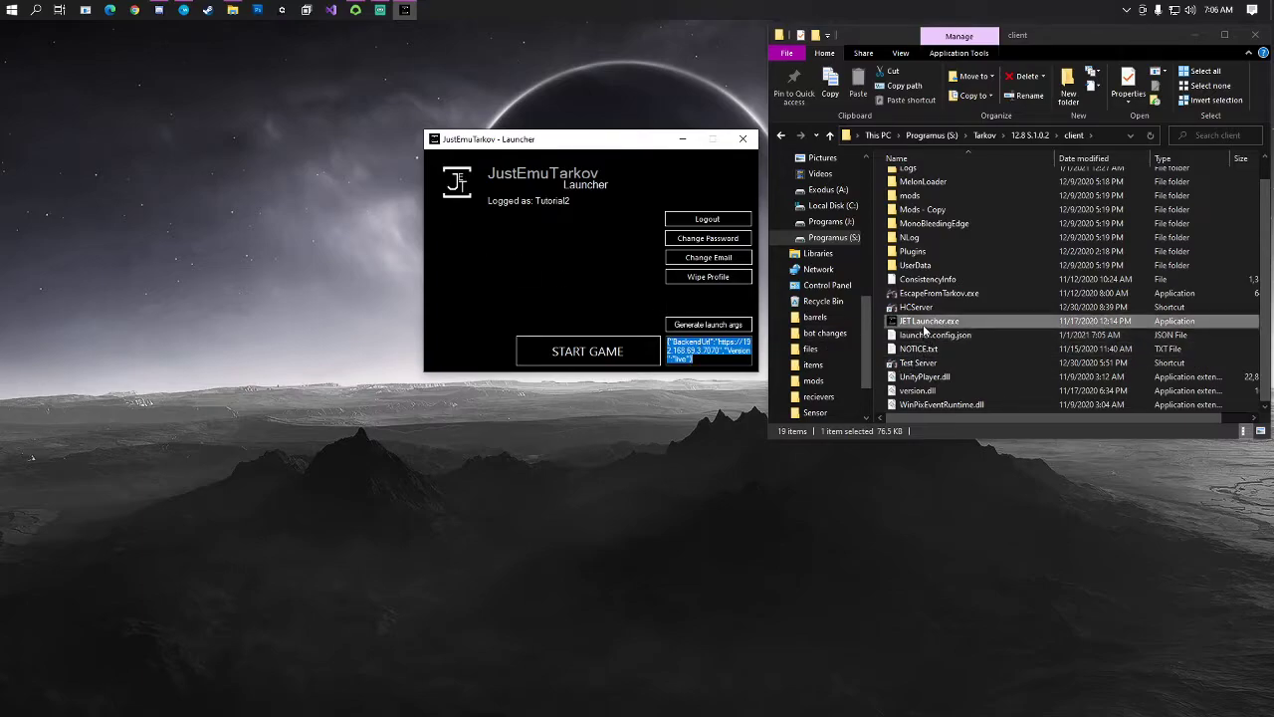
left_click(940, 293)
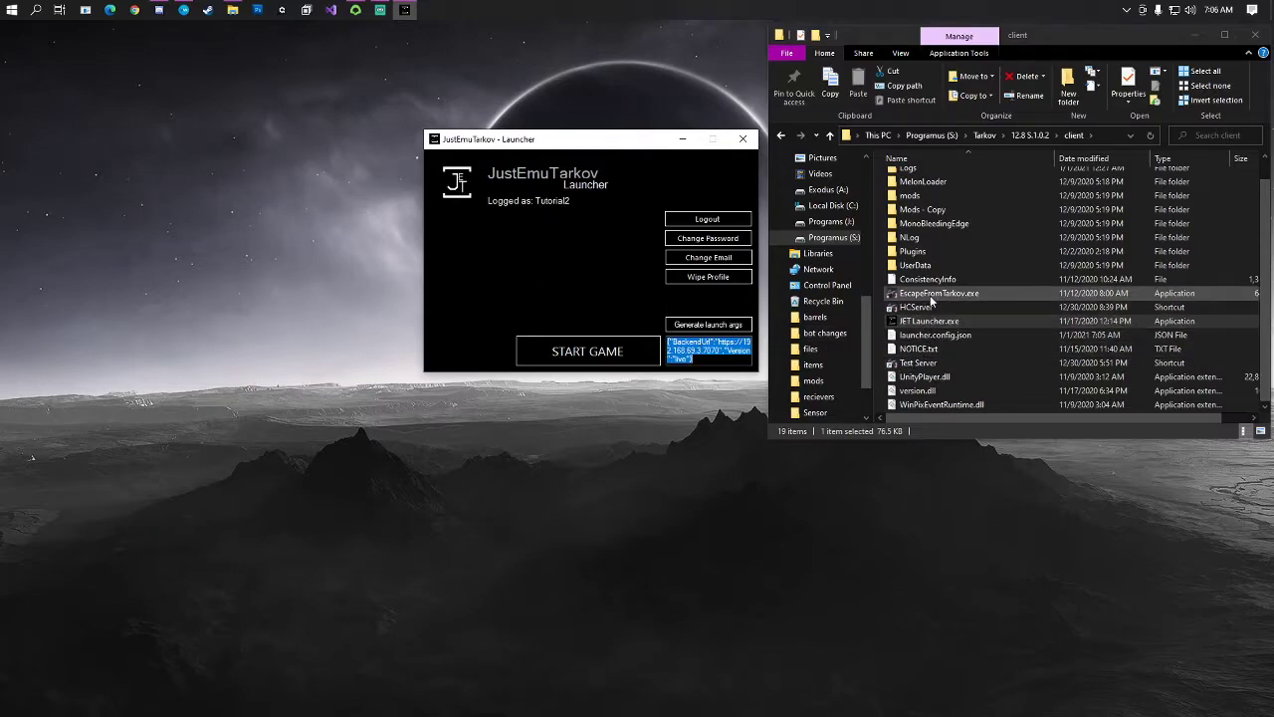
right_click(940, 293)
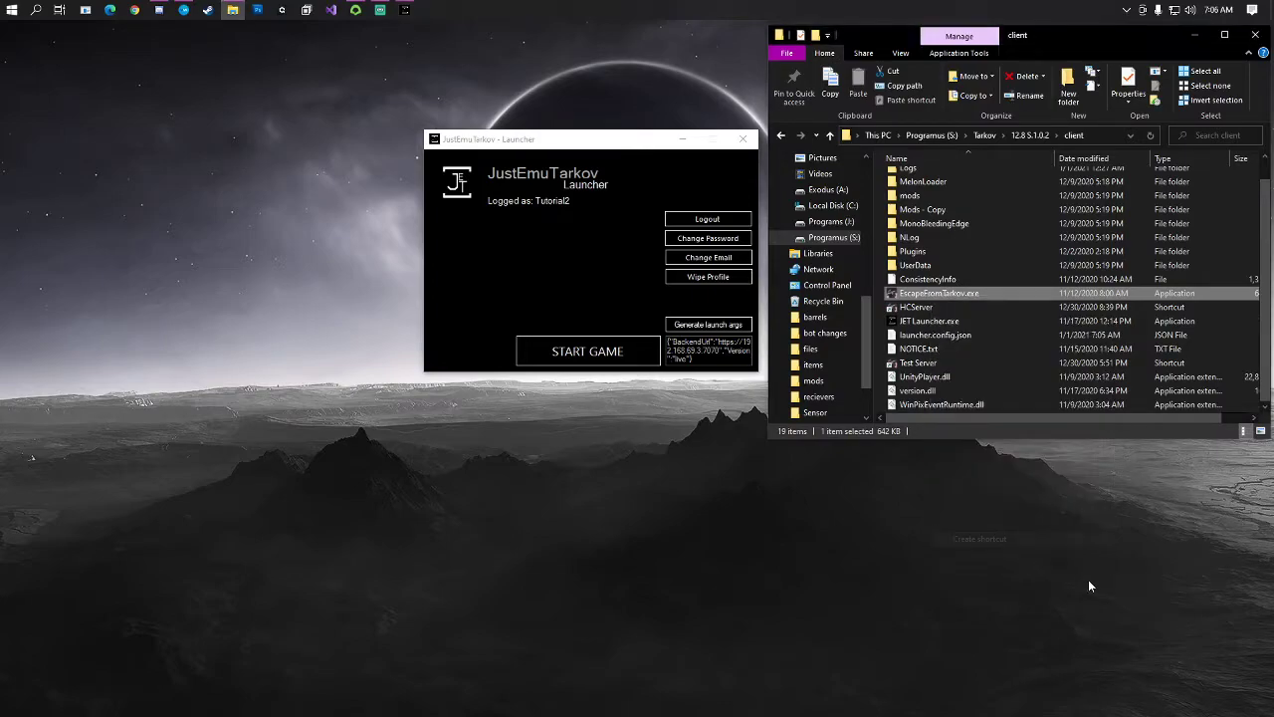
left_click(979, 537)
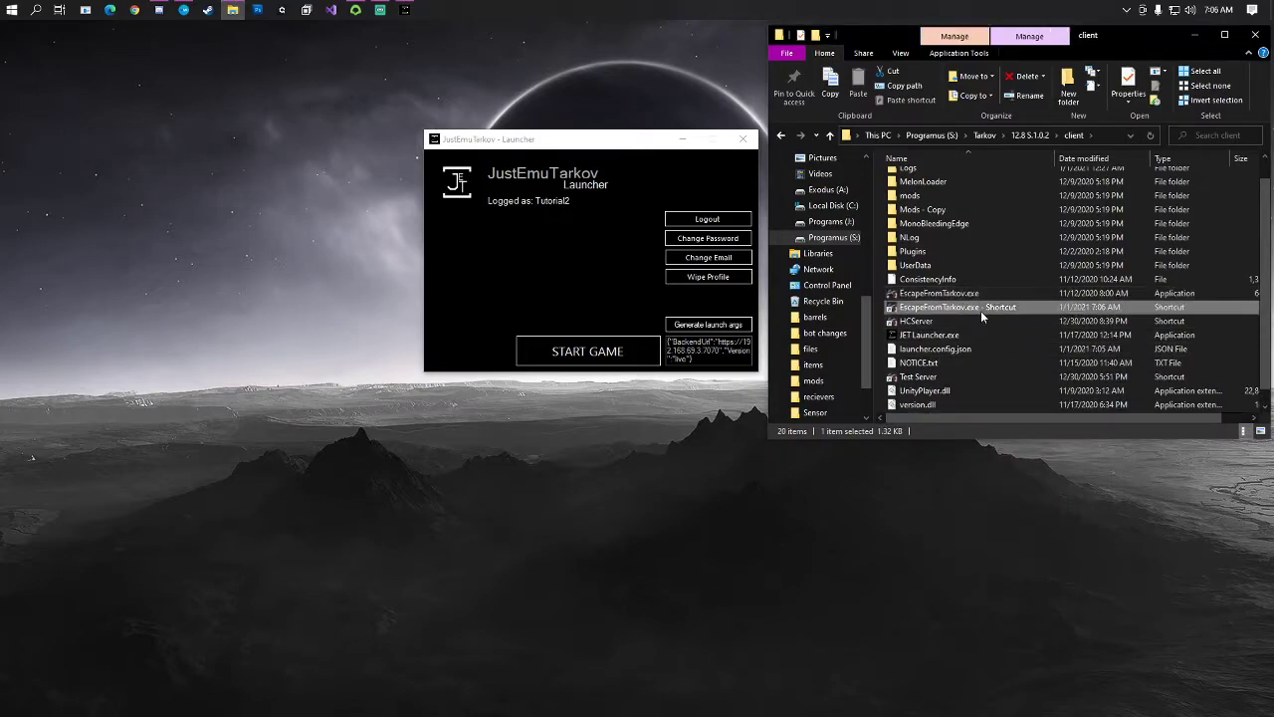
double_click(938, 307)
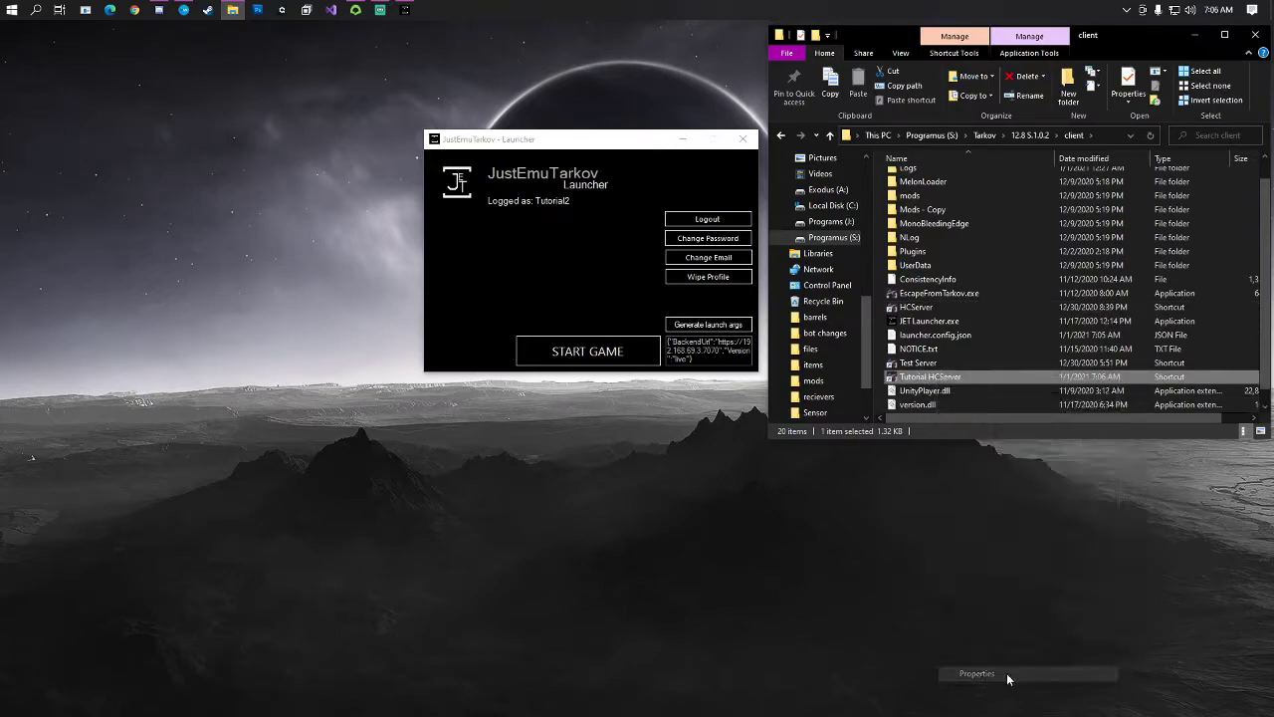
- Append the generated launch arguments to the shortcut's Target path in Properties and save it
left_click(976, 674)
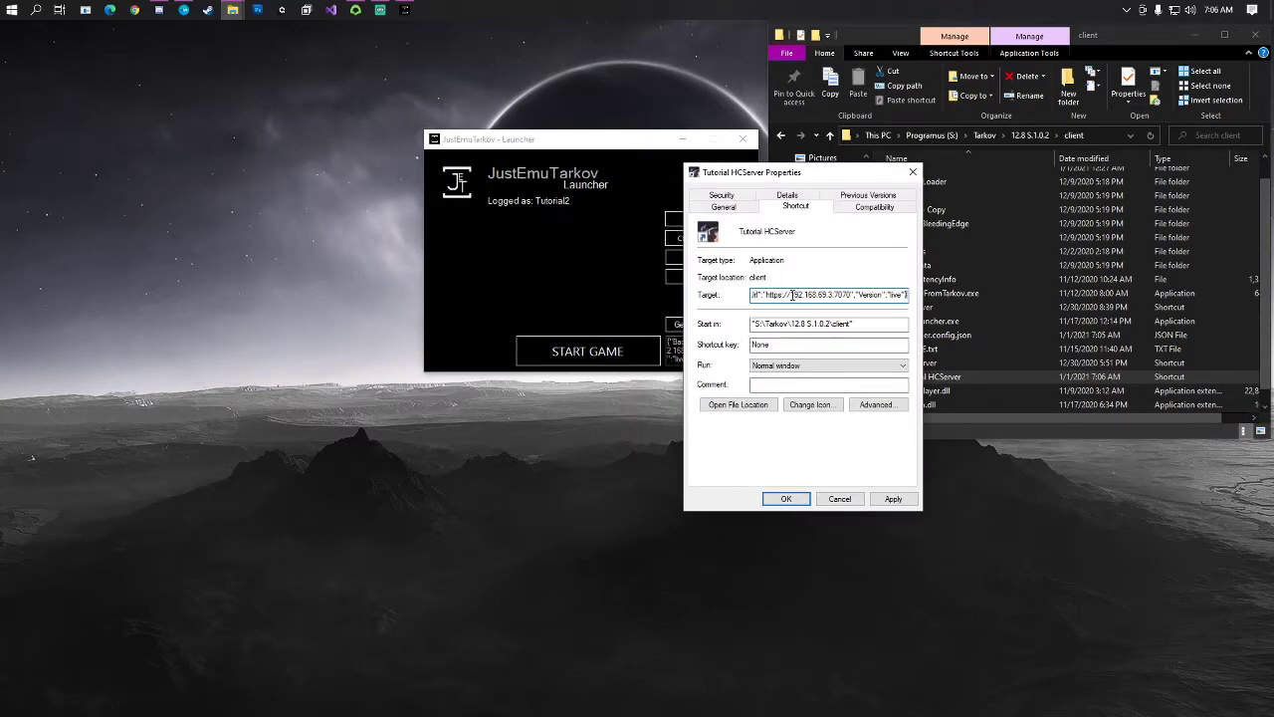
double_click(816, 295)
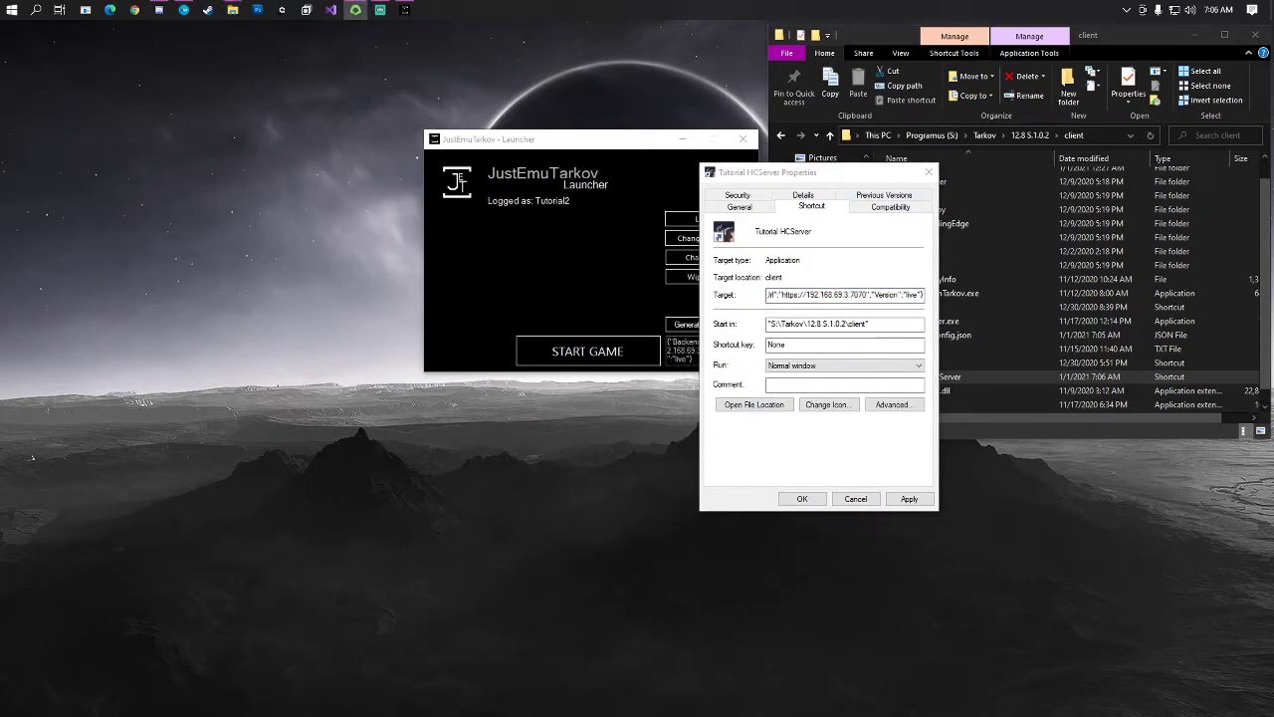
left_click(846, 295)
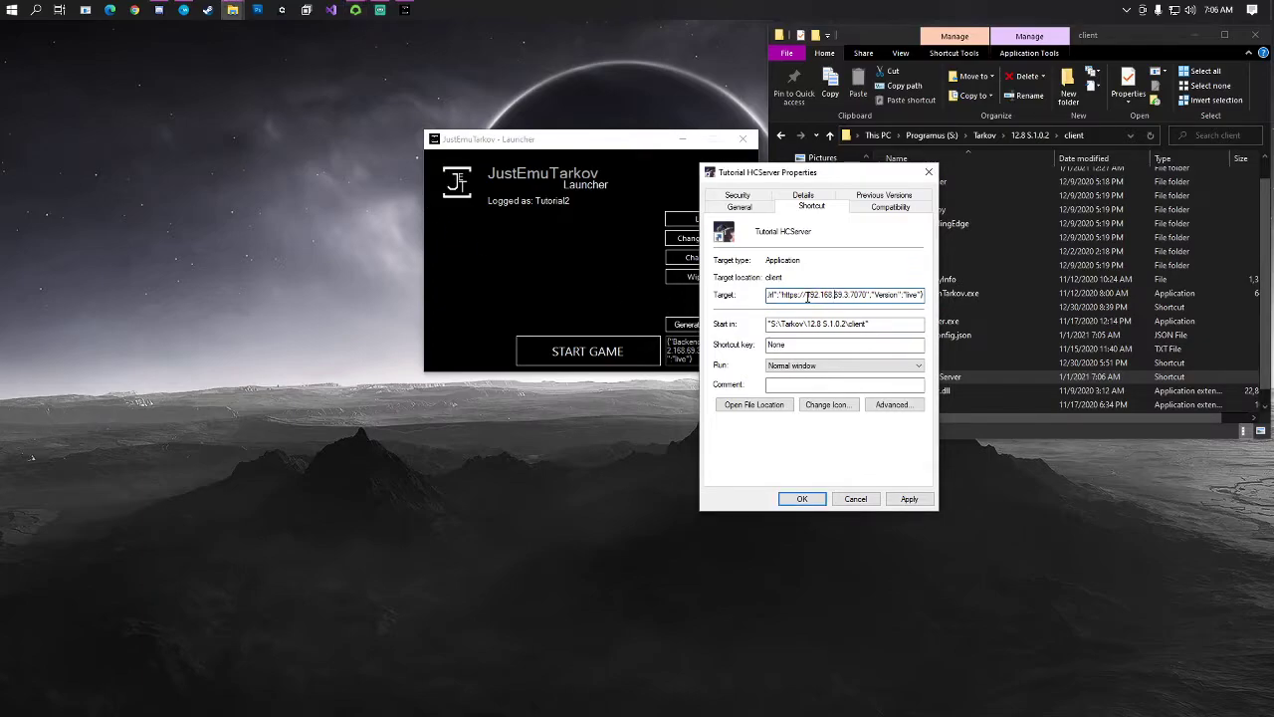
right_click(846, 295)
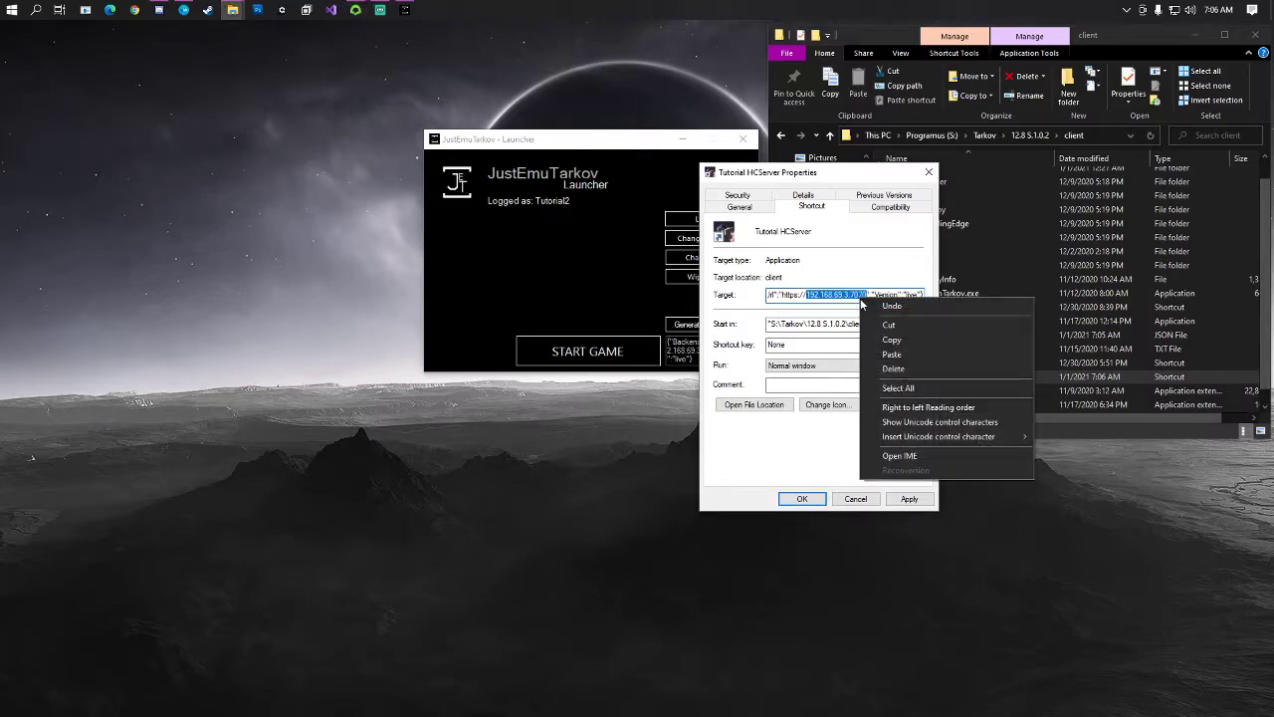
left_click(892, 354)
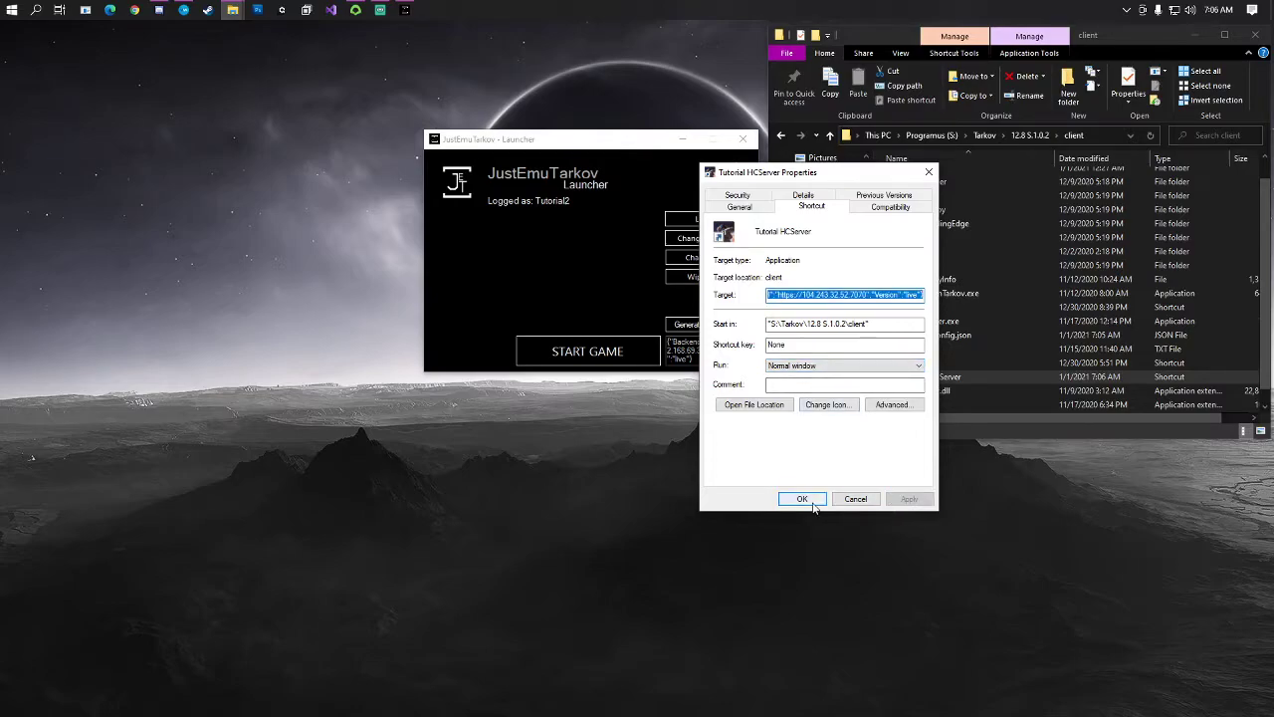
left_click(800, 498)
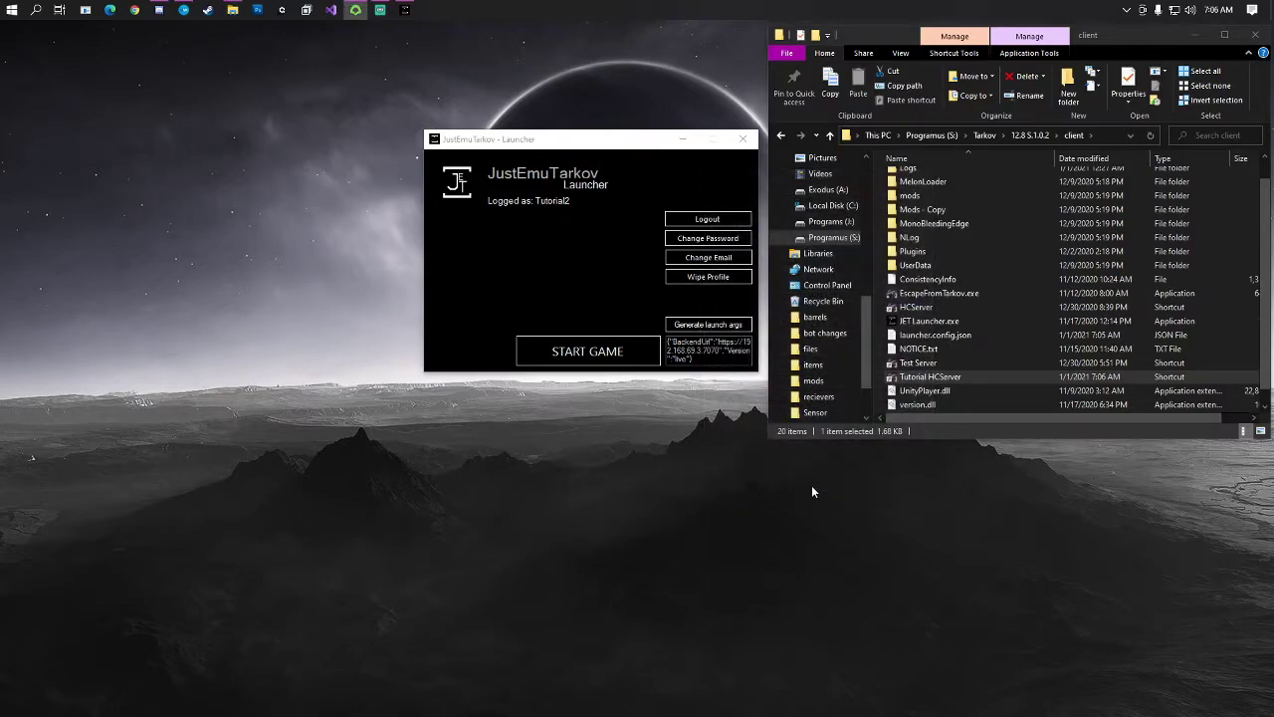
mouse_move(806, 484)
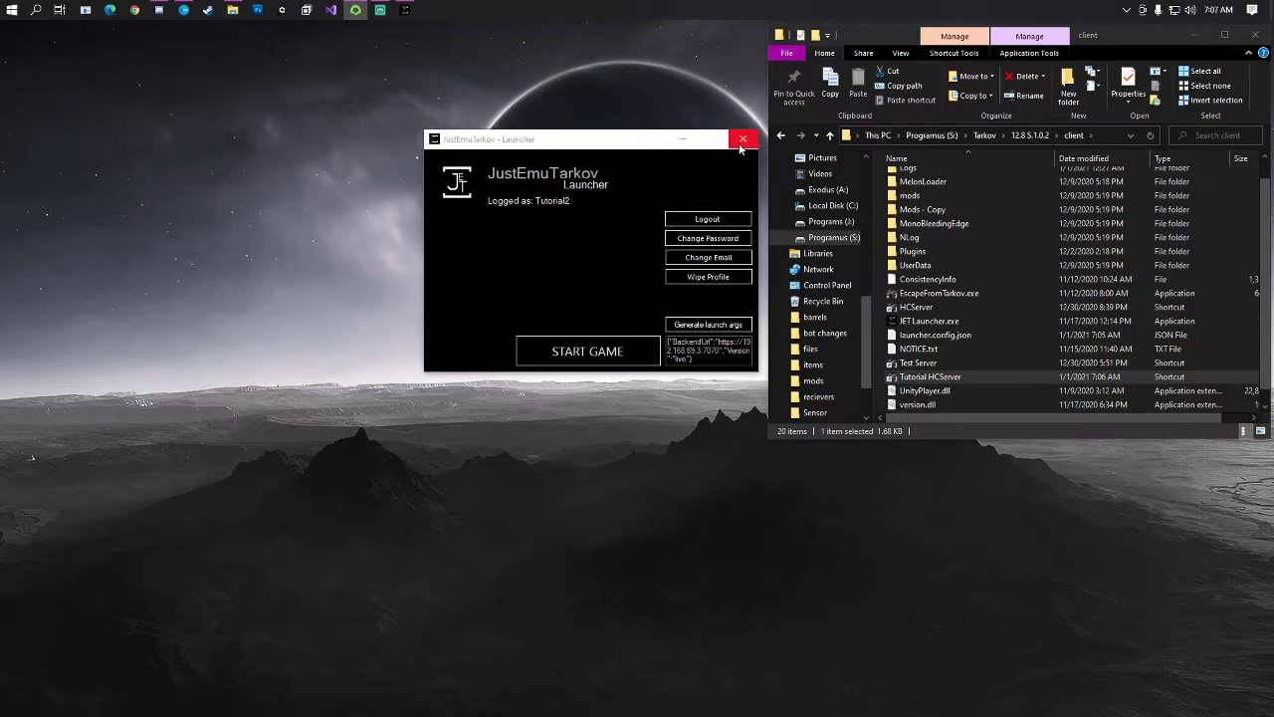
- Close the JustEmuTarkov launcher before starting the game from the Tutorial HCServer shortcut
left_click(744, 140)
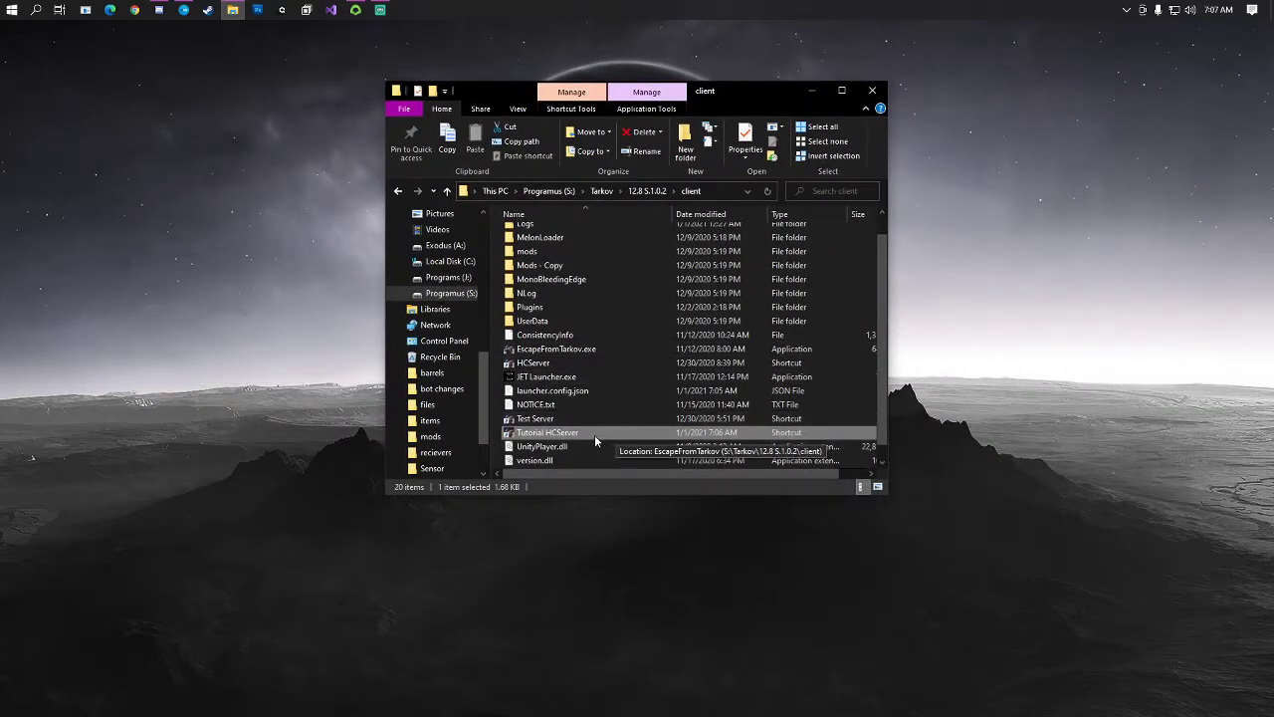
mouse_move(607, 439)
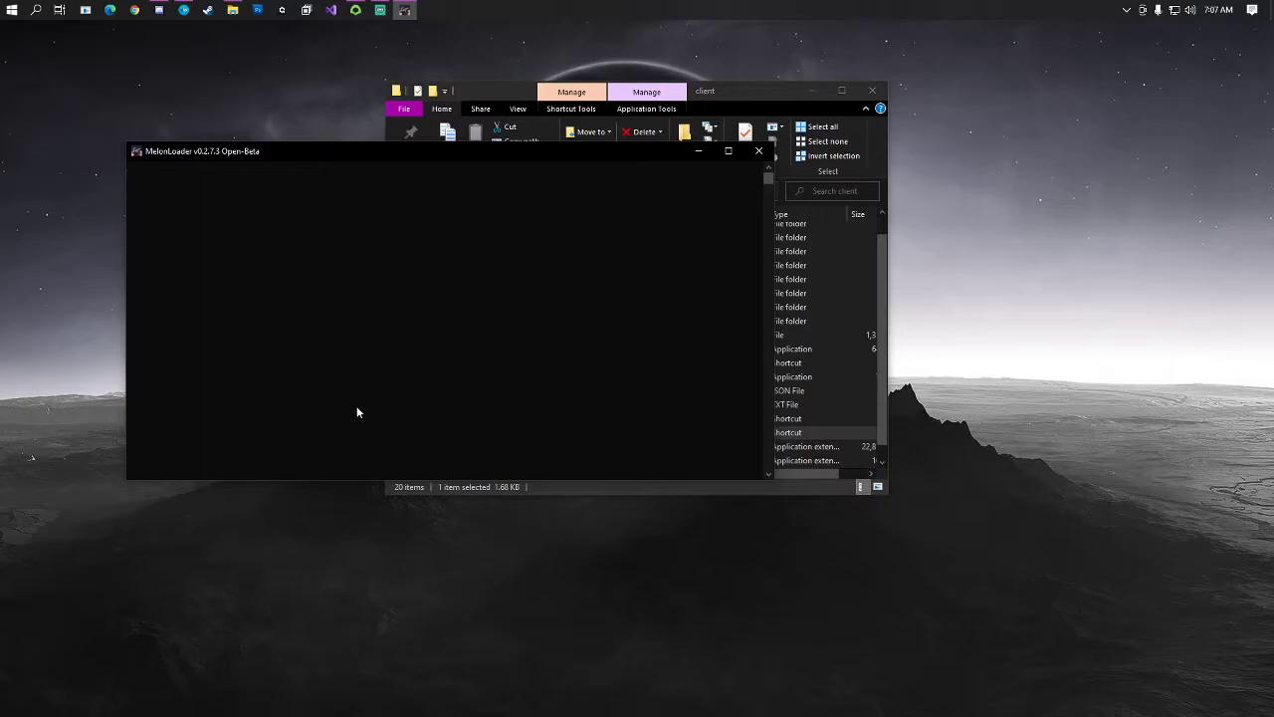
mouse_move(308, 309)
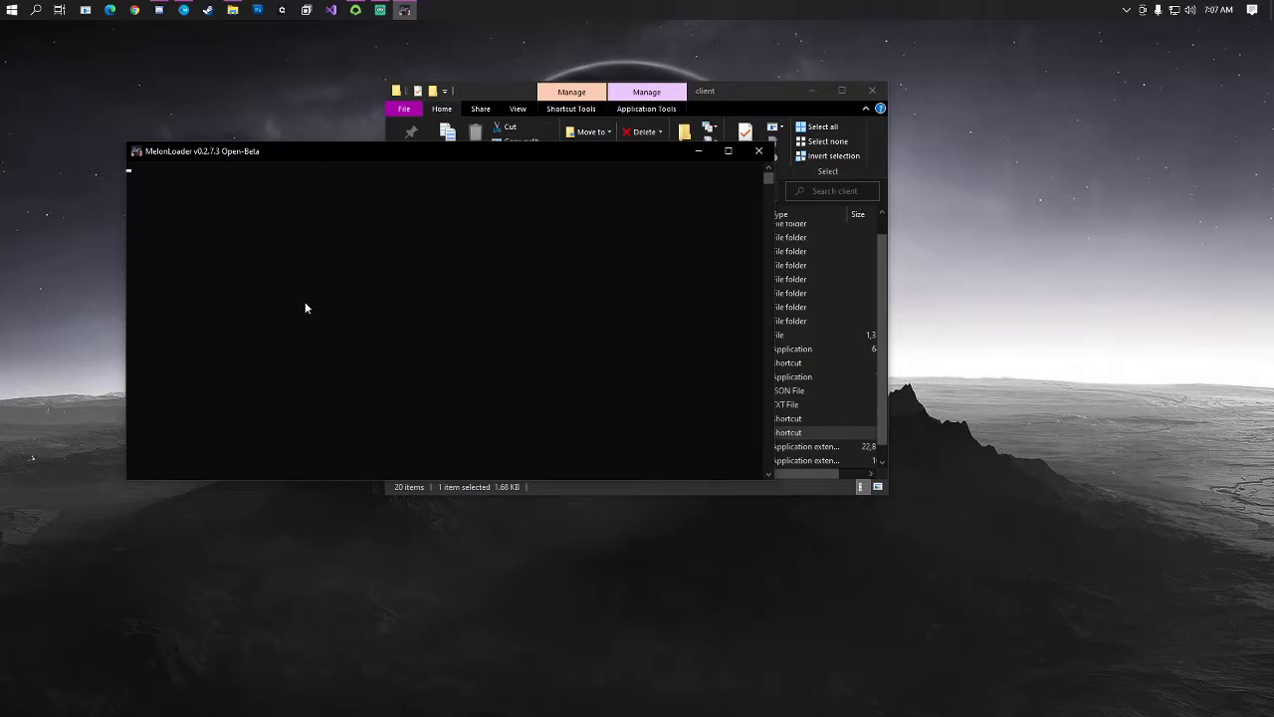
mouse_move(335, 302)
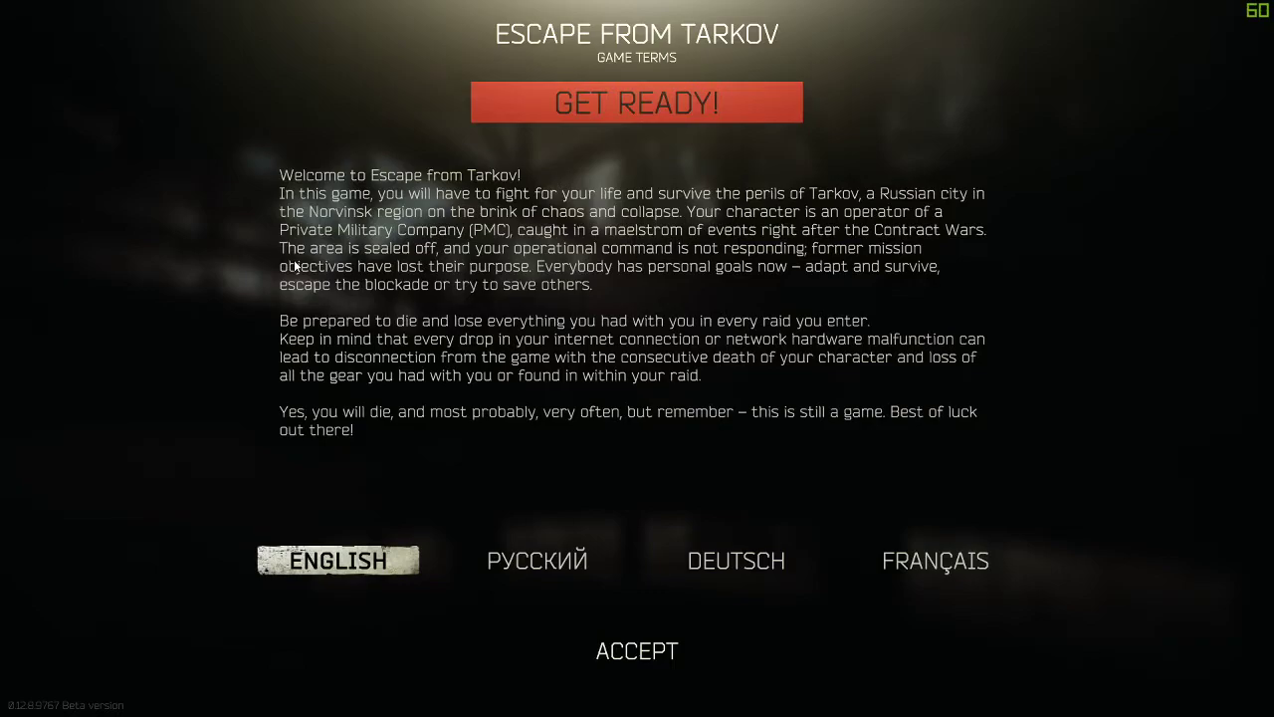
- Accept the terms in English, set nickname Tutorial, choose USEC and reach the main menu
left_click(638, 649)
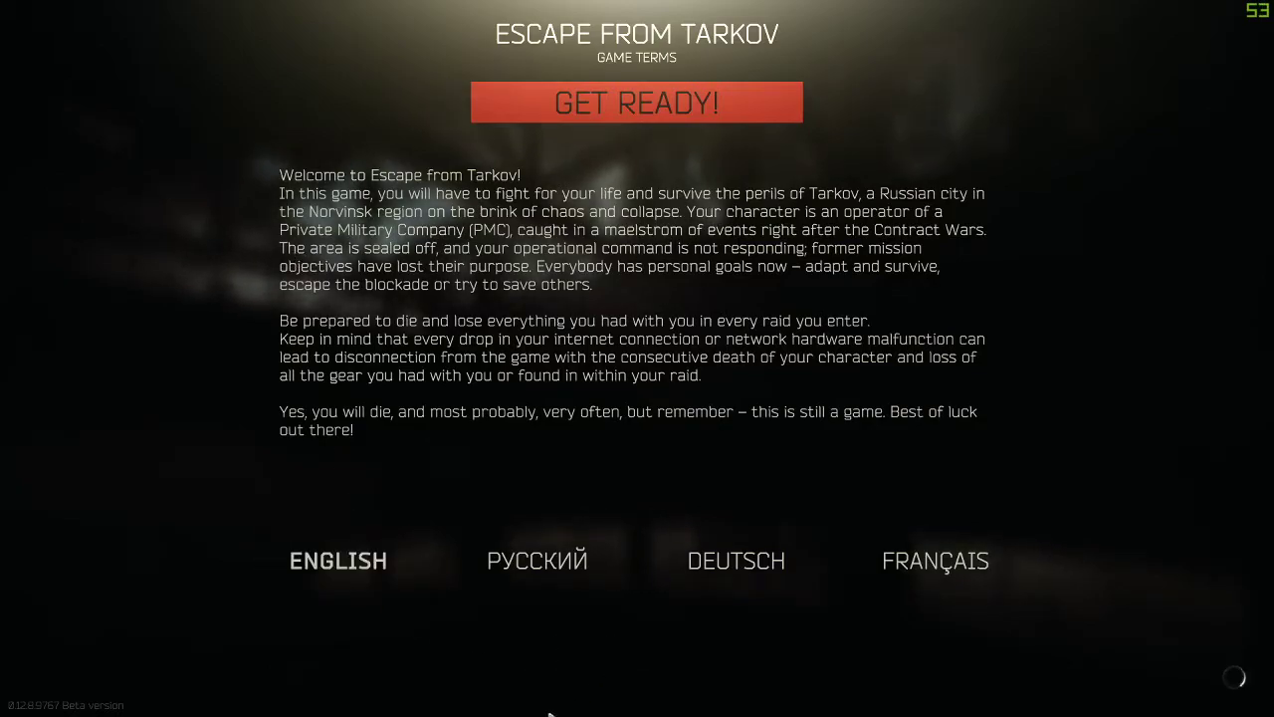
left_click(637, 104)
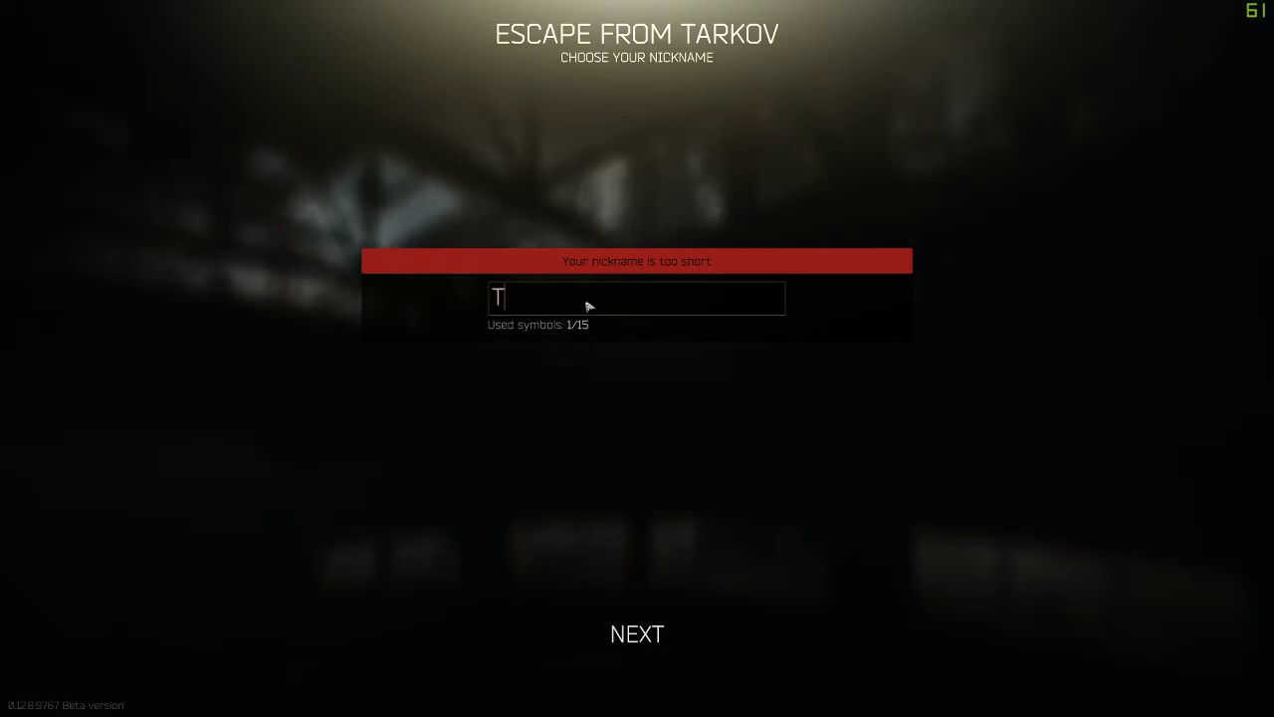
type("u")
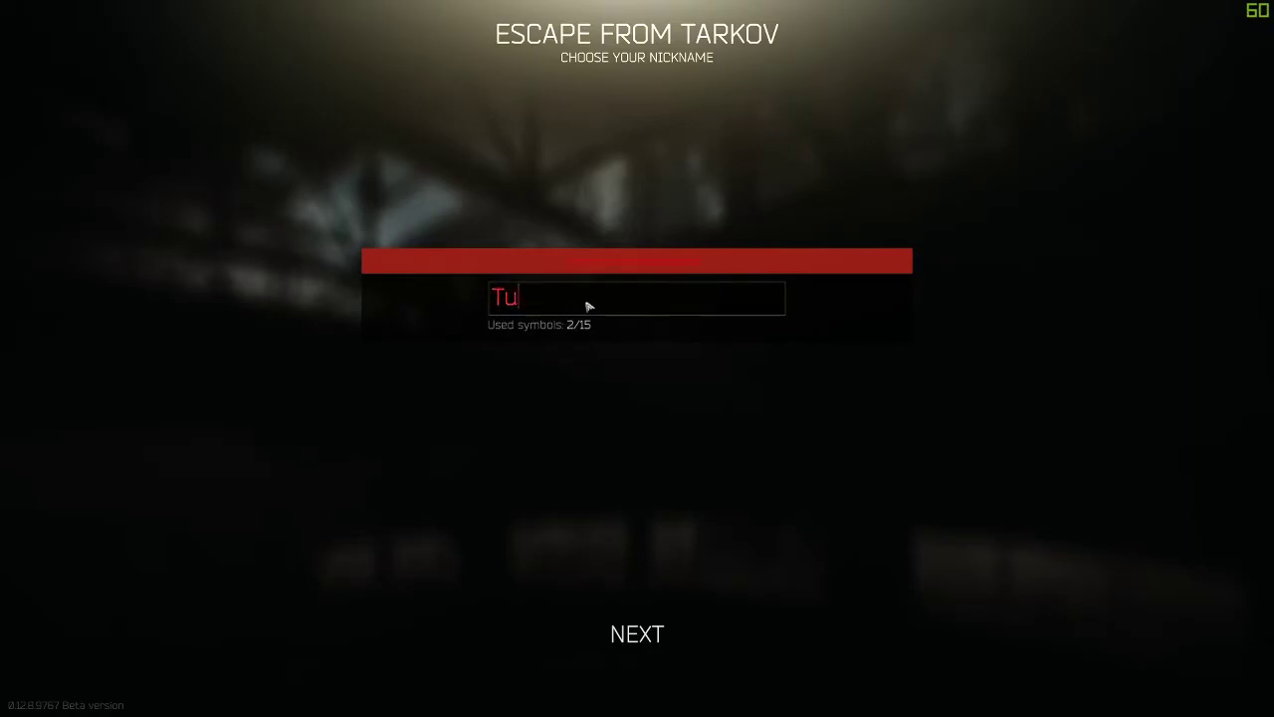
type("torial")
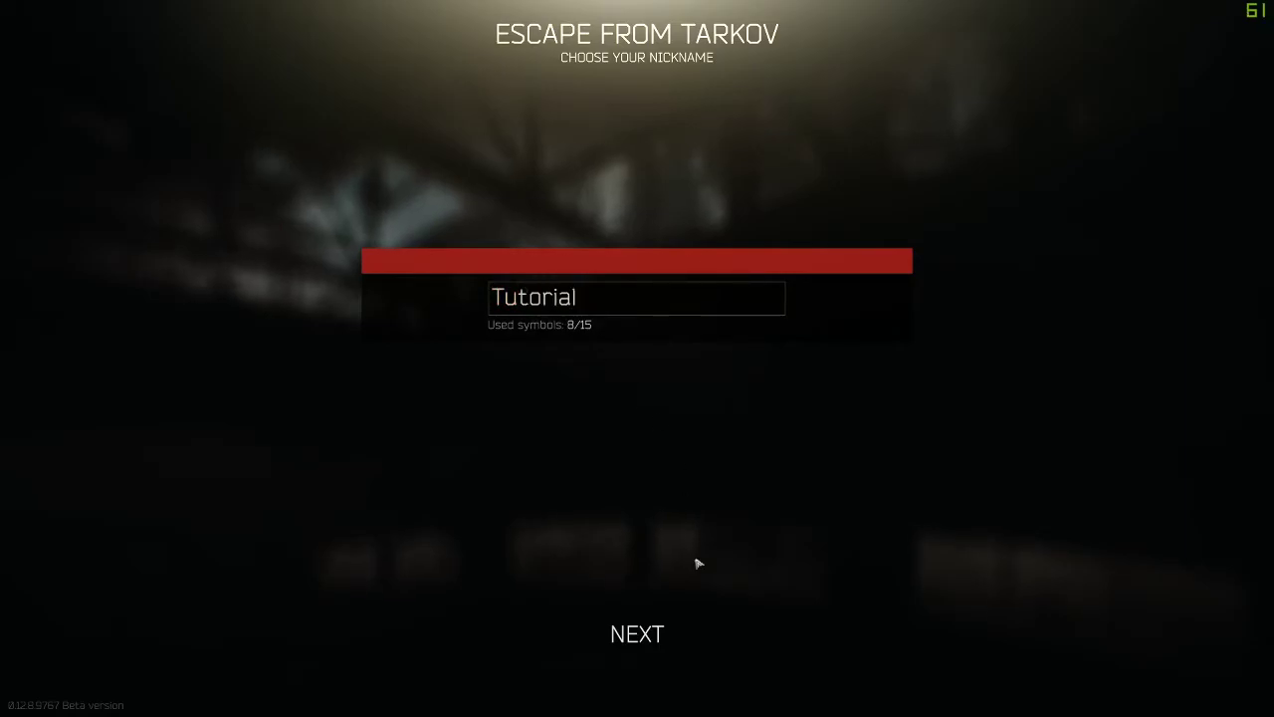
left_click(637, 634)
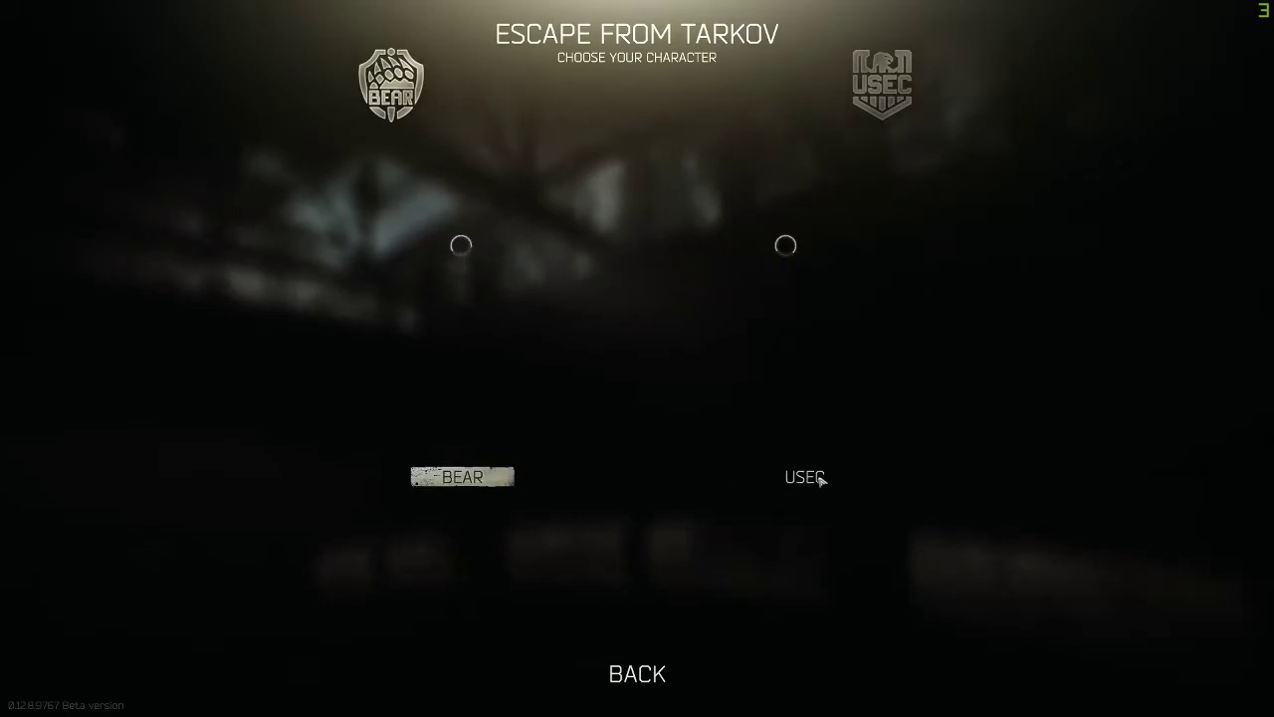
left_click(804, 476)
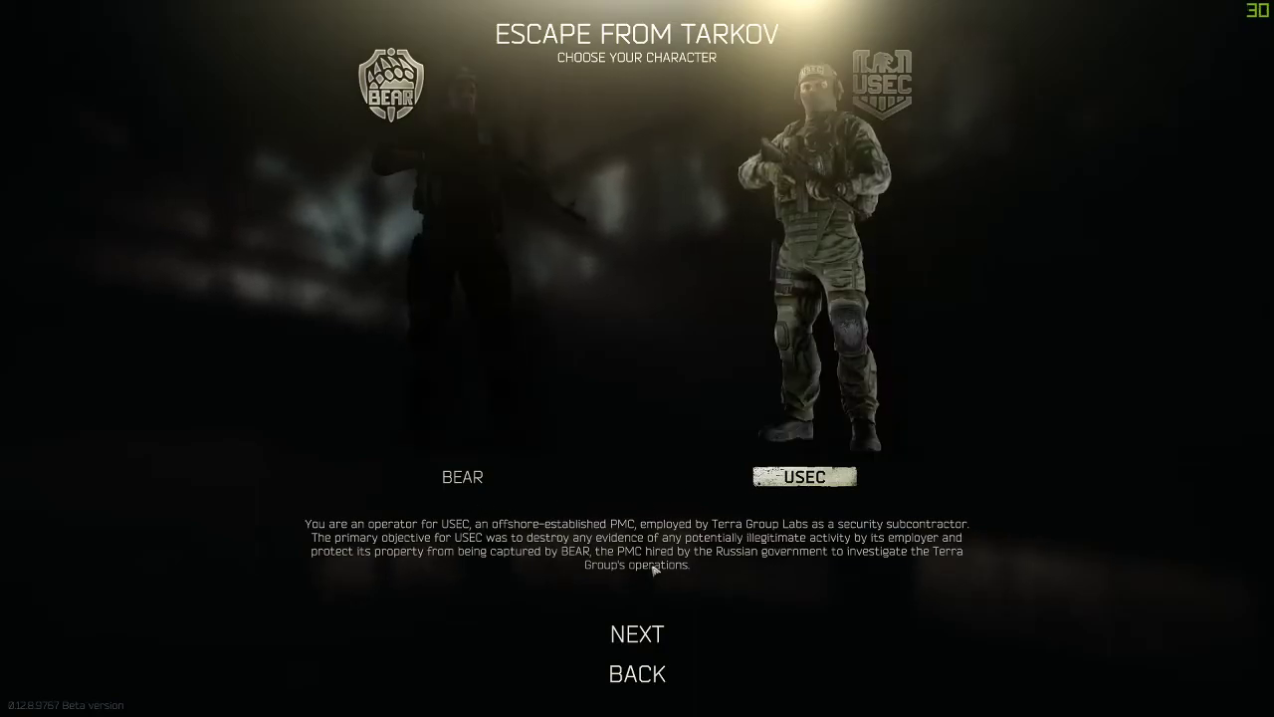
left_click(637, 633)
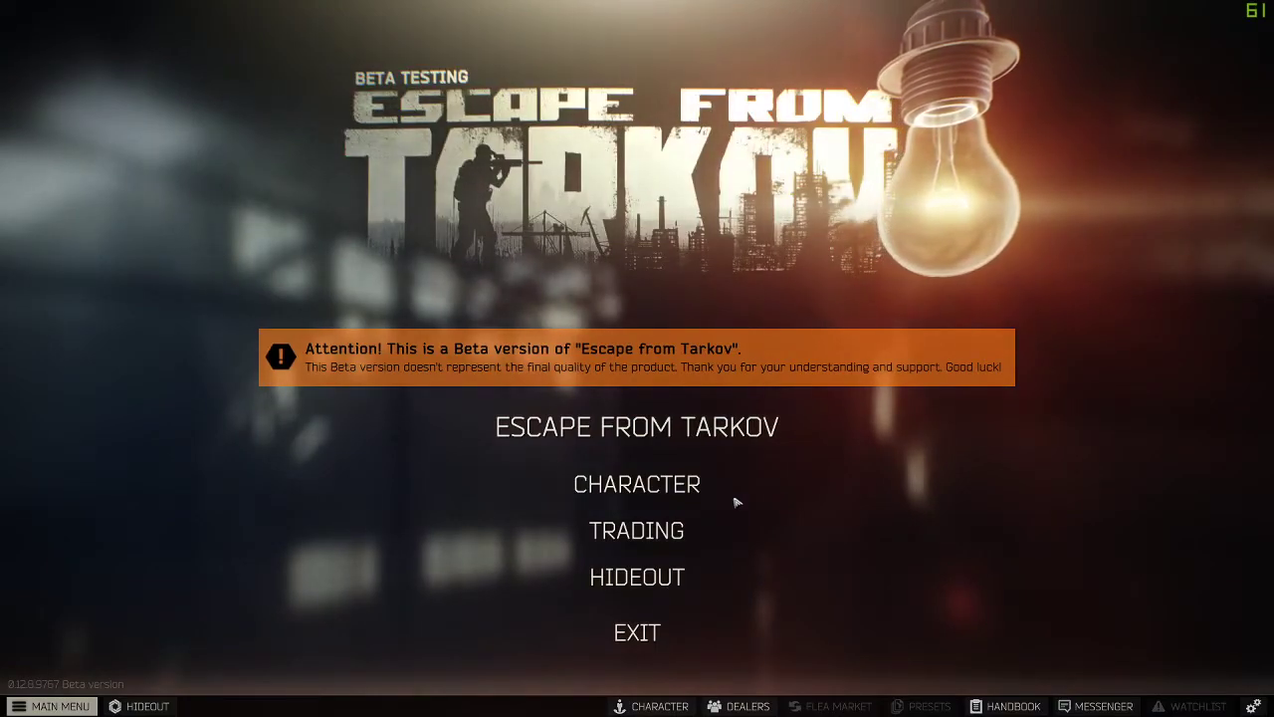
mouse_move(638, 486)
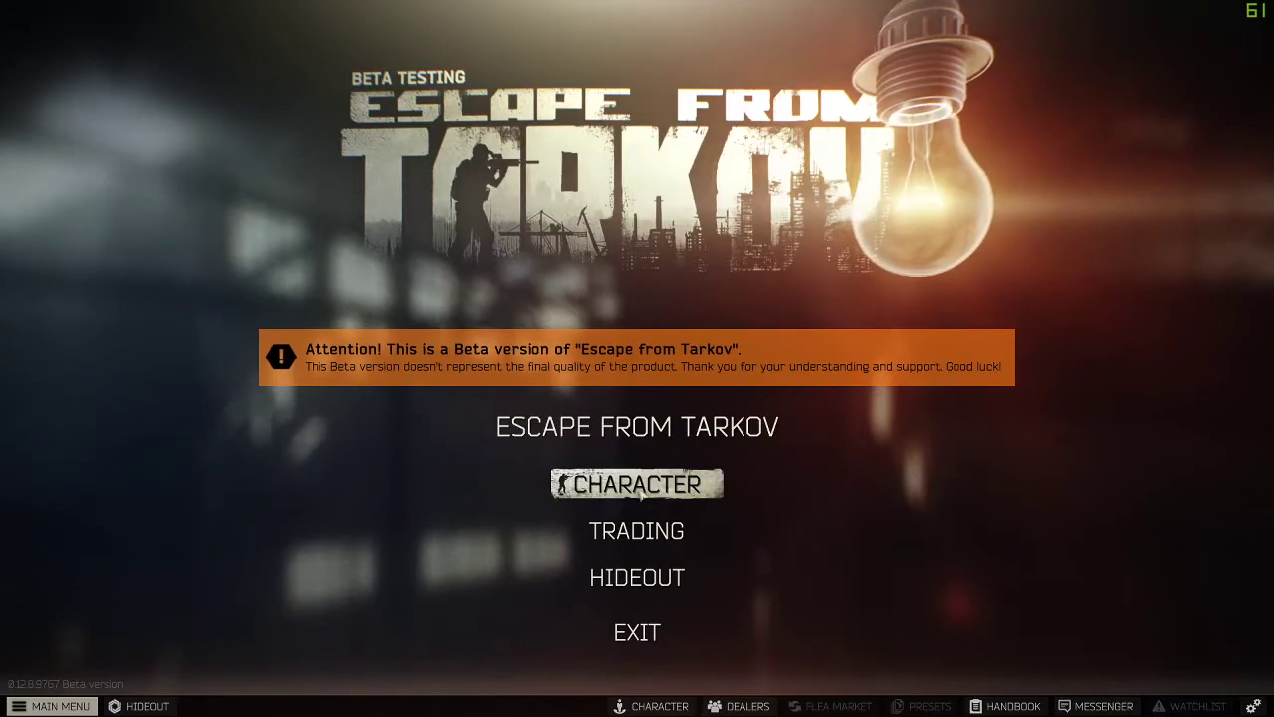
- Go to the Character screen and view the body health status with limb and vital readings
left_click(637, 484)
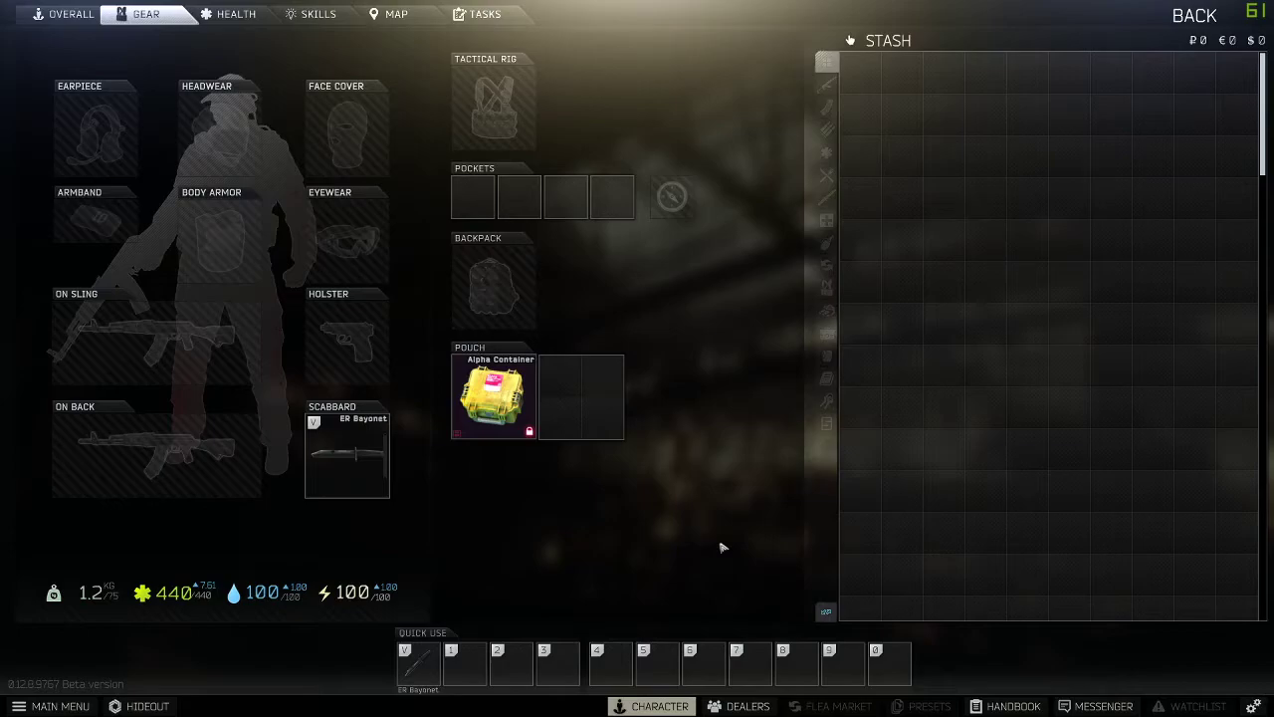
mouse_move(518, 422)
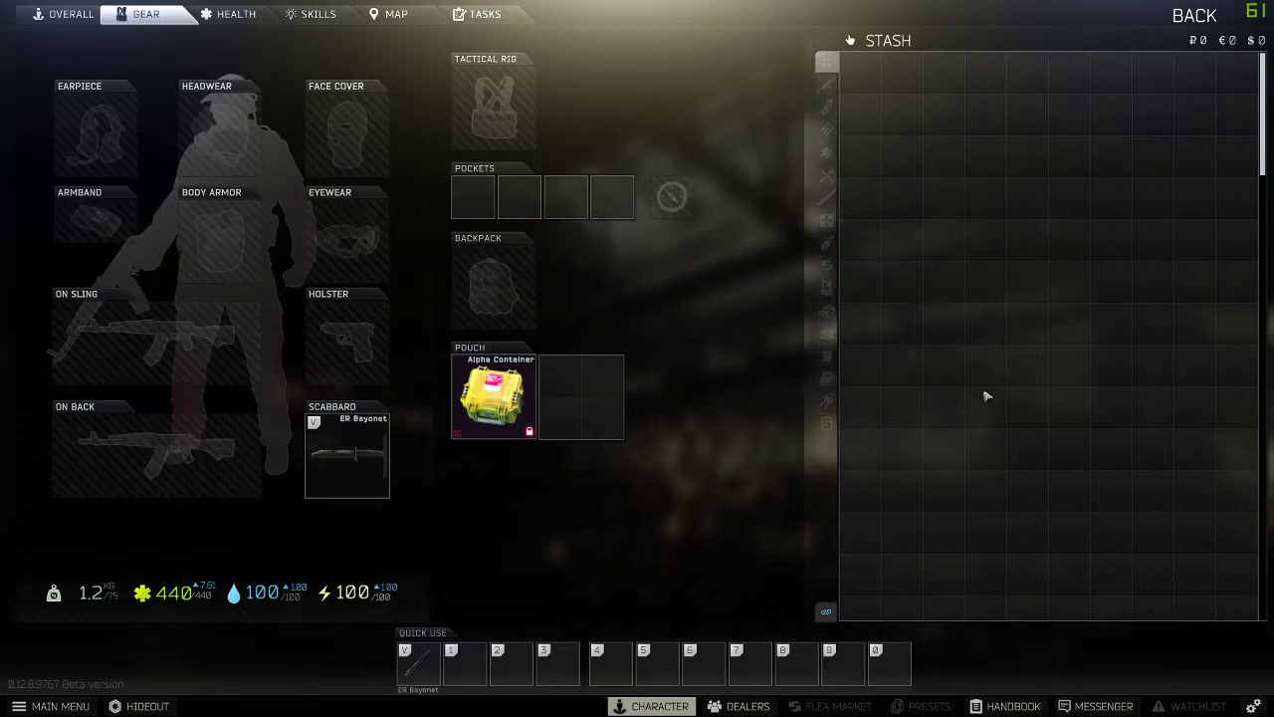
mouse_move(649, 462)
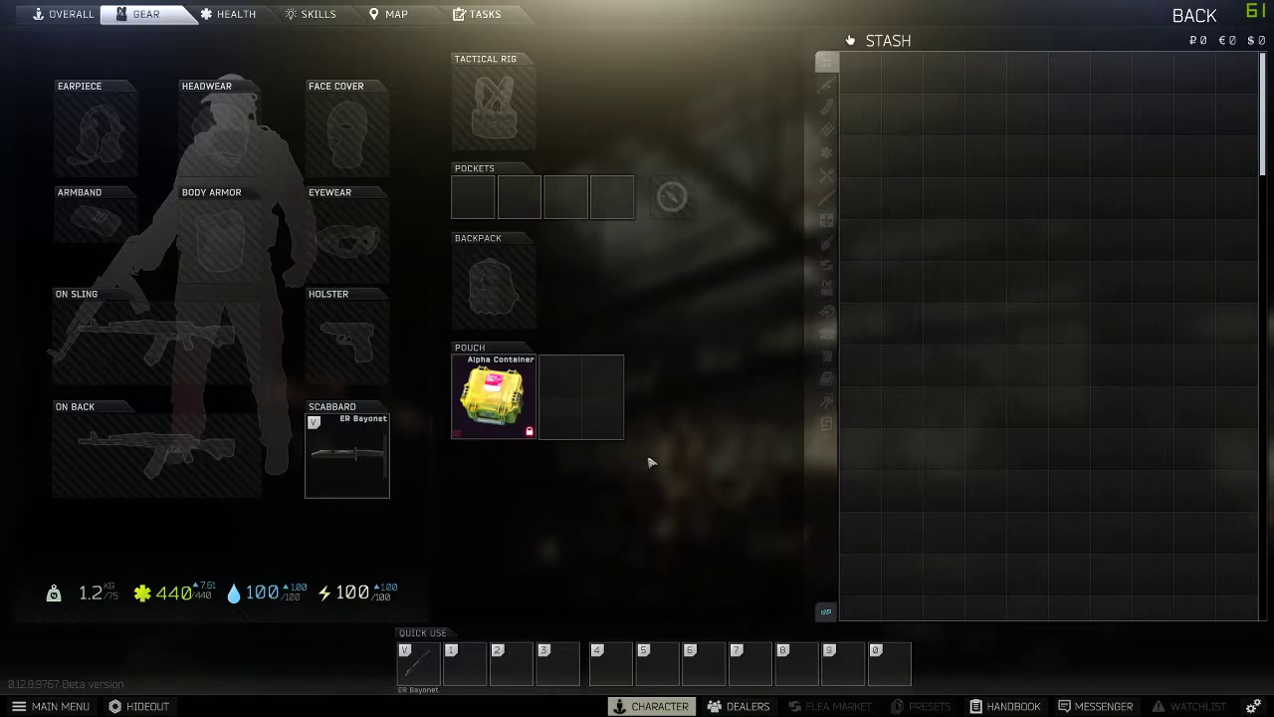
mouse_move(619, 432)
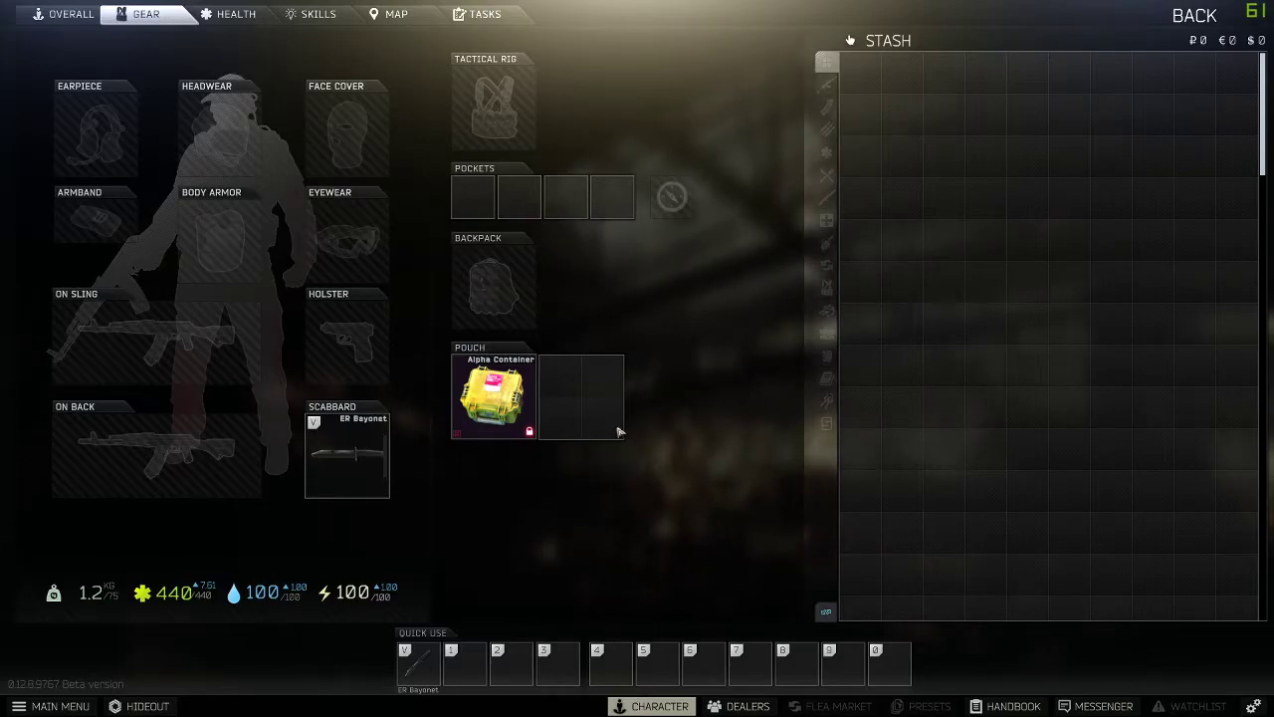
mouse_move(490, 456)
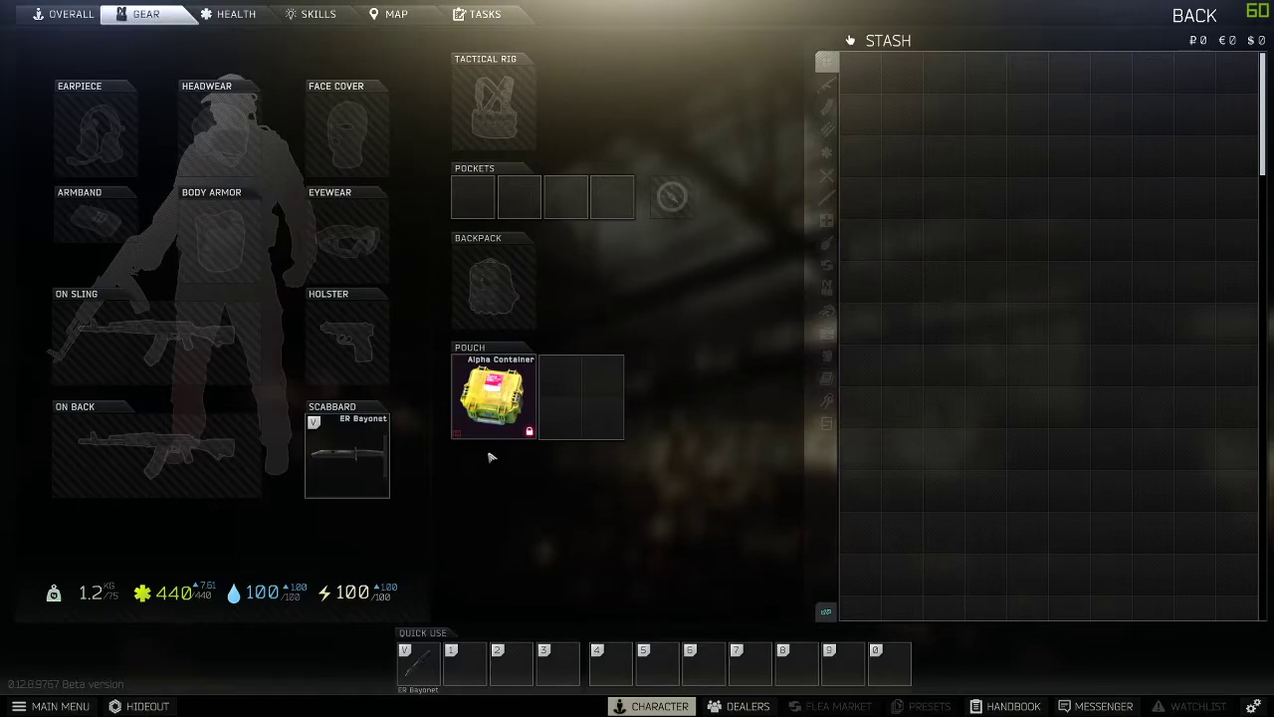
left_click(235, 14)
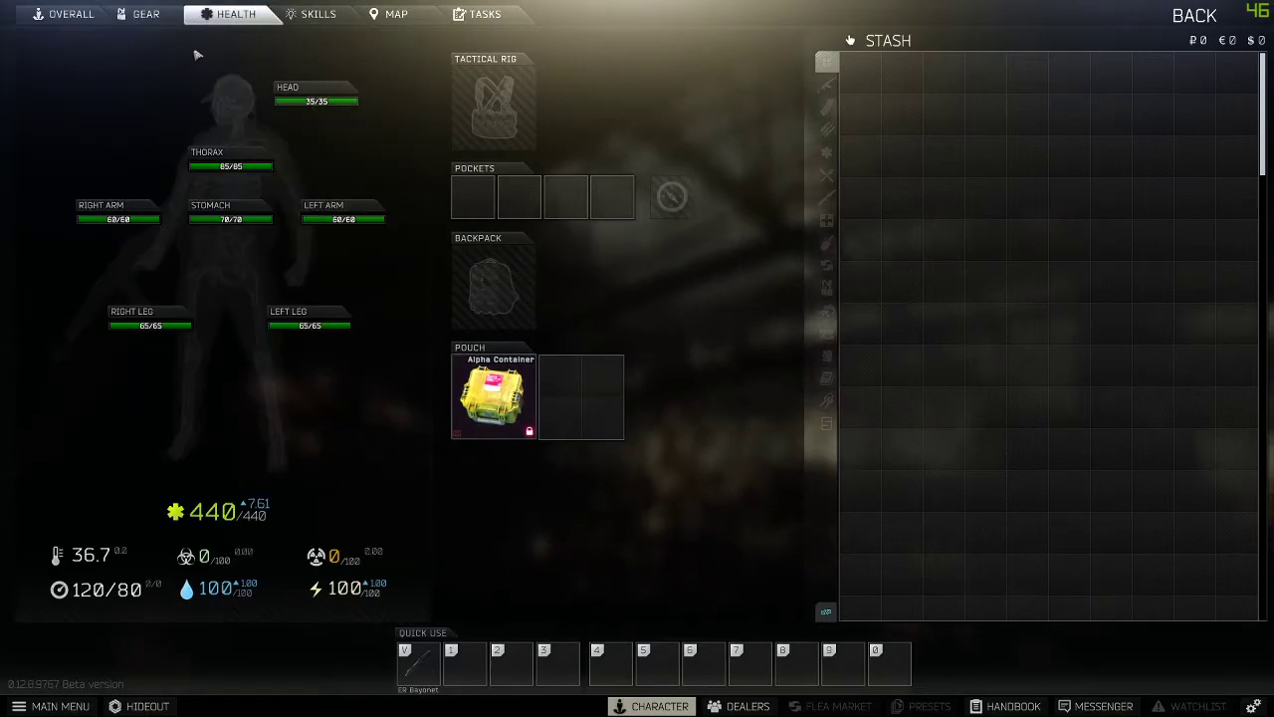
mouse_move(307, 109)
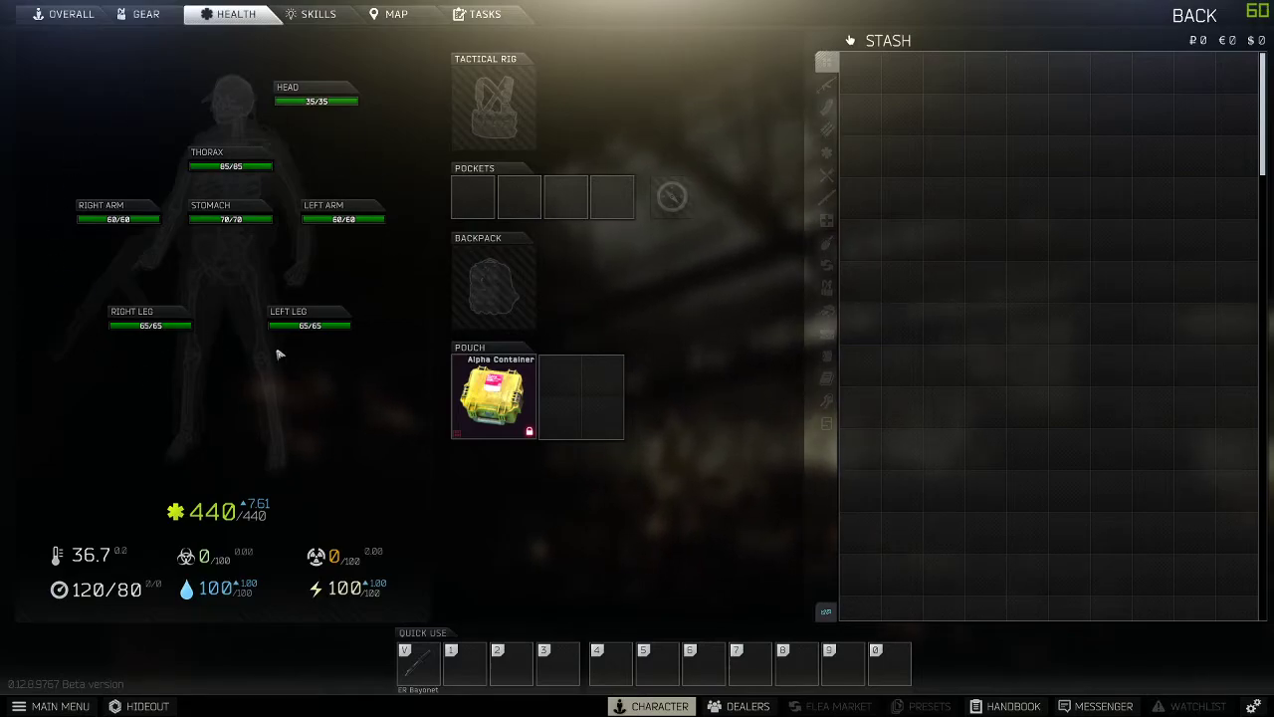
- Review the character's Skills, Overall statistics and Gear, then bring up the Dealers list
left_click(319, 14)
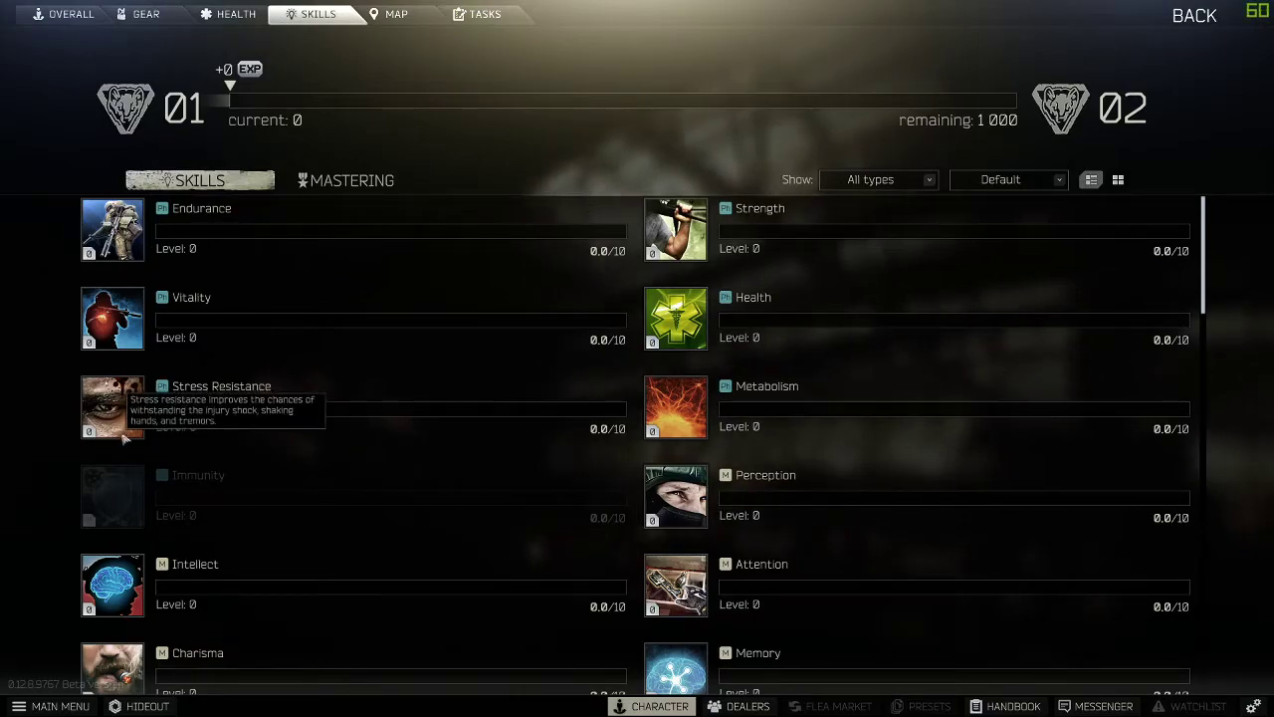
mouse_move(488, 428)
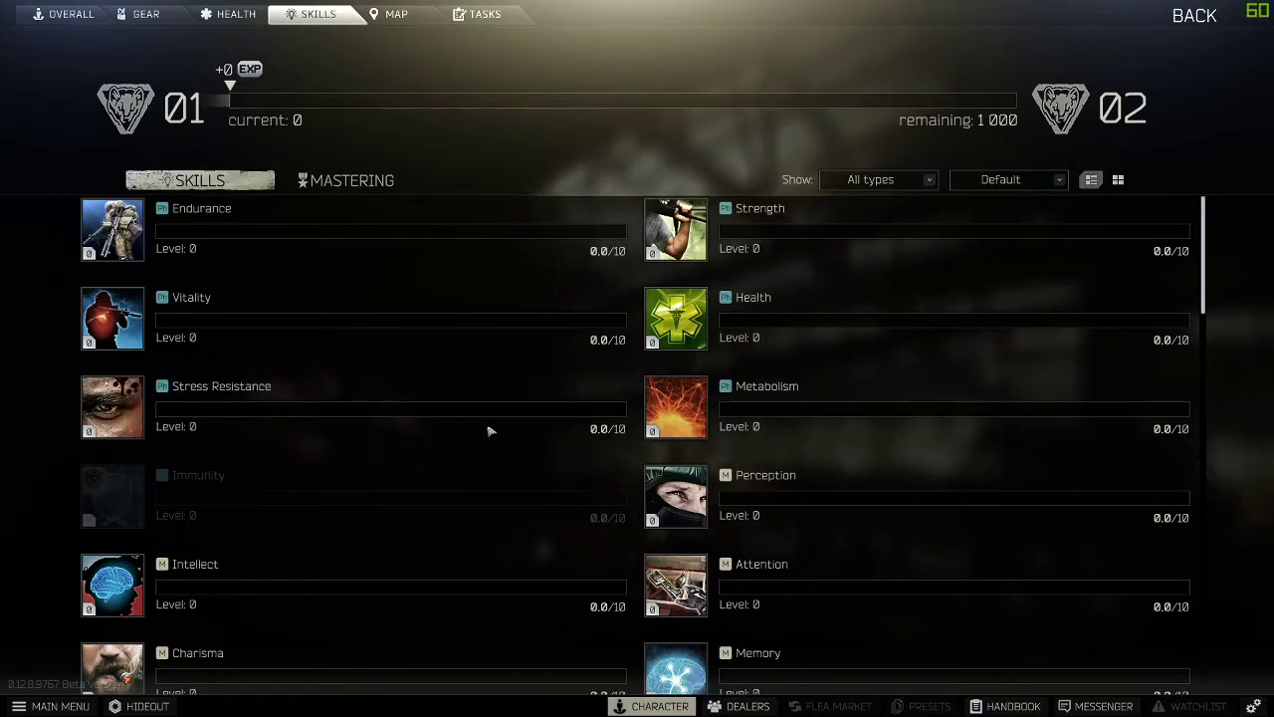
mouse_move(428, 44)
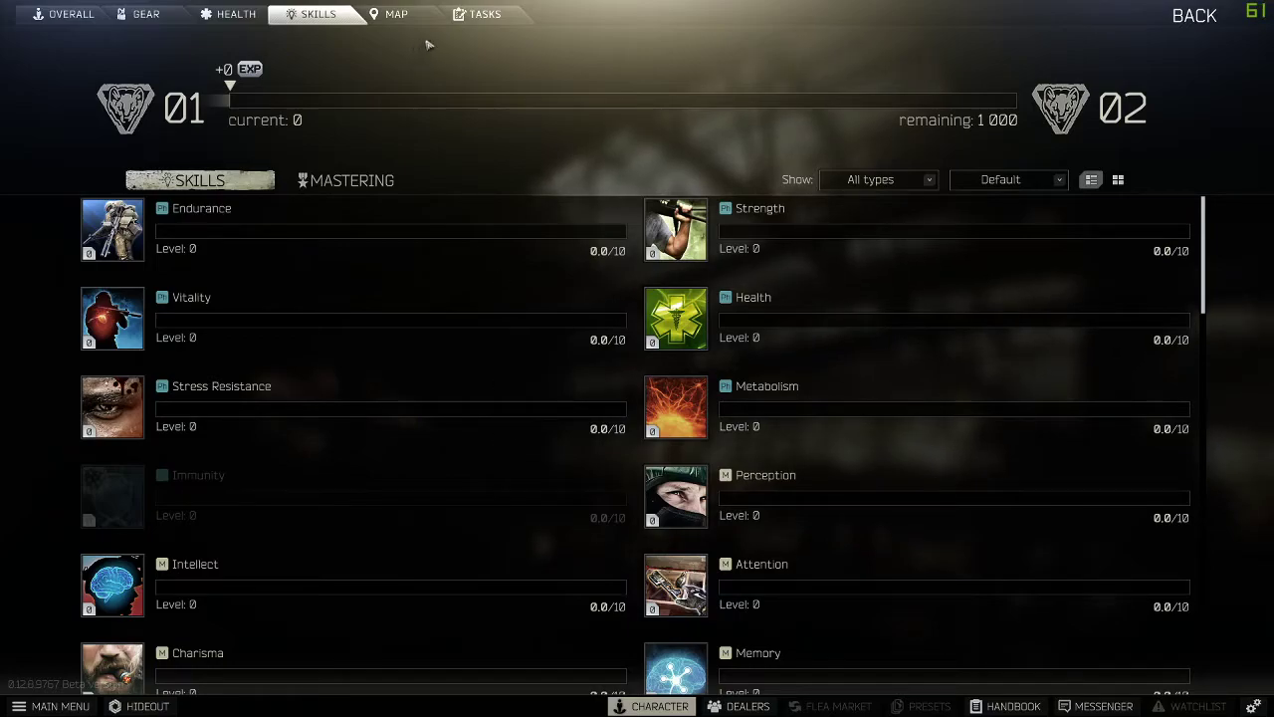
mouse_move(369, 51)
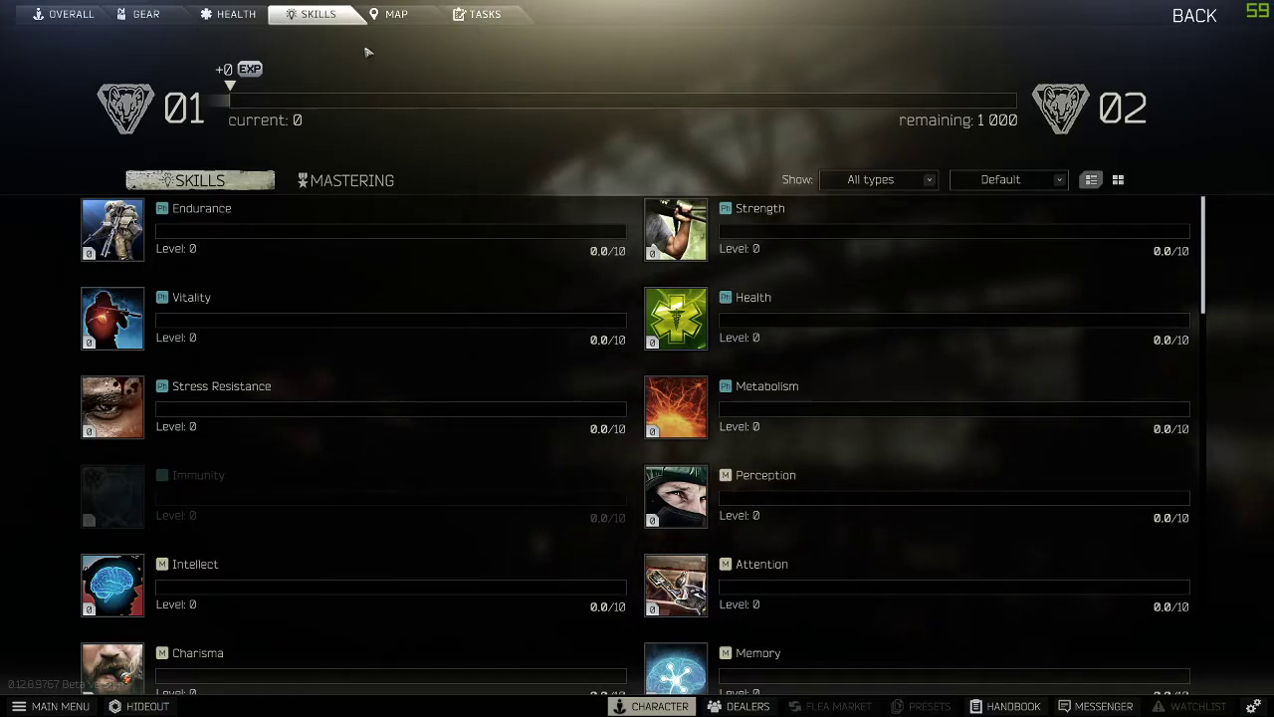
left_click(70, 14)
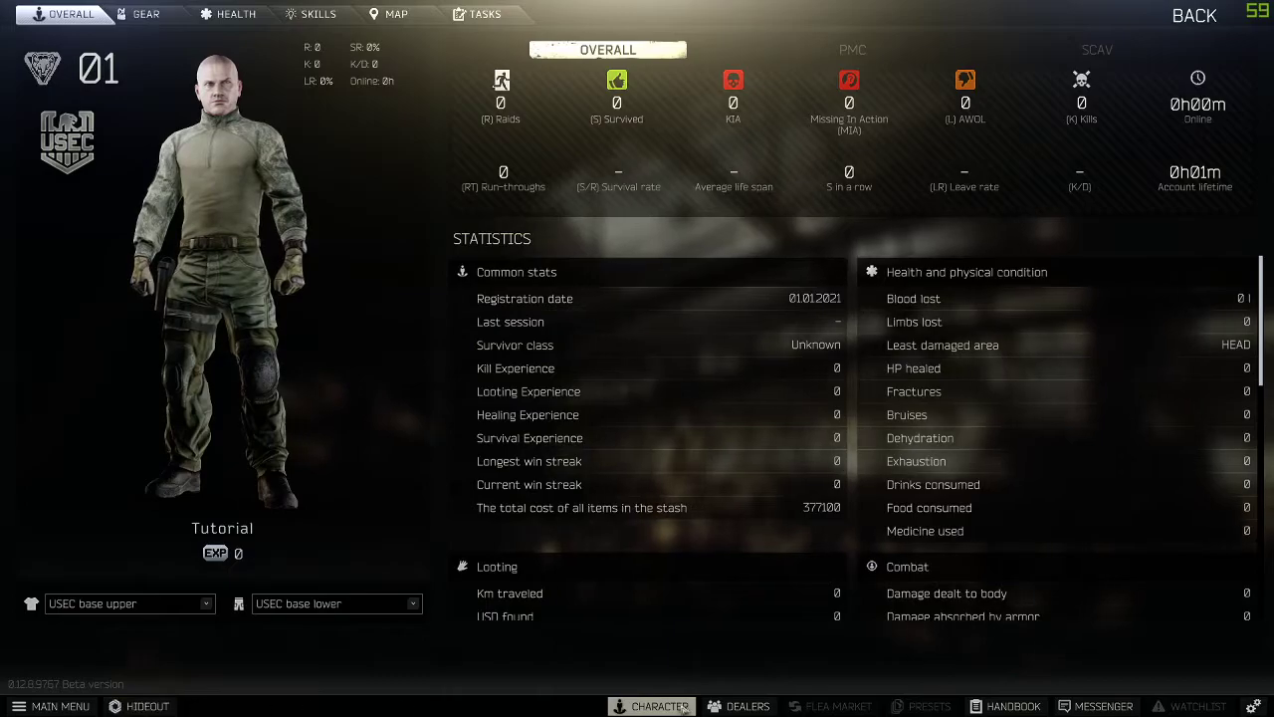
left_click(145, 14)
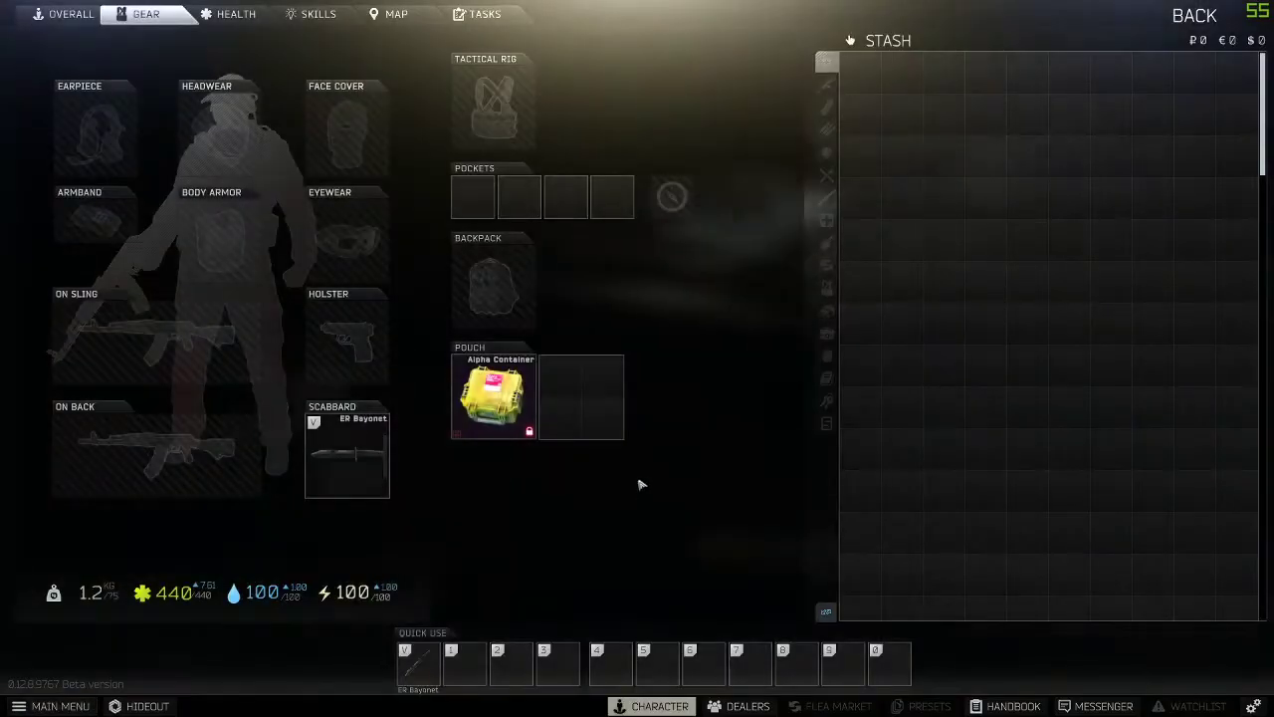
mouse_move(972, 317)
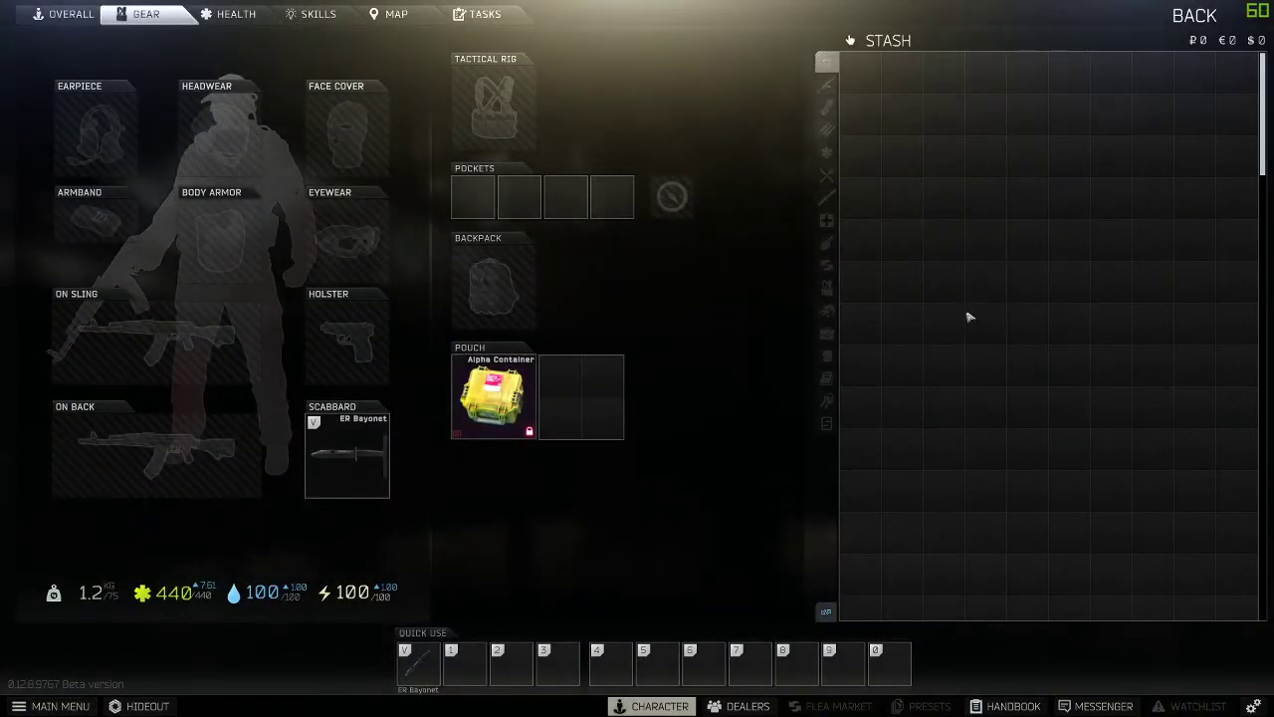
mouse_move(906, 229)
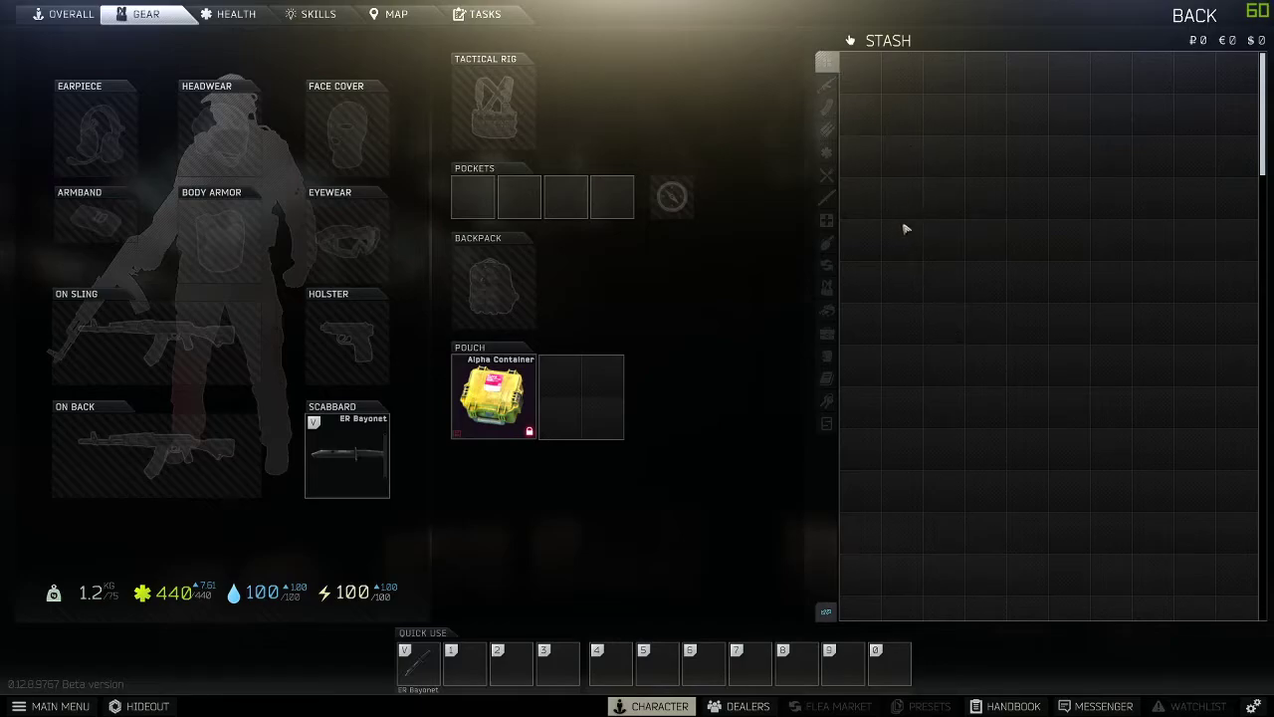
mouse_move(1105, 488)
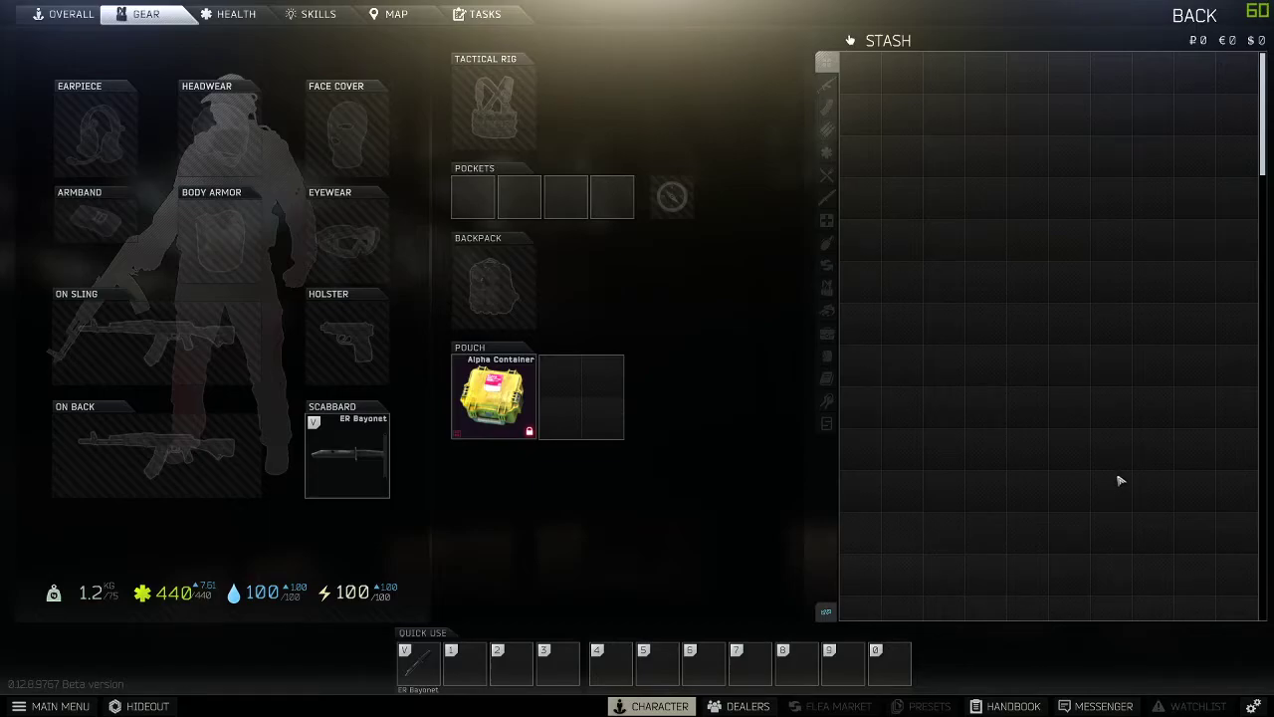
mouse_move(896, 96)
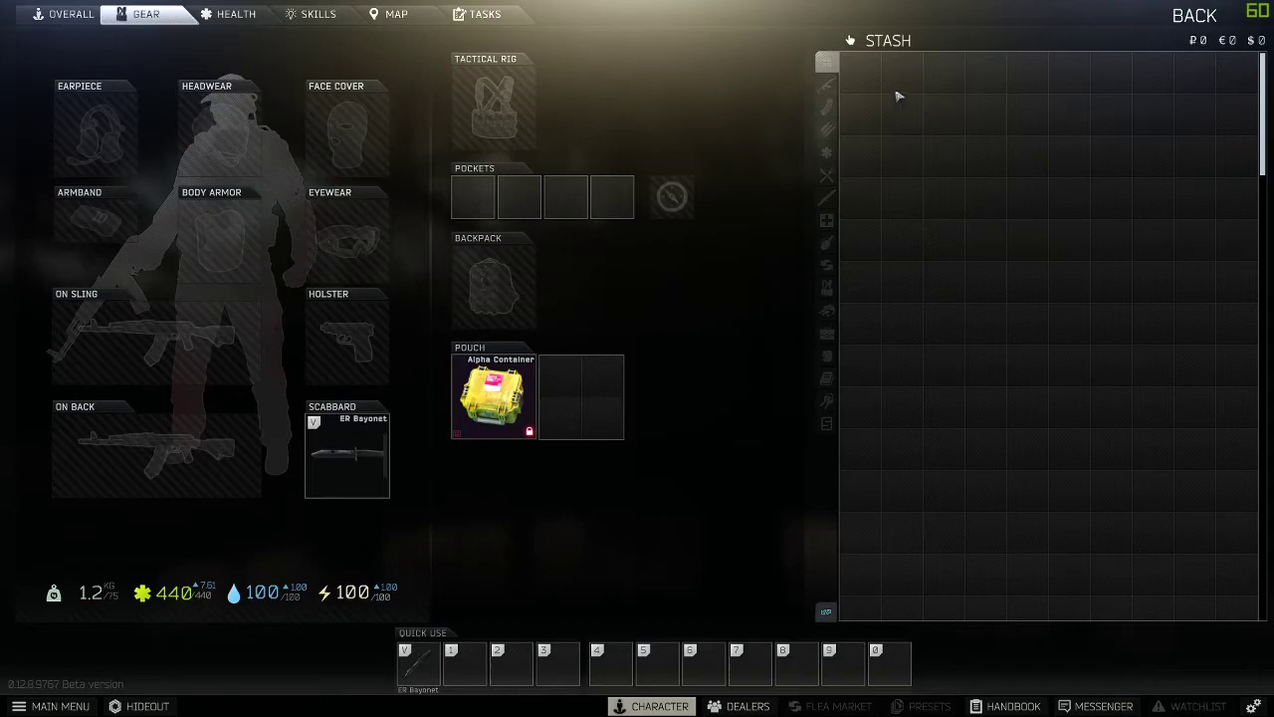
mouse_move(872, 78)
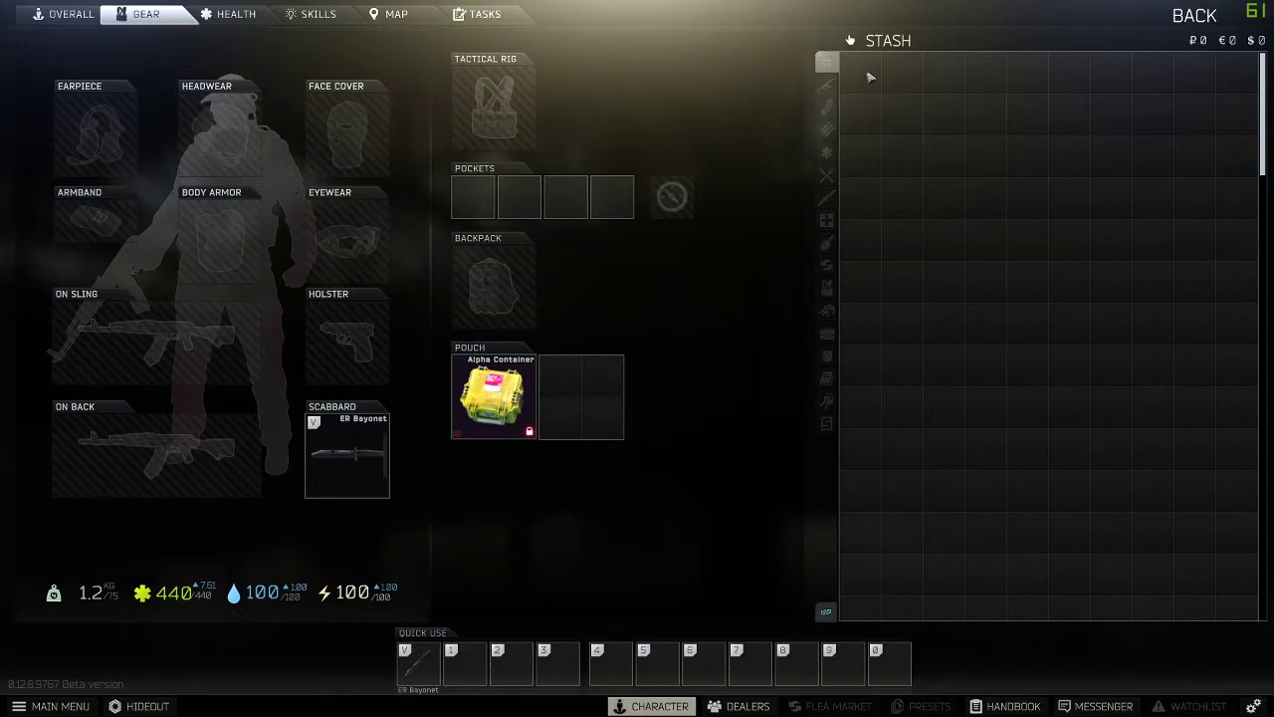
mouse_move(872, 78)
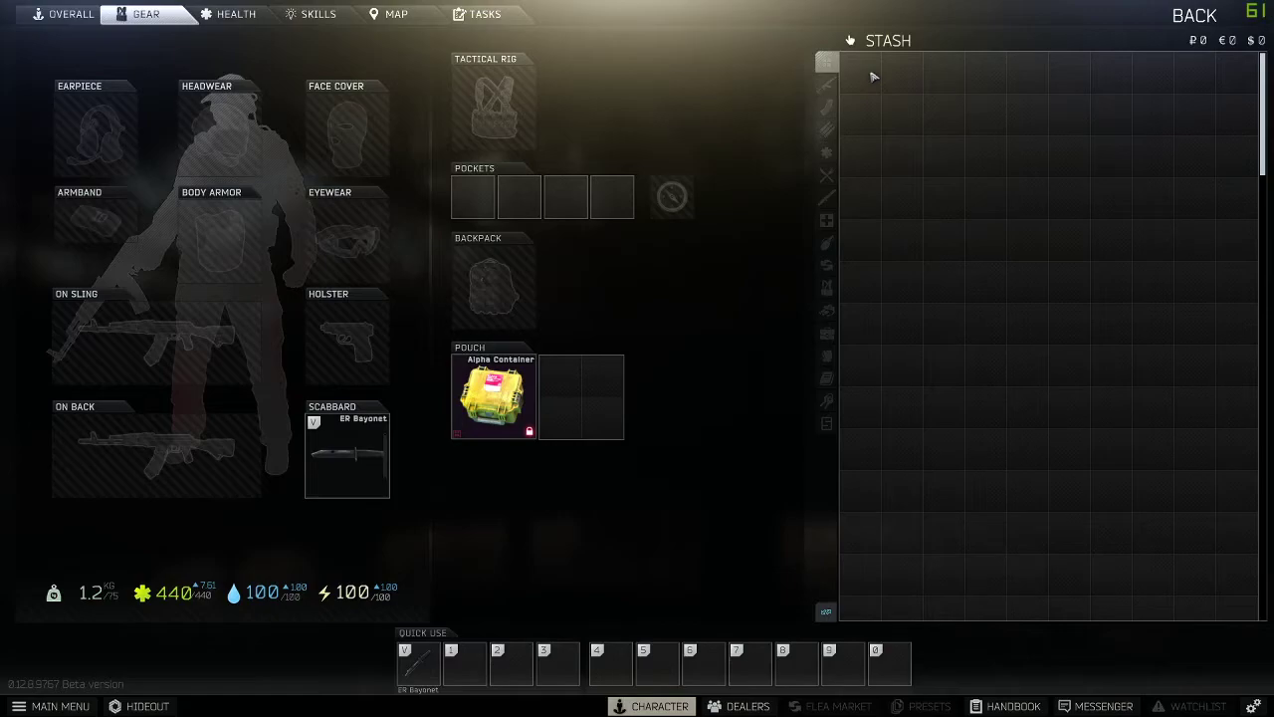
mouse_move(812, 422)
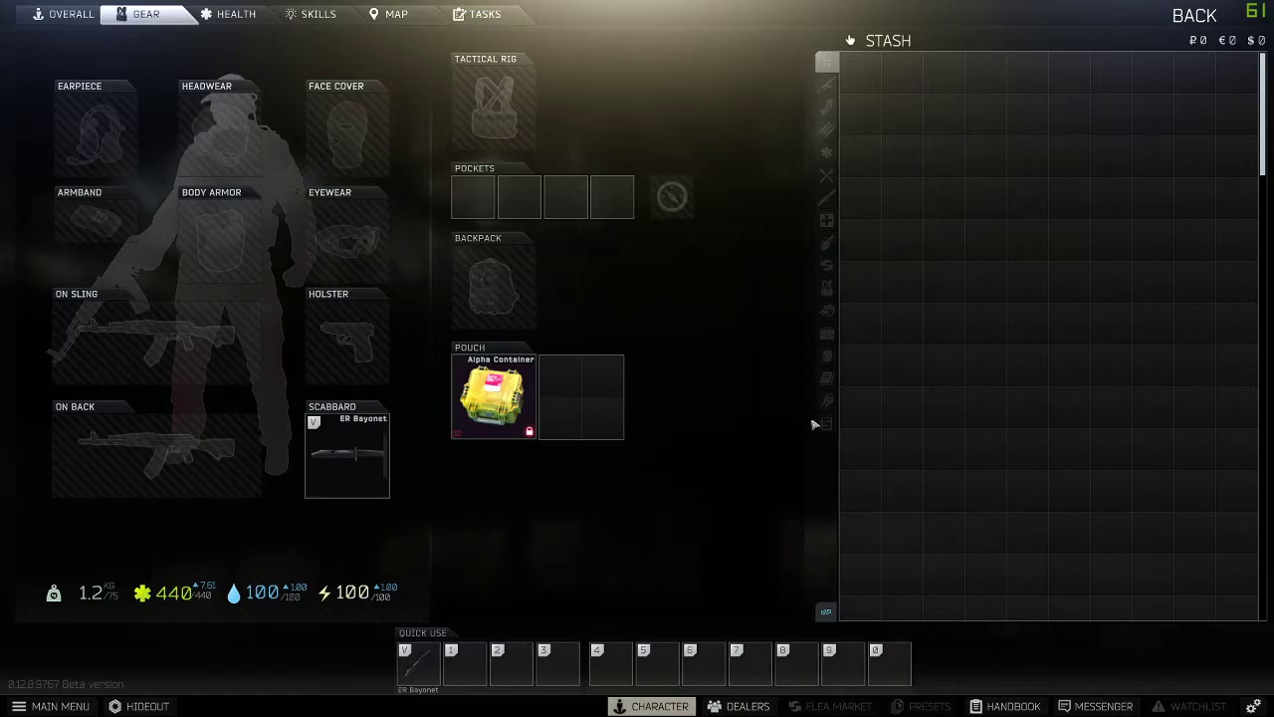
mouse_move(861, 402)
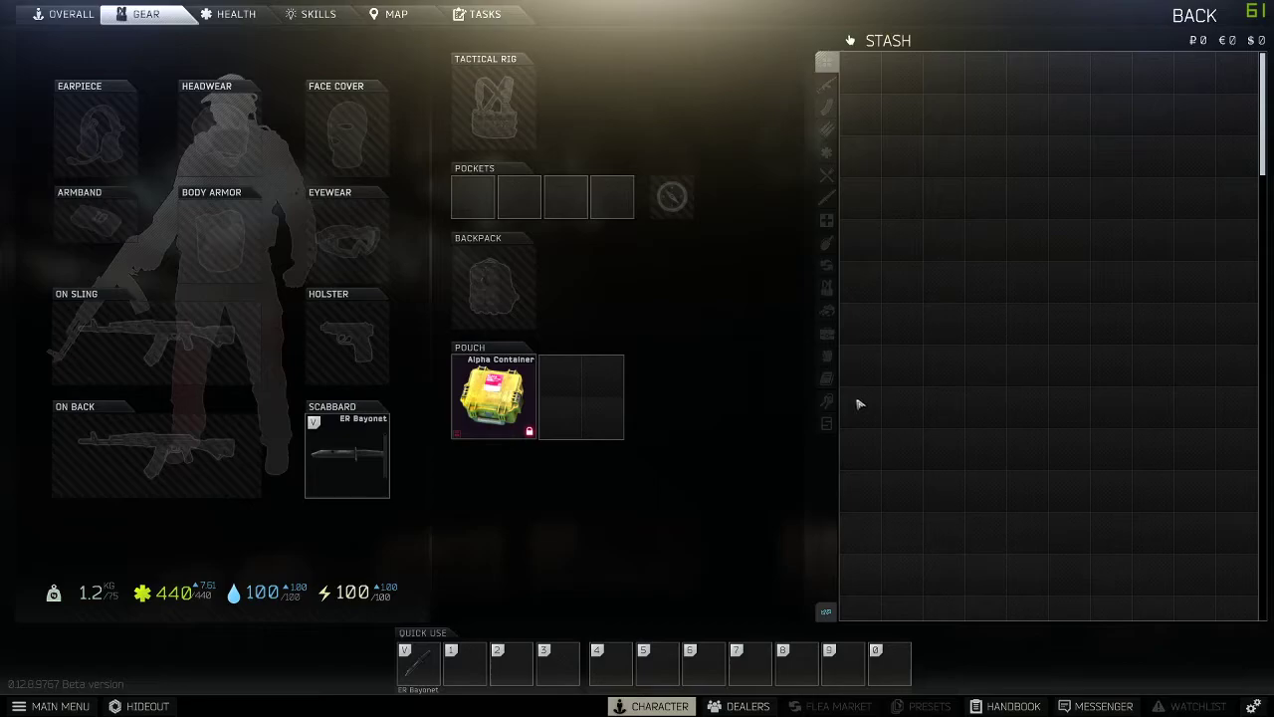
left_click(738, 705)
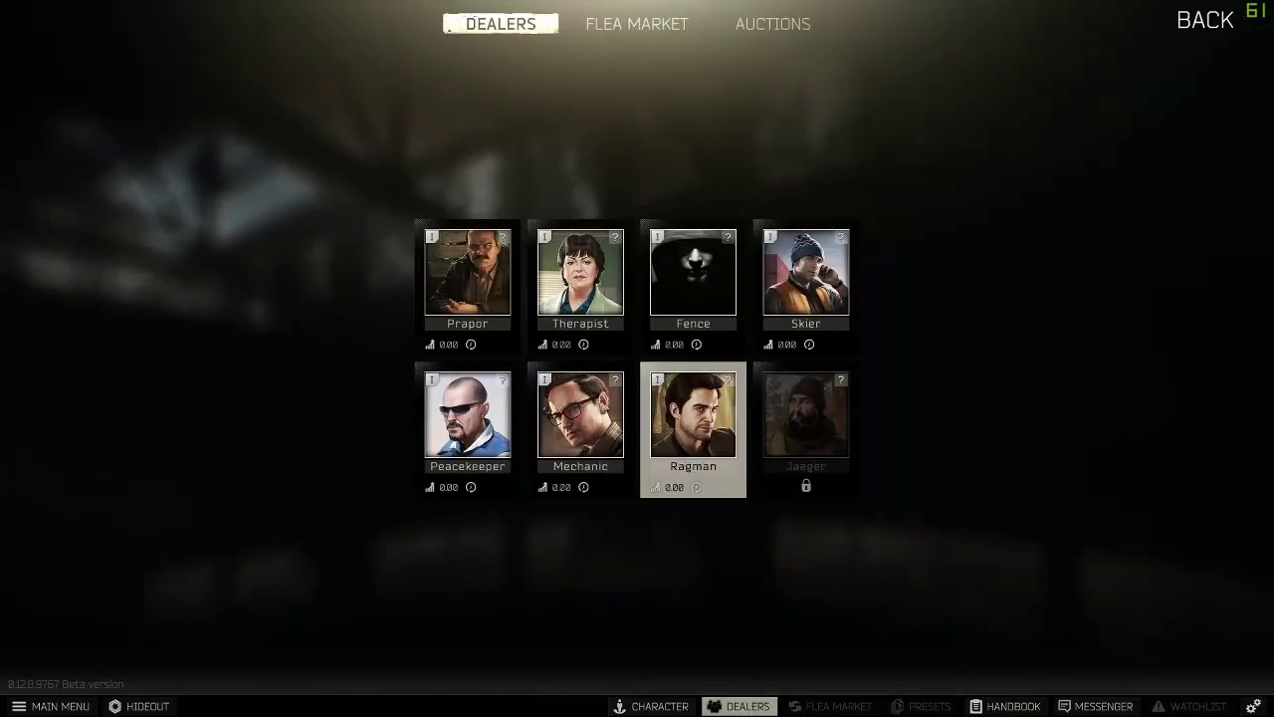
left_click(466, 275)
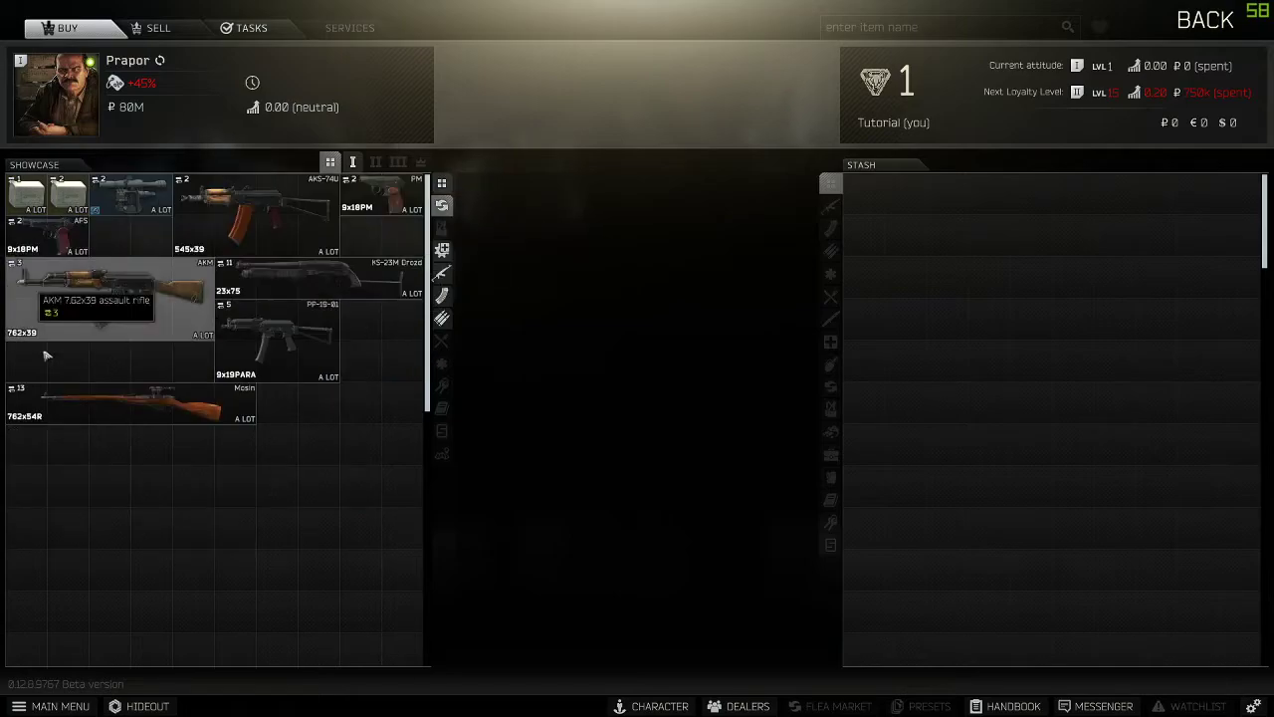
mouse_move(117, 243)
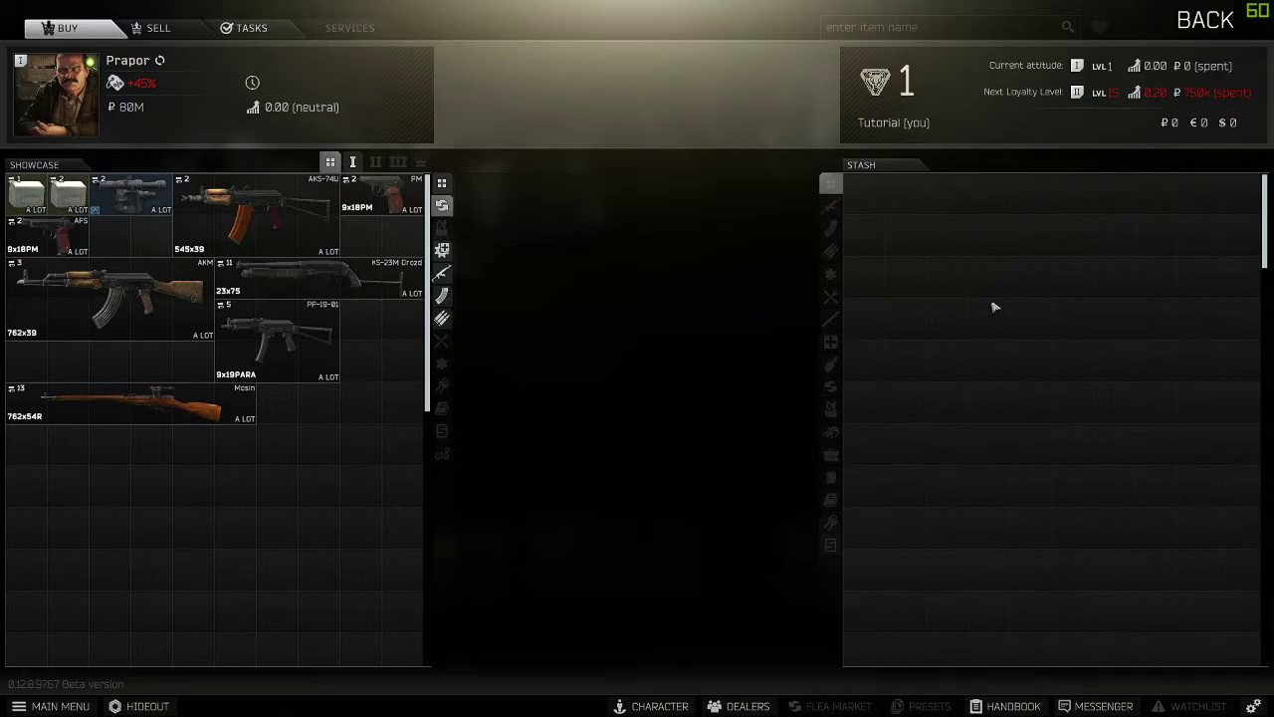
mouse_move(1167, 129)
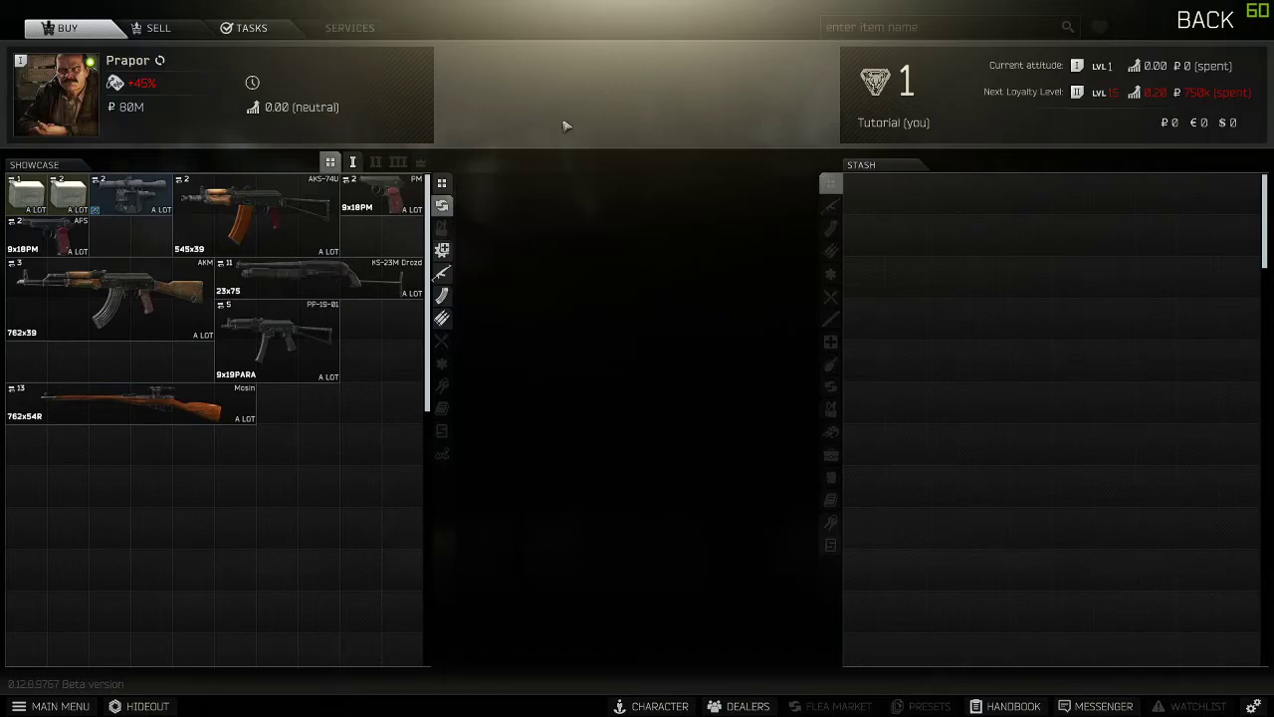
mouse_move(243, 209)
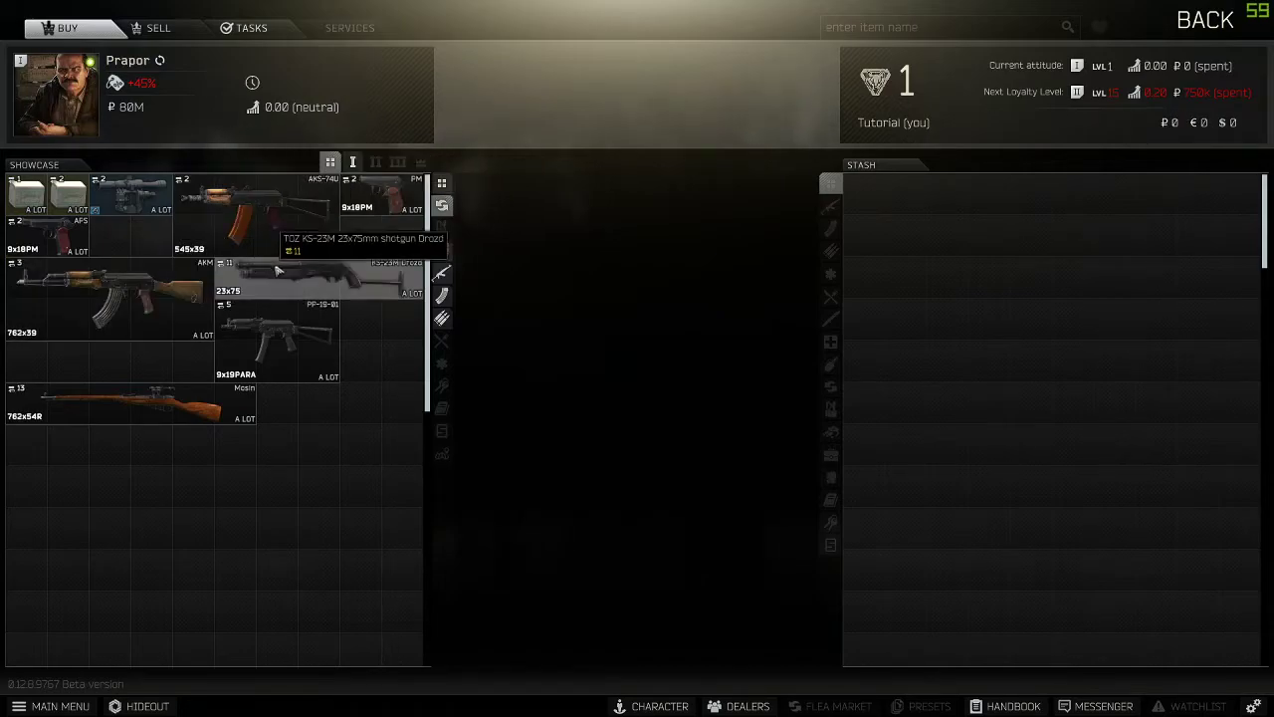
mouse_move(376, 221)
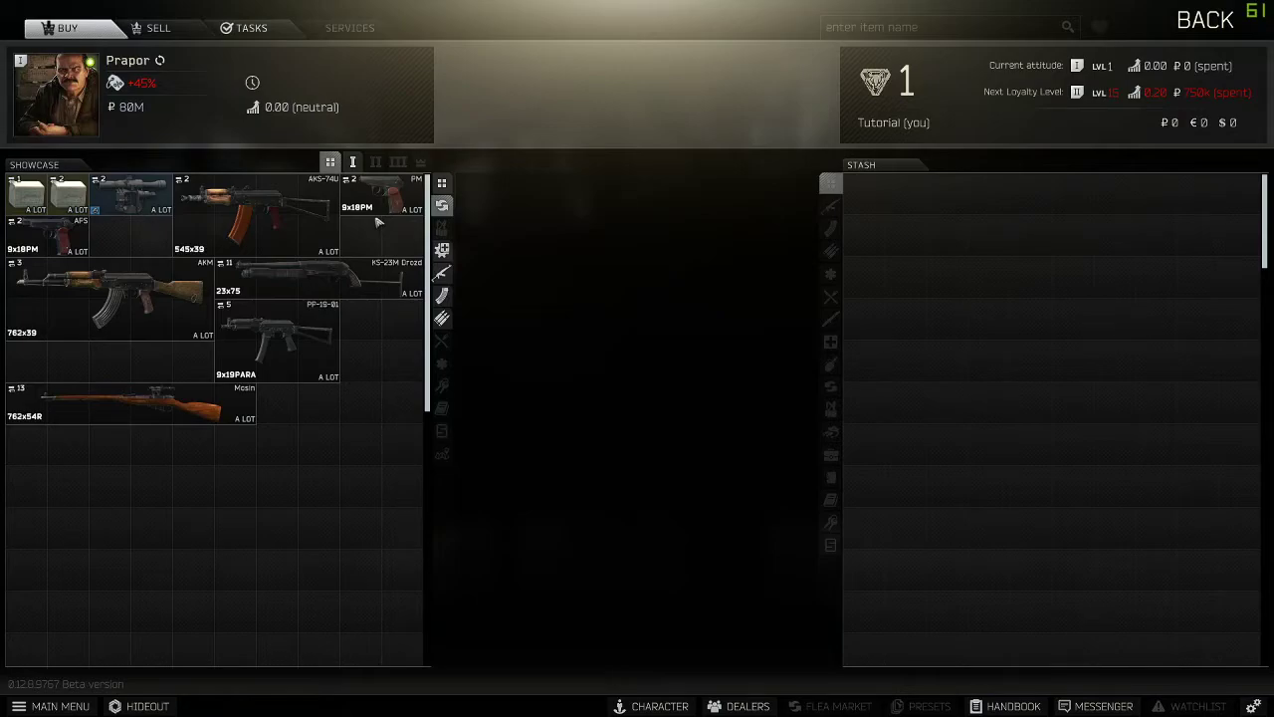
mouse_move(545, 269)
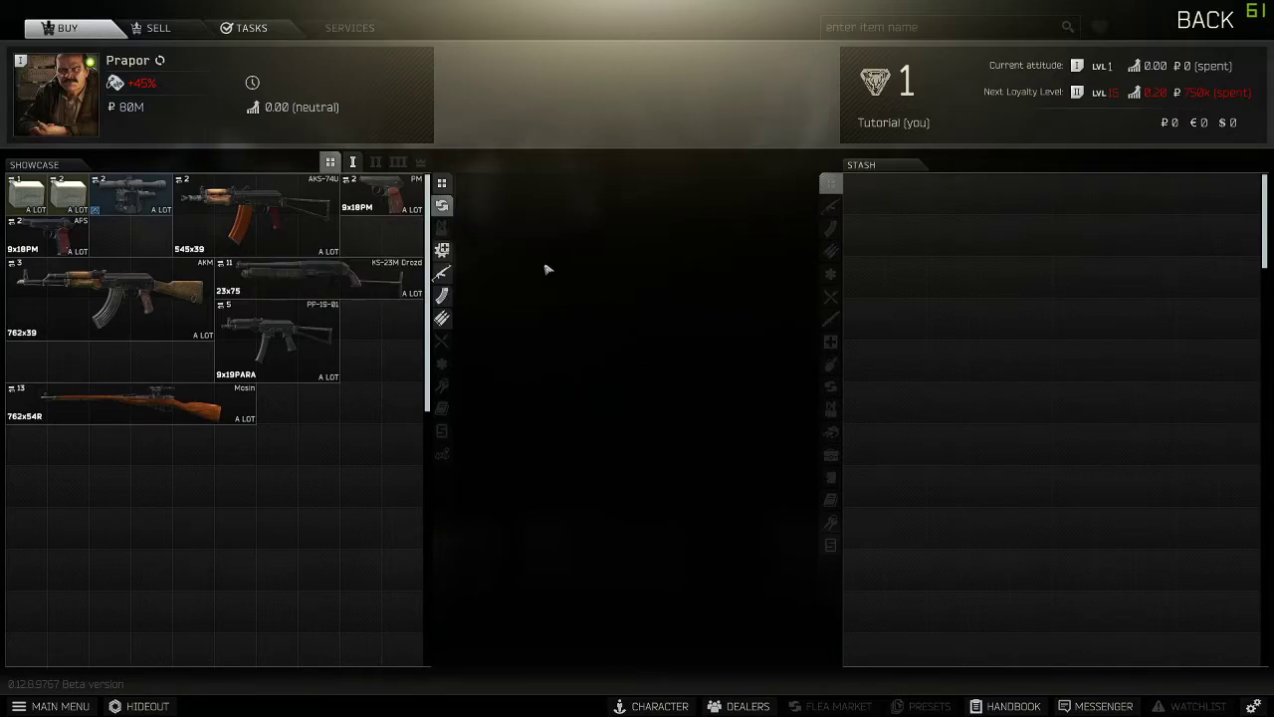
mouse_move(707, 259)
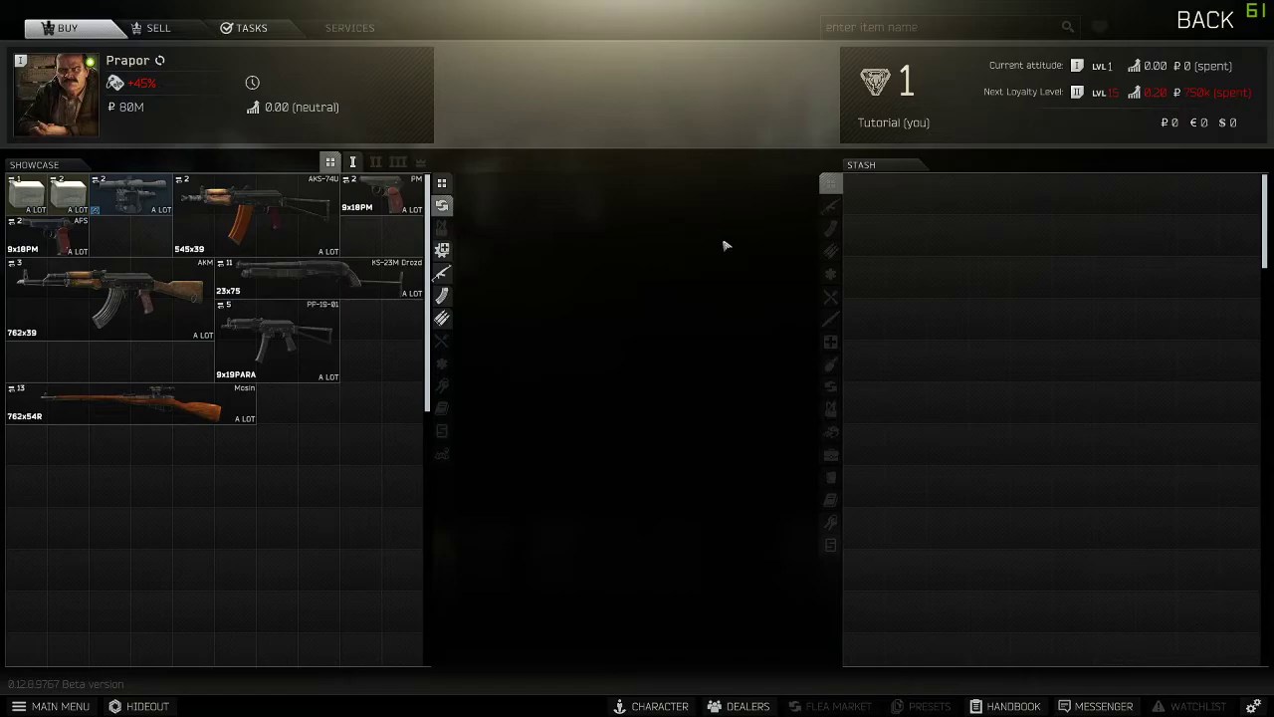
mouse_move(973, 273)
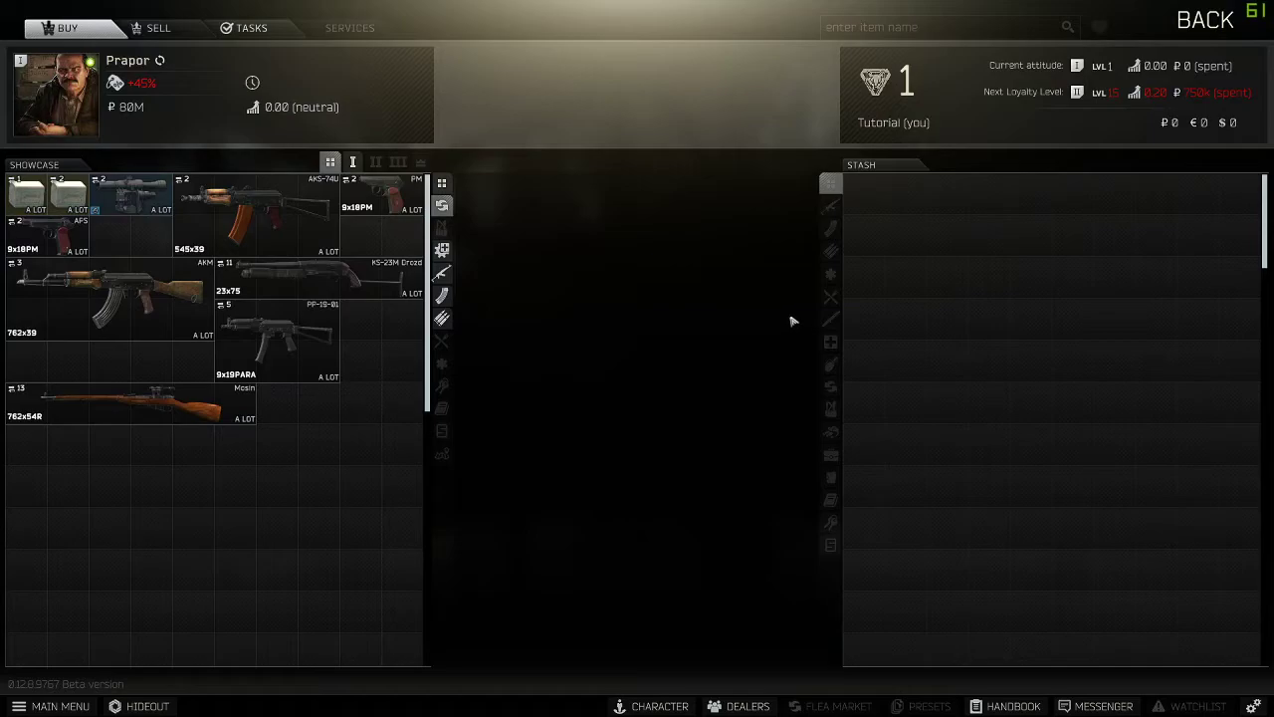
mouse_move(755, 302)
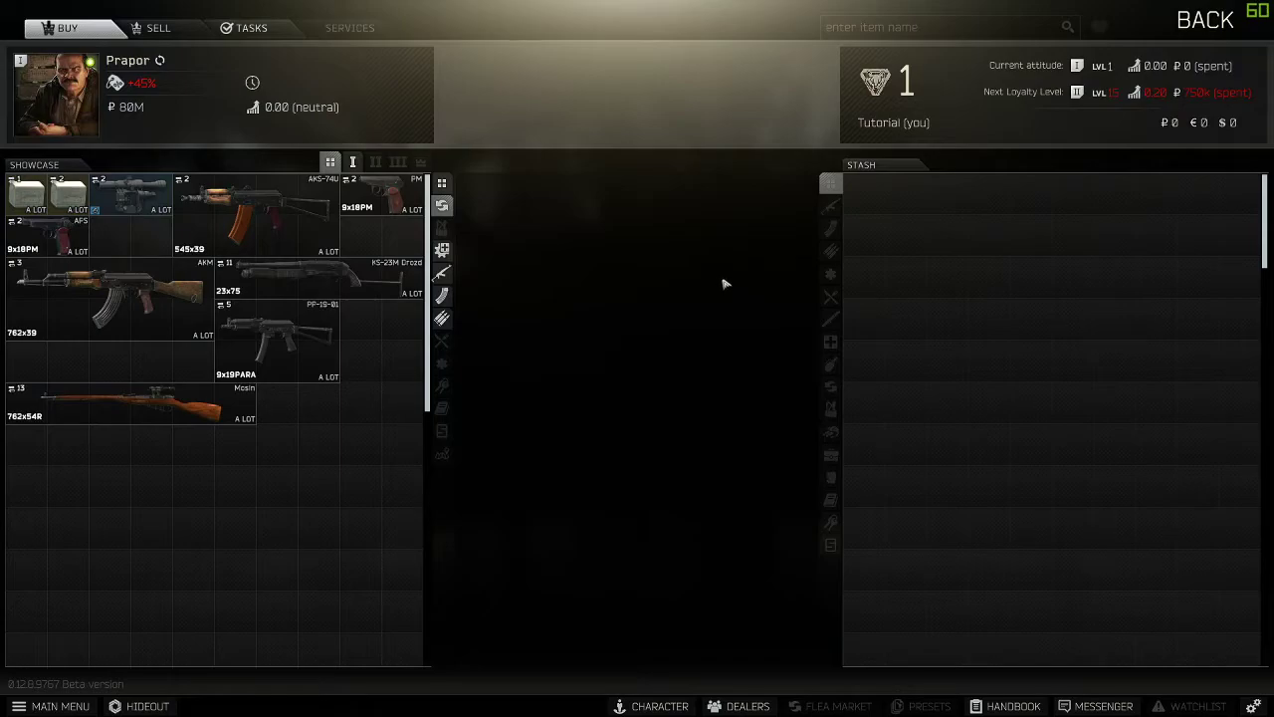
mouse_move(717, 273)
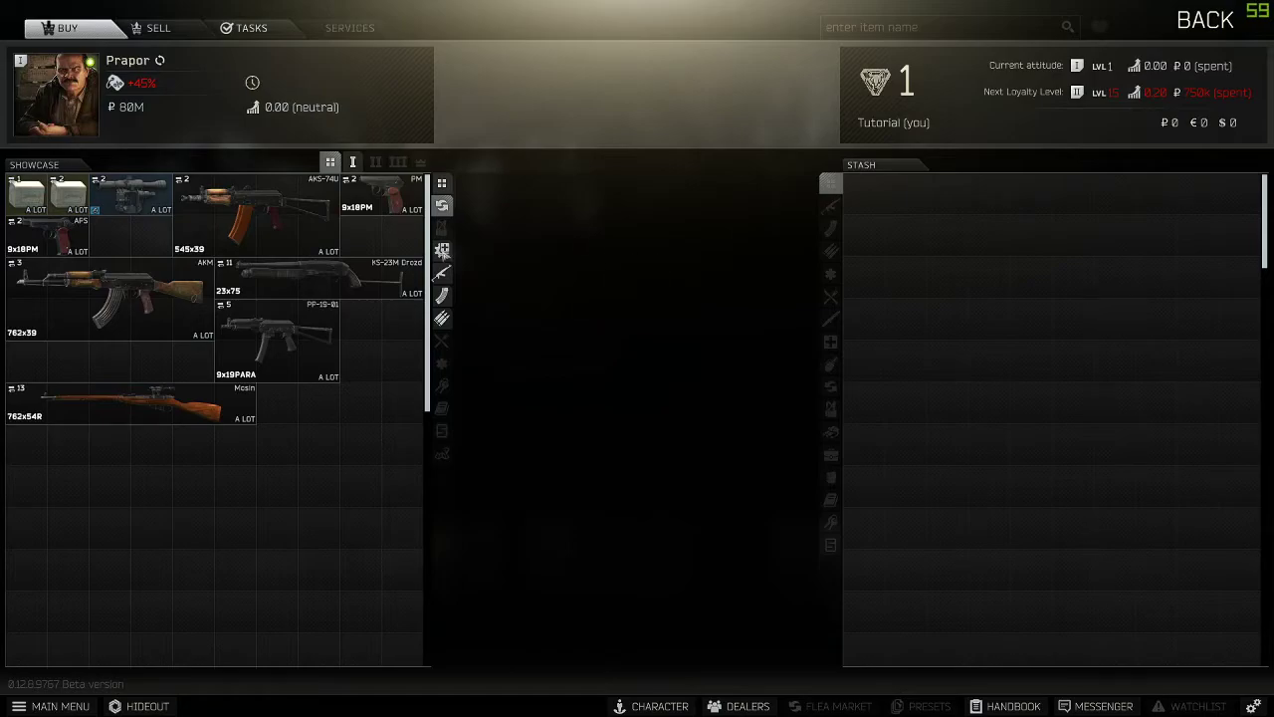
mouse_move(741, 327)
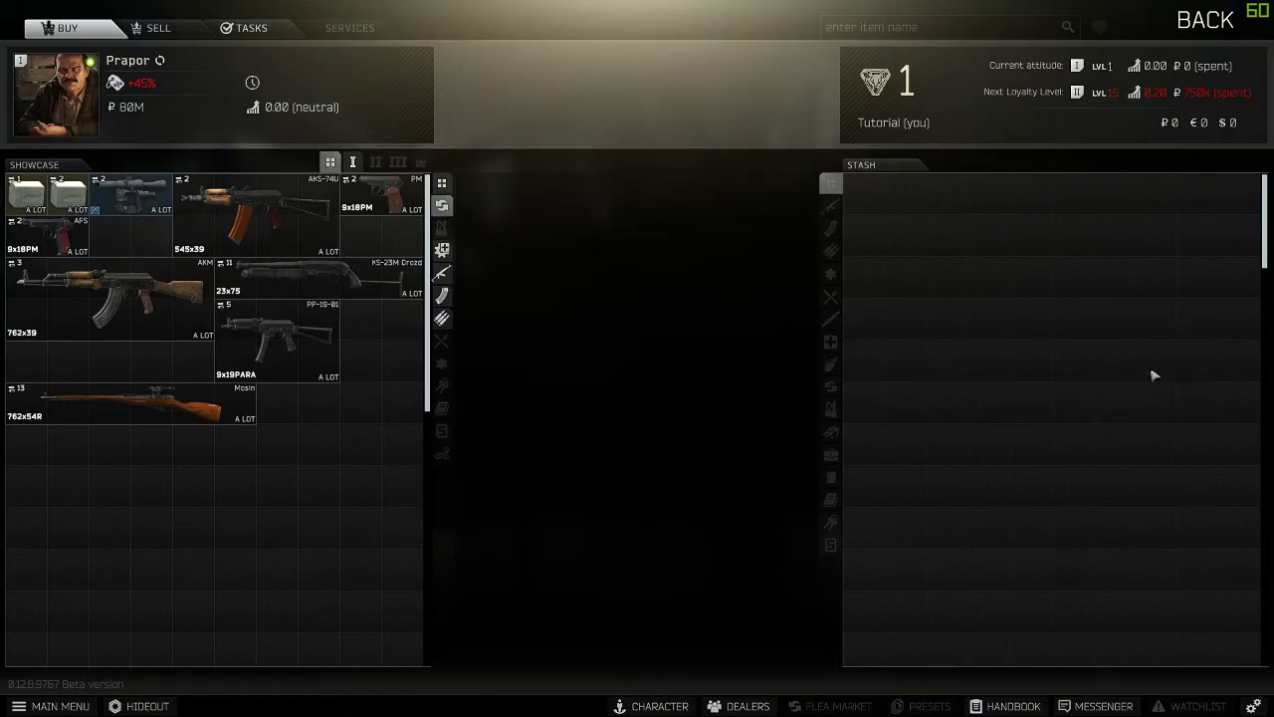
mouse_move(1145, 366)
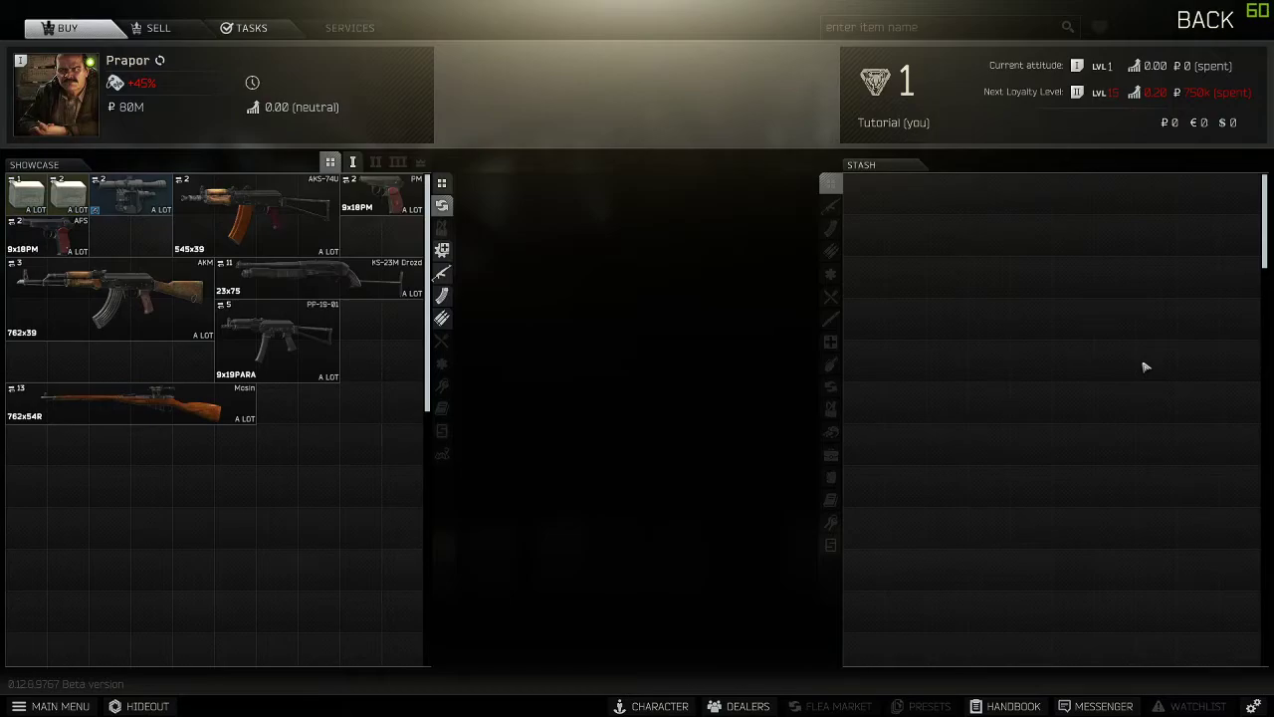
mouse_move(1026, 390)
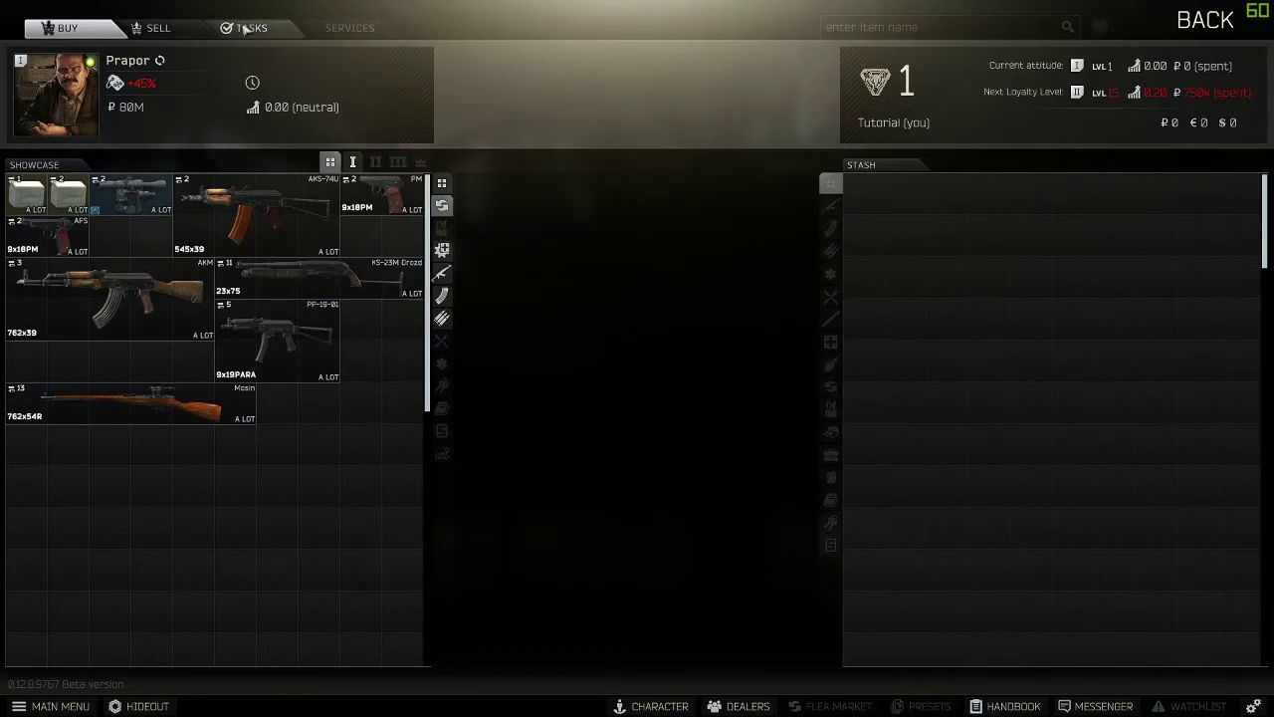
- Accept Prapor's Debut task (kill 5 Scavs, hand over 2 MP-133 shotguns)
left_click(251, 28)
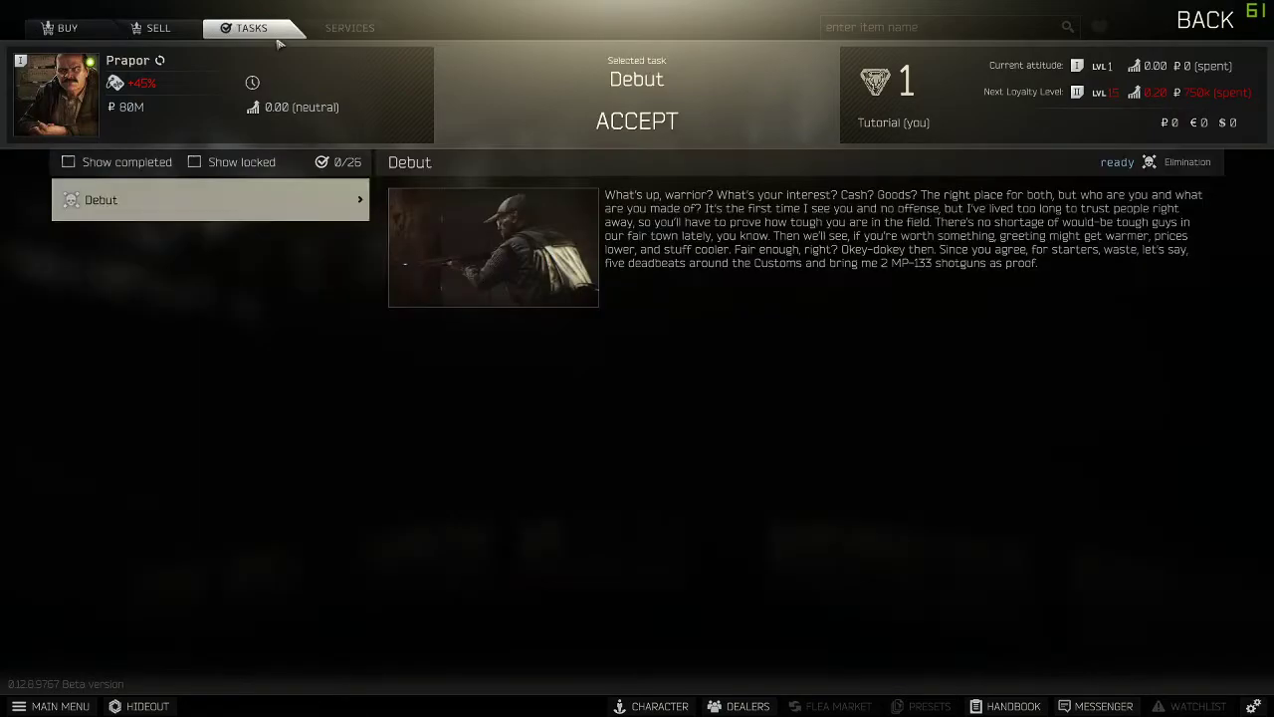
left_click(637, 122)
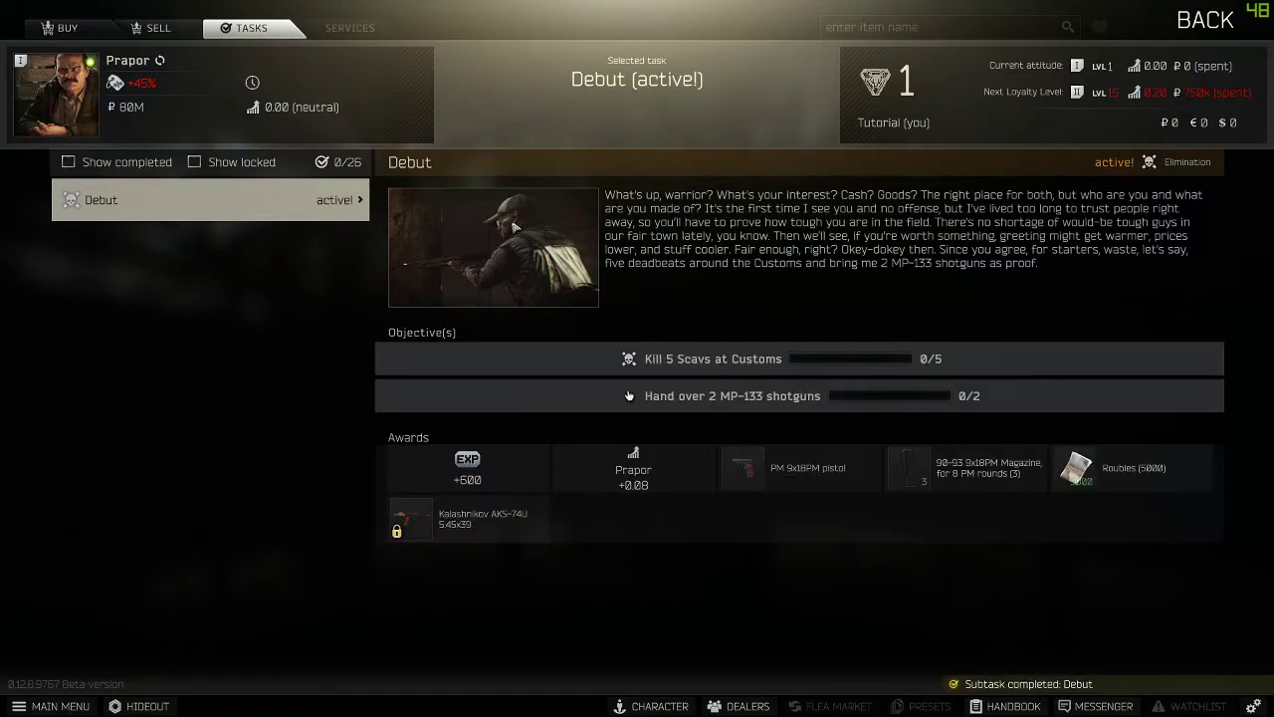
mouse_move(984, 428)
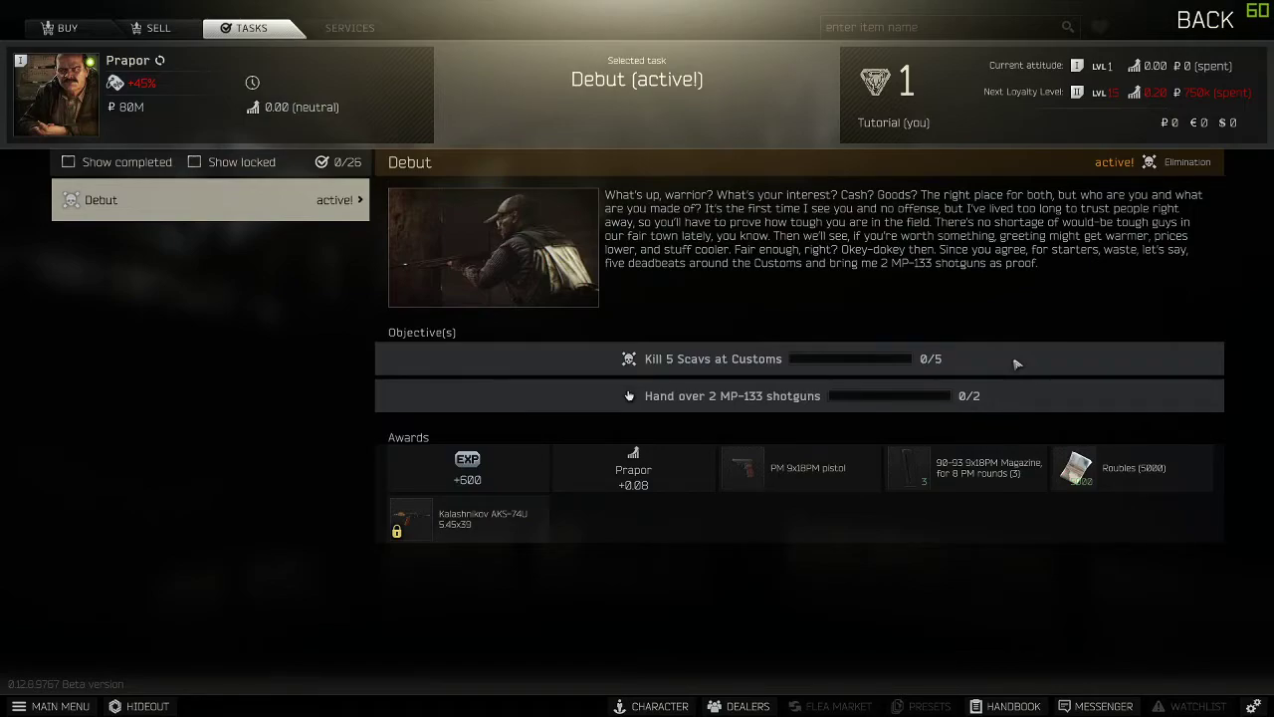
mouse_move(1012, 320)
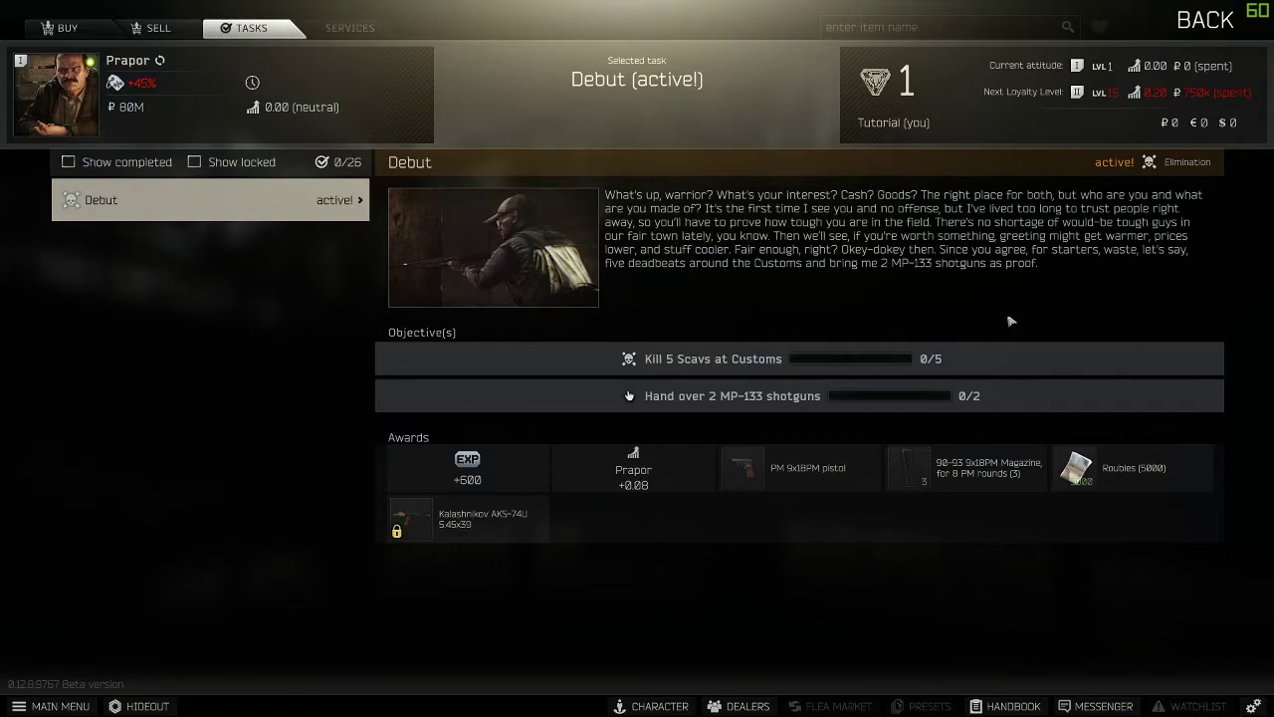
mouse_move(780, 343)
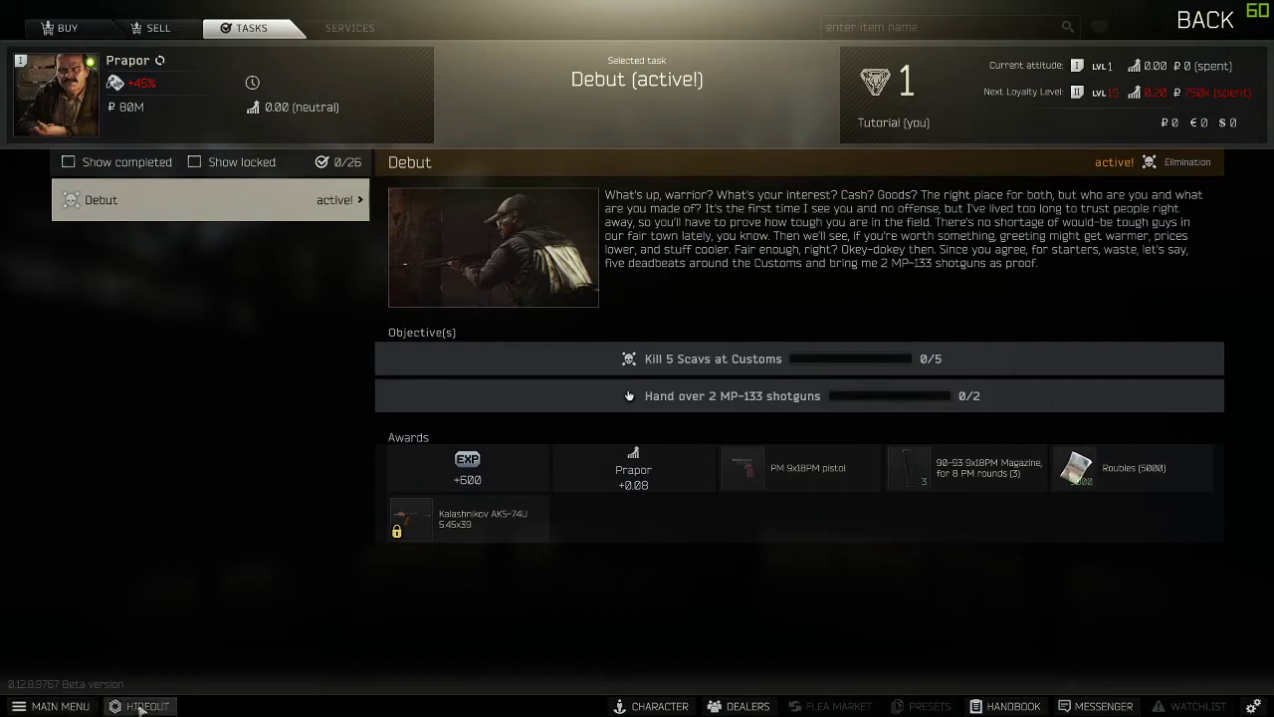
- Show the Hideout overview with its locked facilities
left_click(147, 705)
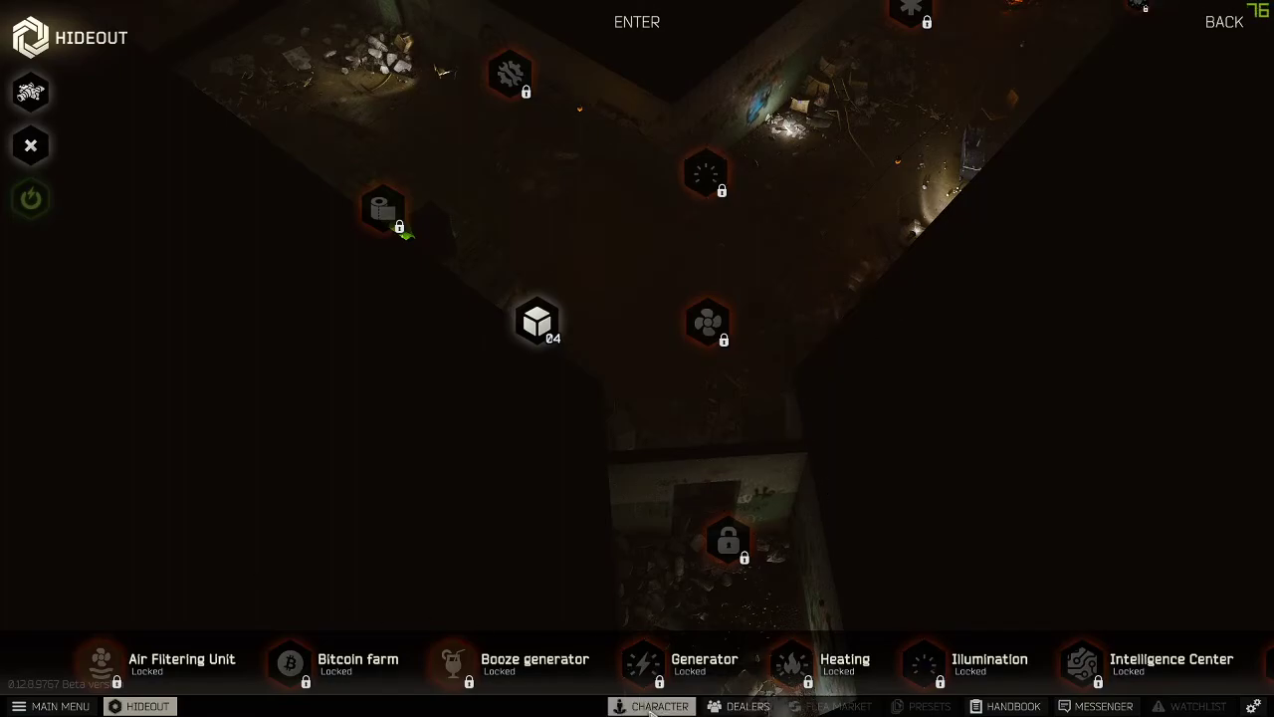
- From the Dealers list, start trading with Fence, whose showcase is empty
left_click(749, 705)
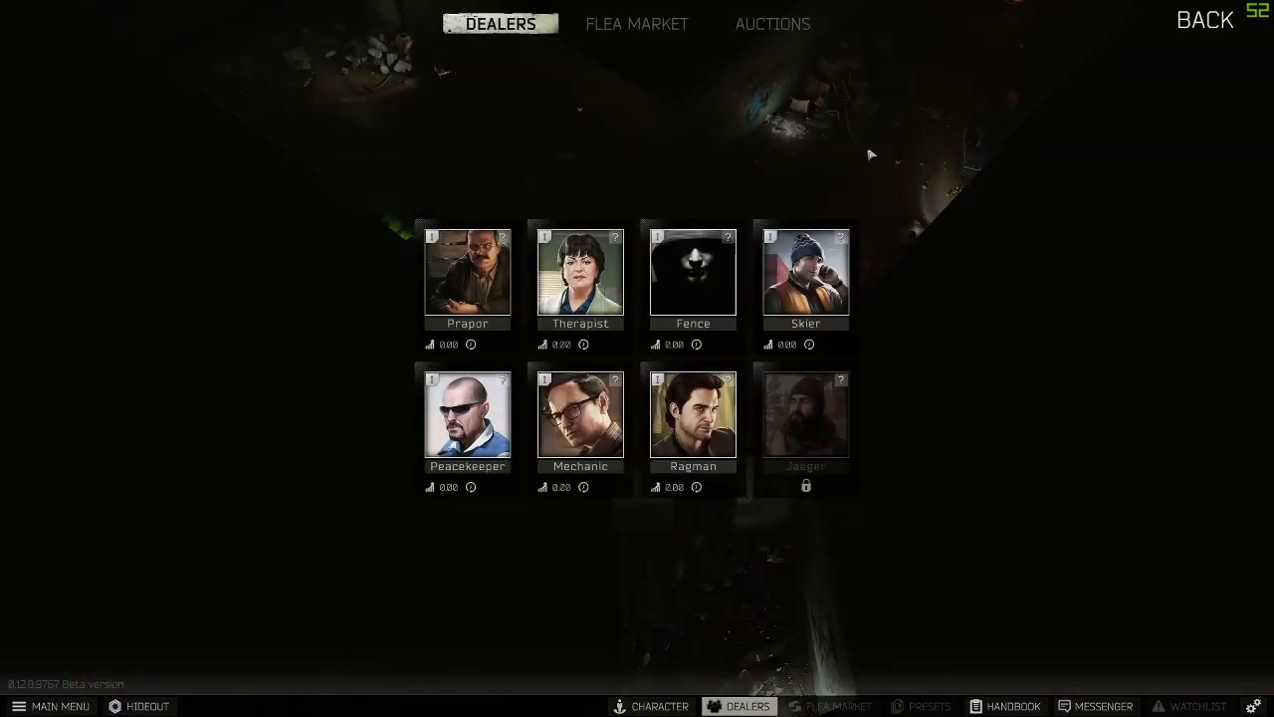
left_click(693, 271)
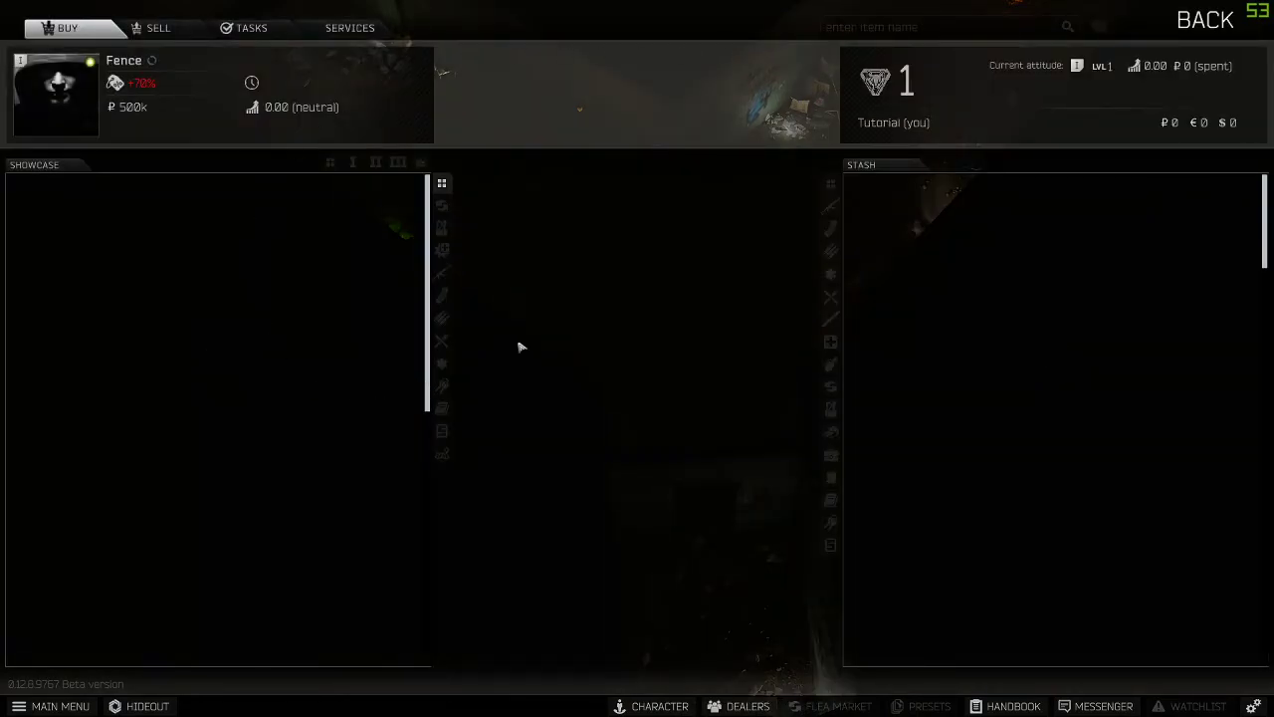
mouse_move(269, 426)
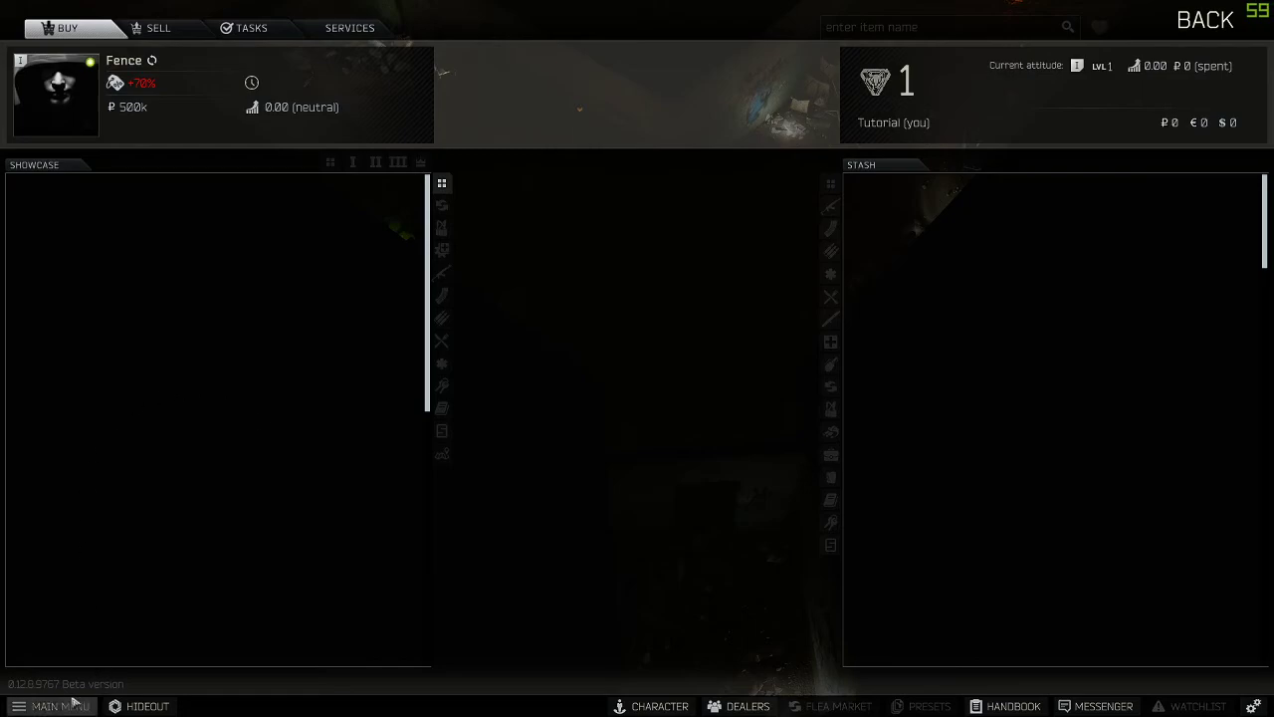
- Return to the main menu and exit the game, confirming with Yes
left_click(56, 705)
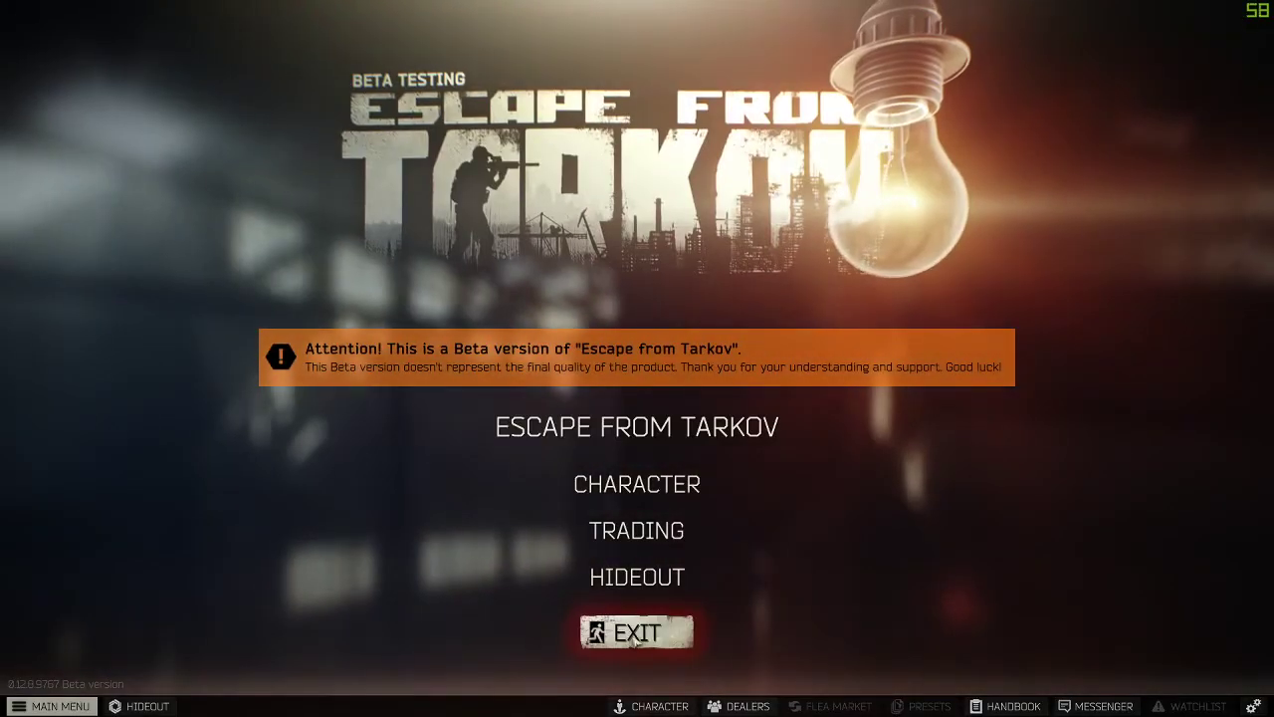
left_click(637, 634)
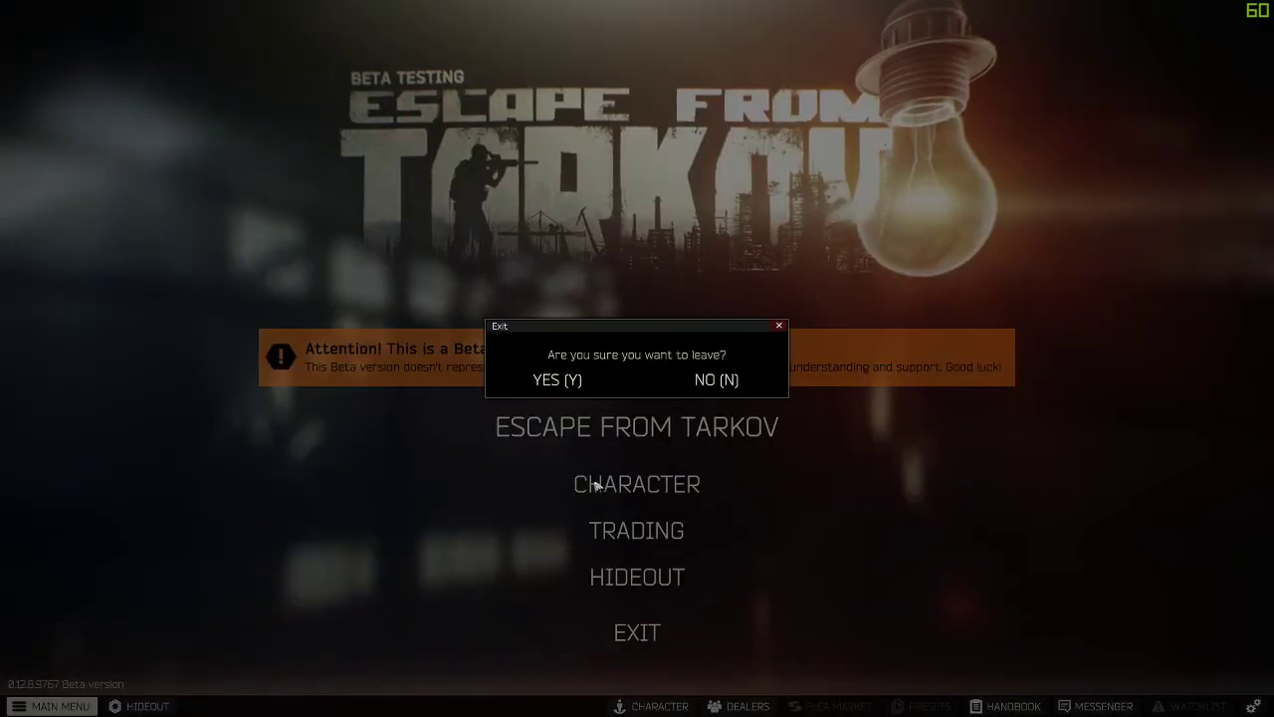
left_click(558, 378)
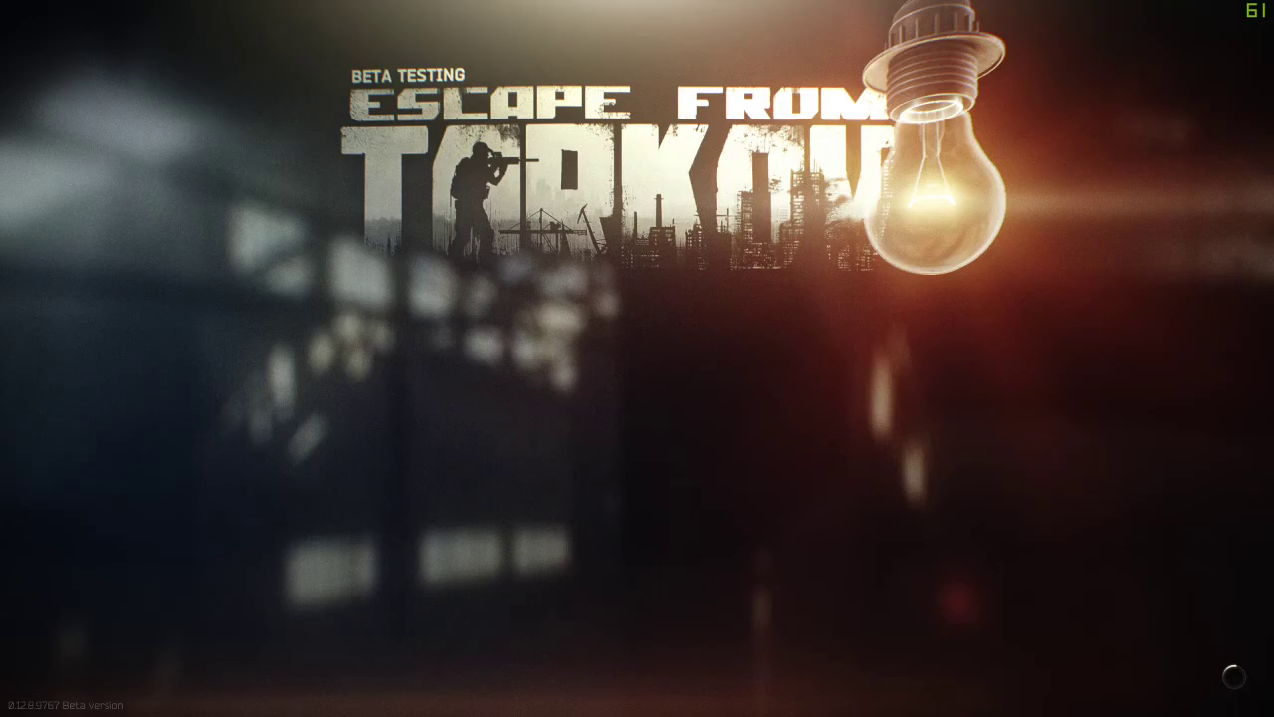
mouse_move(637, 363)
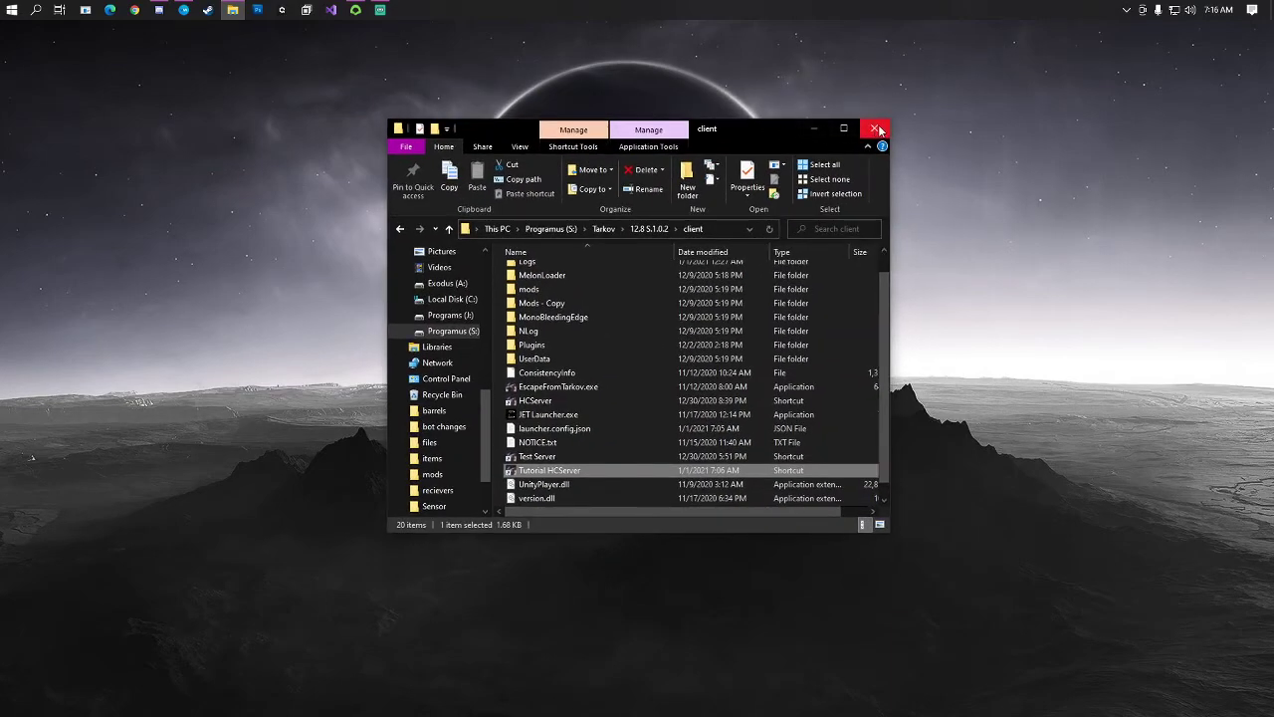
mouse_move(876, 131)
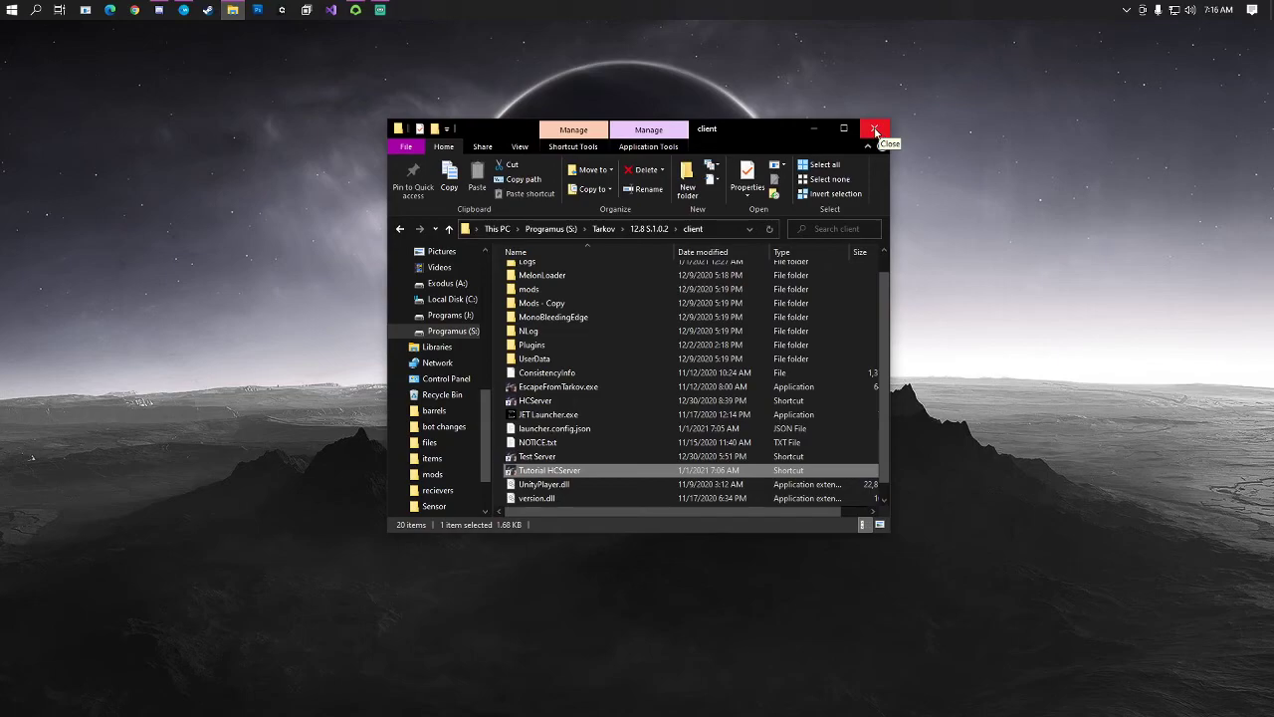
- Close the File Explorer window on the Tarkov client folder
left_click(874, 127)
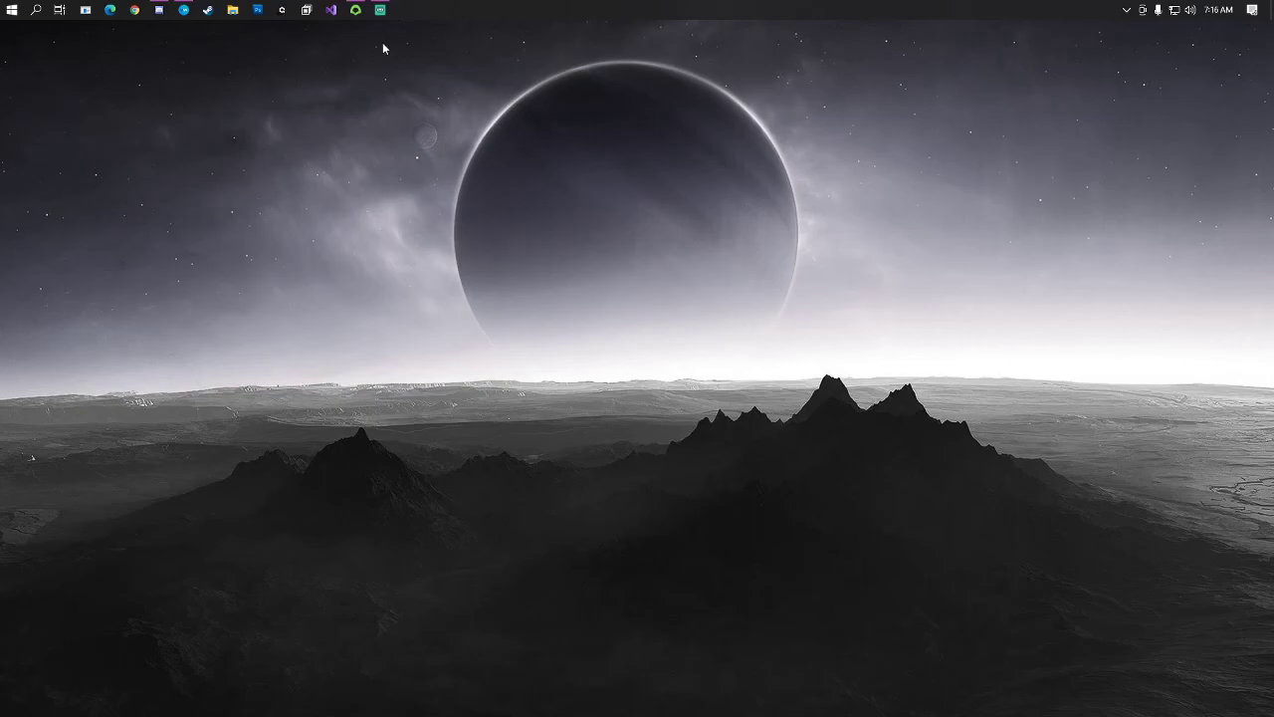
mouse_move(617, 502)
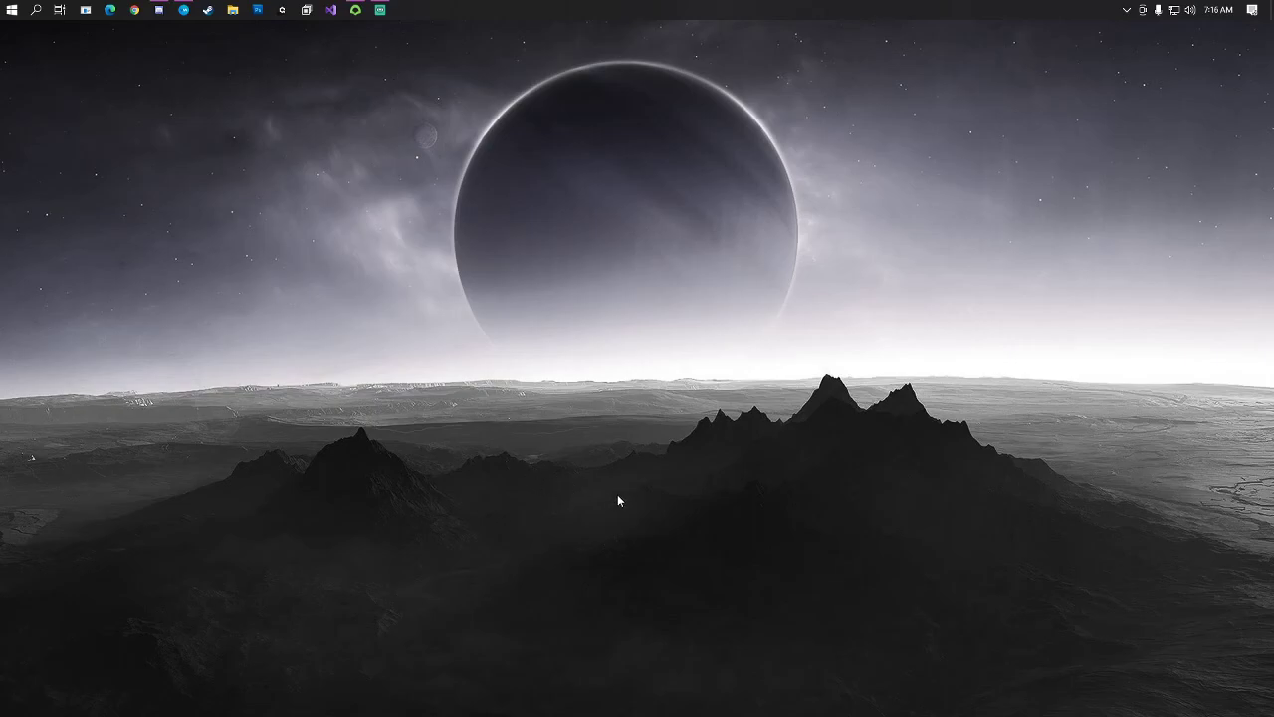
mouse_move(641, 492)
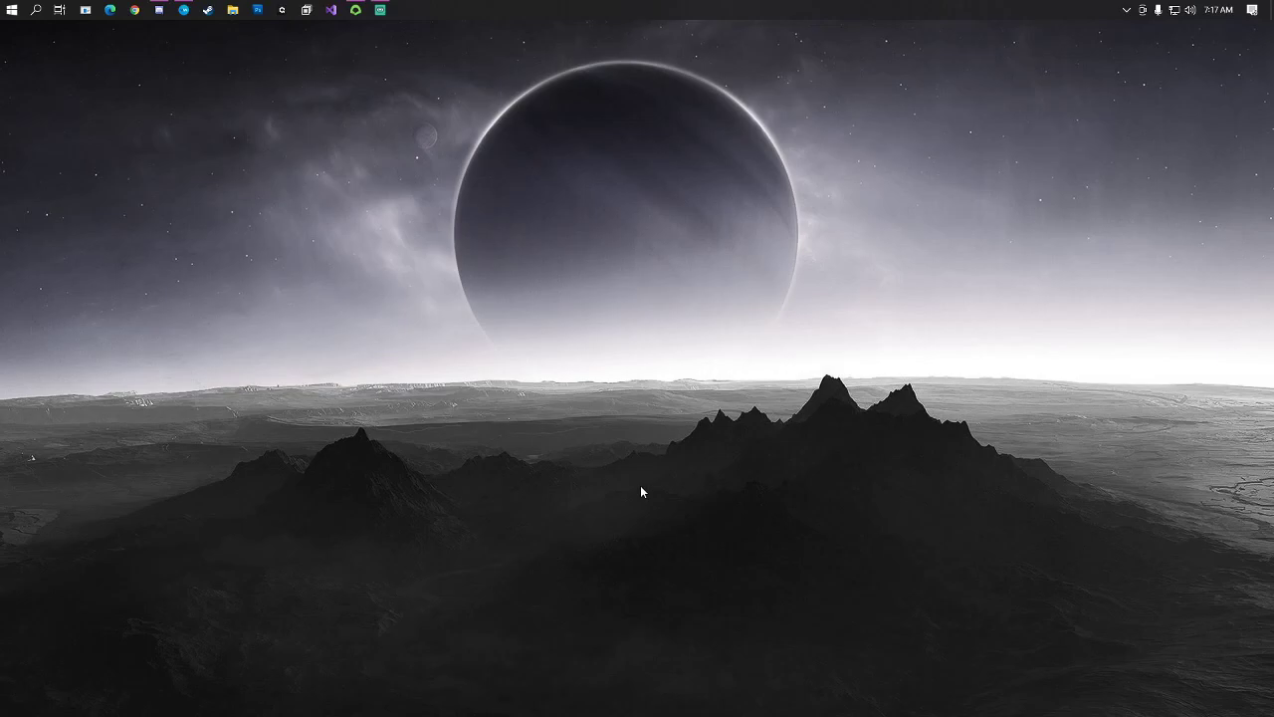
mouse_move(556, 416)
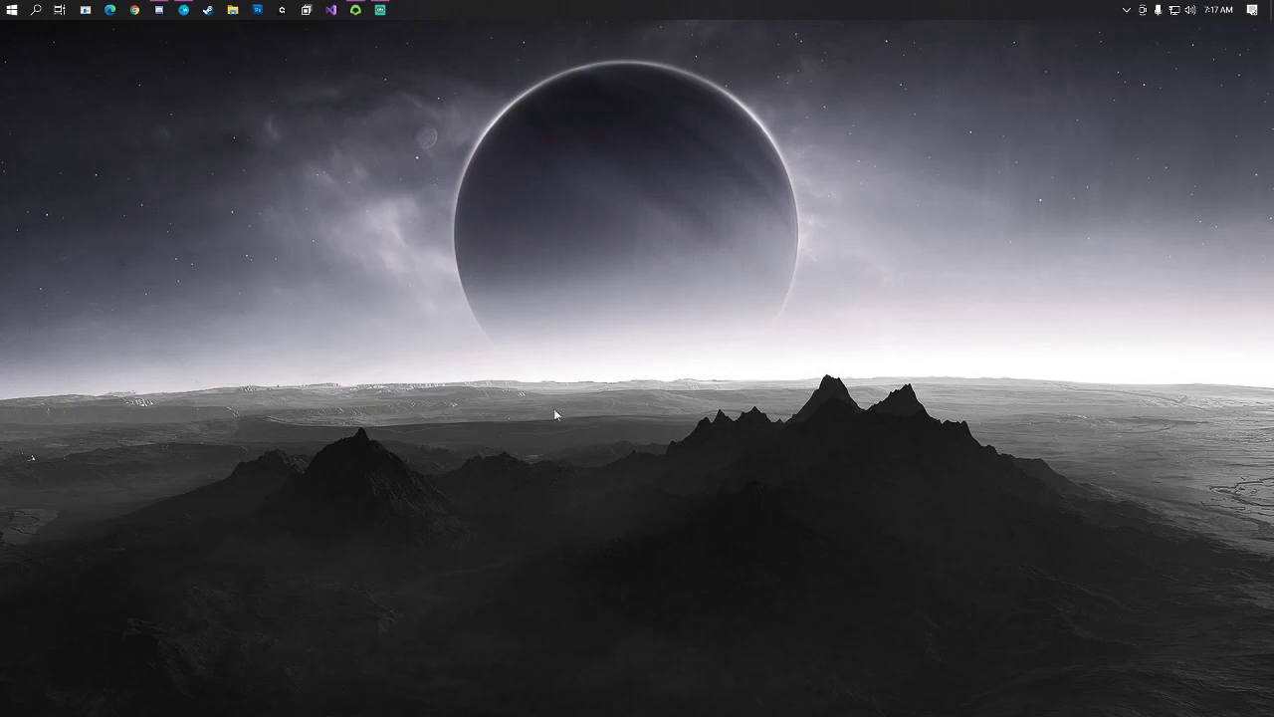